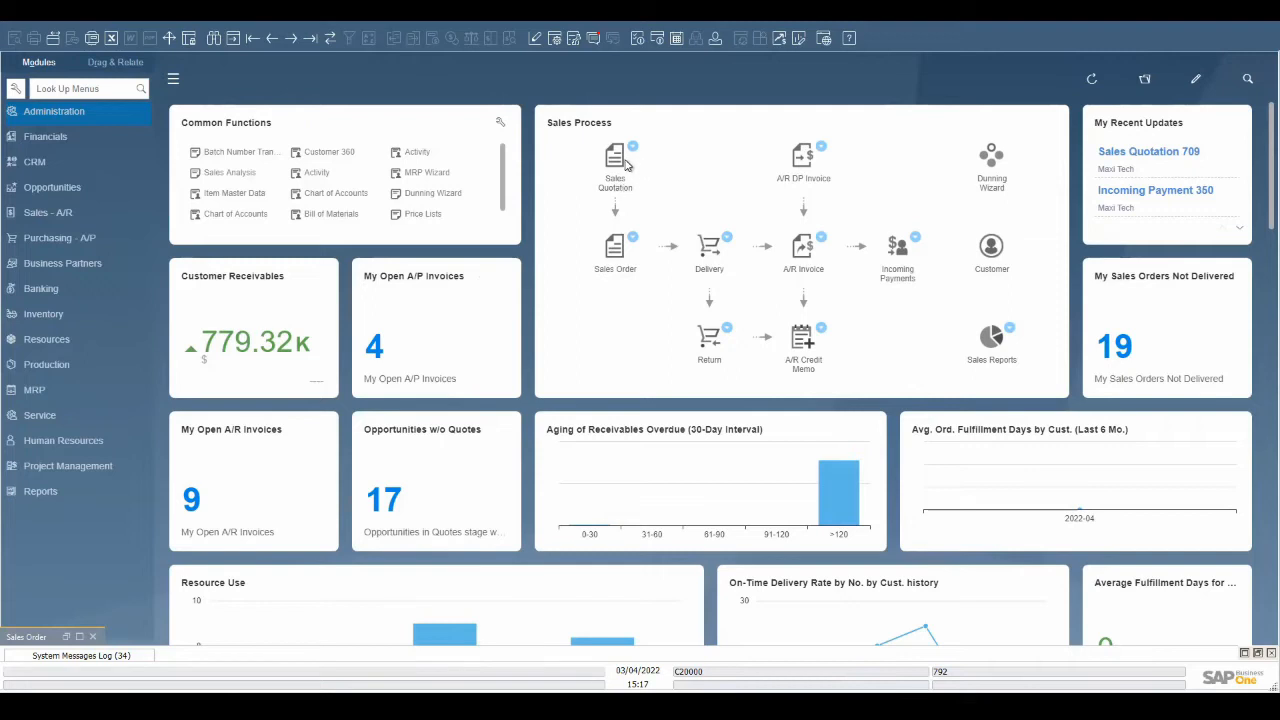
{"action": "mouse_move", "coordinate": [589, 249]}
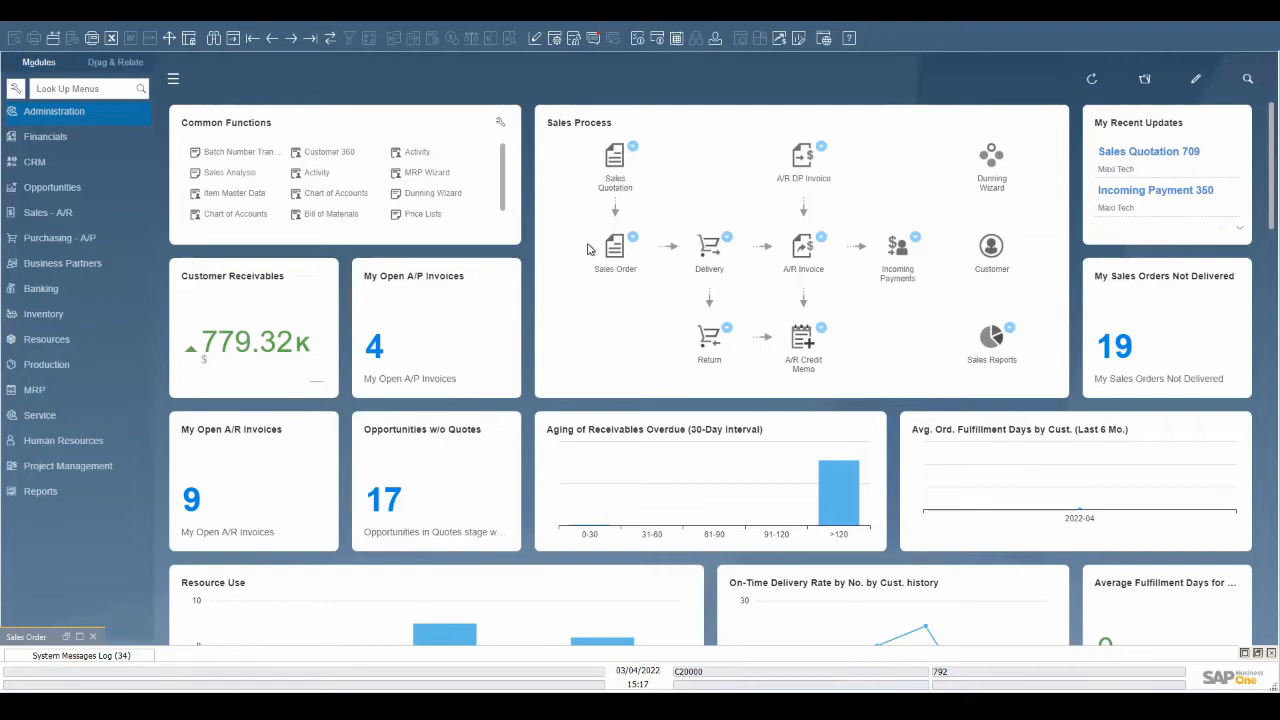
{"action": "mouse_move", "coordinate": [770, 250]}
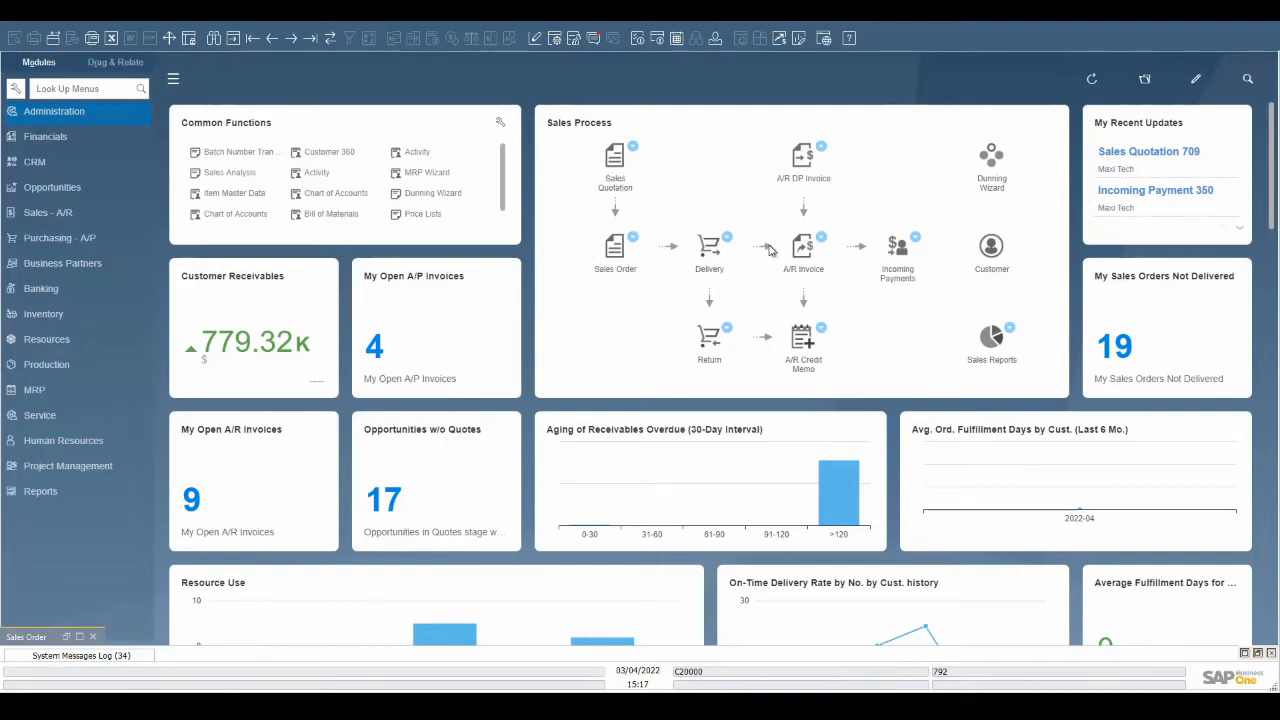
{"action": "mouse_move", "coordinate": [835, 247]}
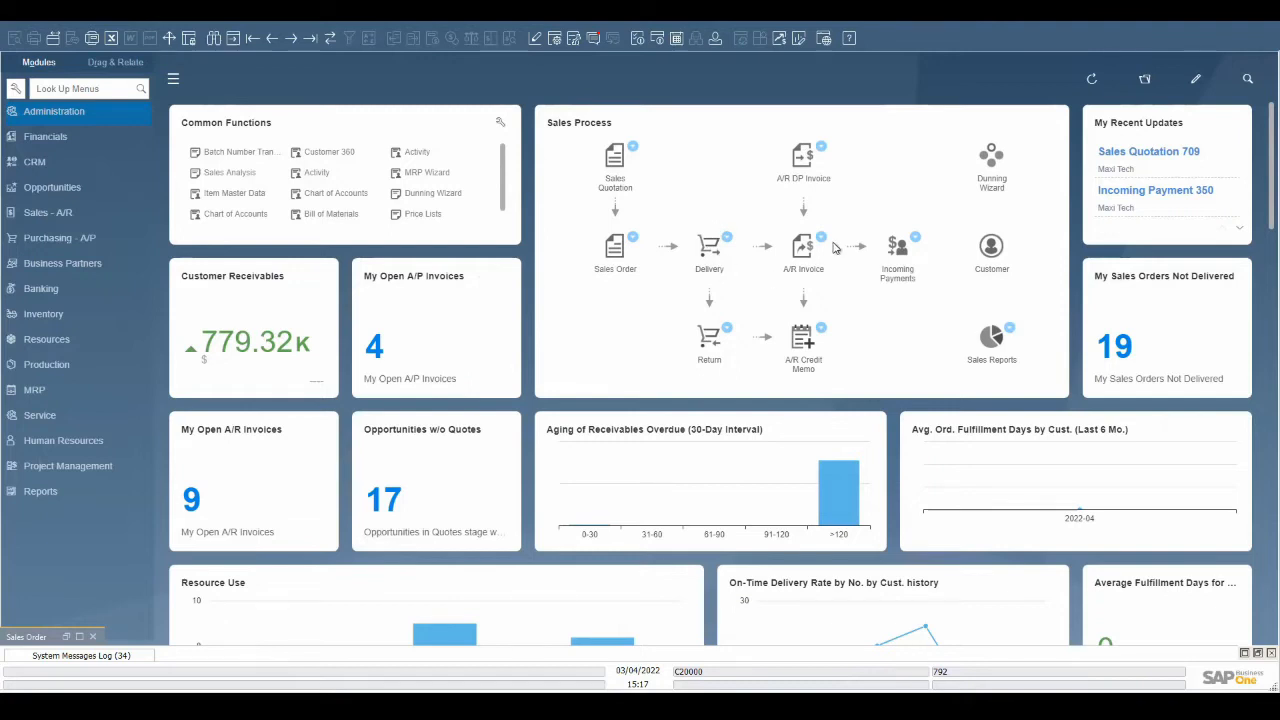
{"action": "mouse_move", "coordinate": [838, 248]}
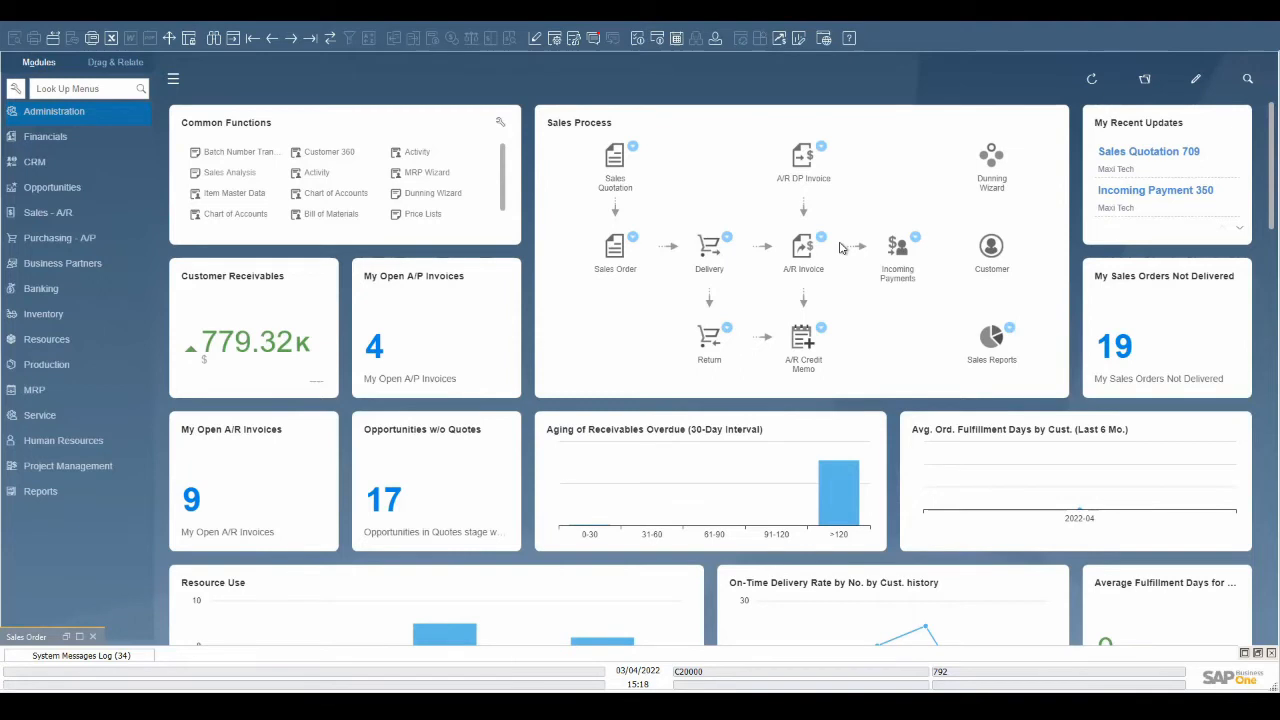
{"action": "mouse_move", "coordinate": [839, 248]}
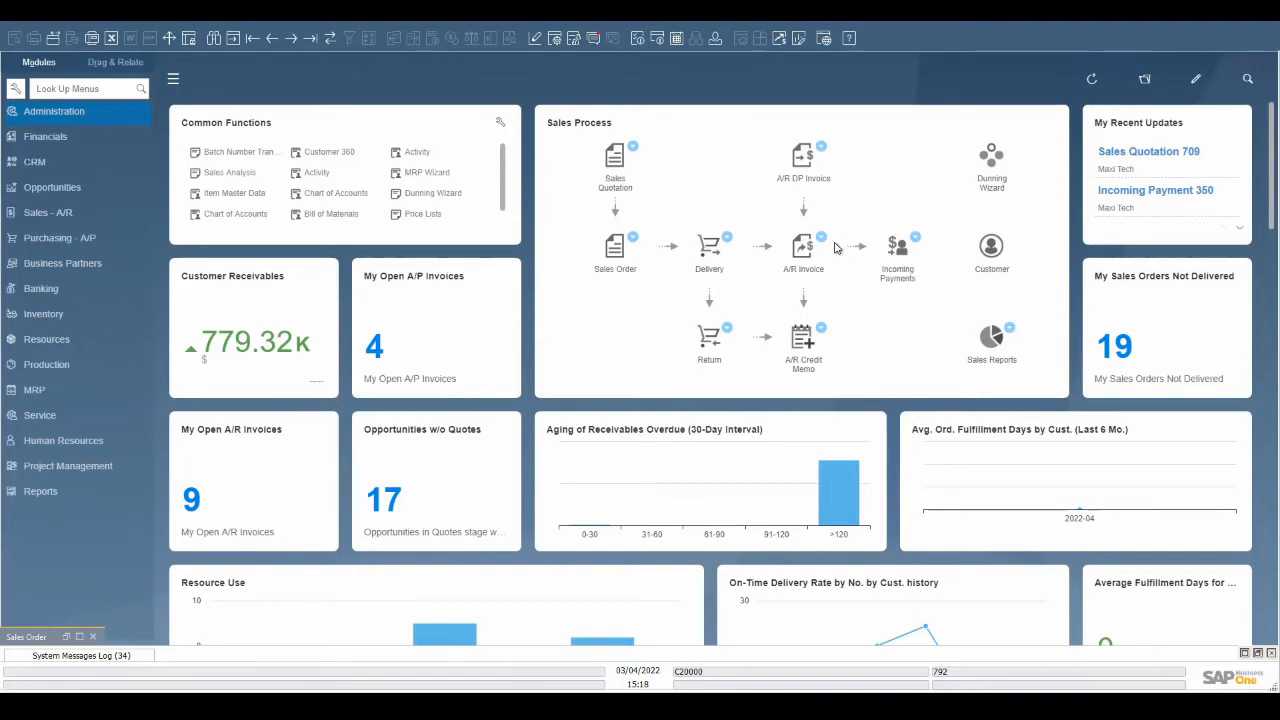
Start a new sales quotation for customer Maxi Tech (C20000).
{"action": "left_click", "coordinate": [47, 212]}
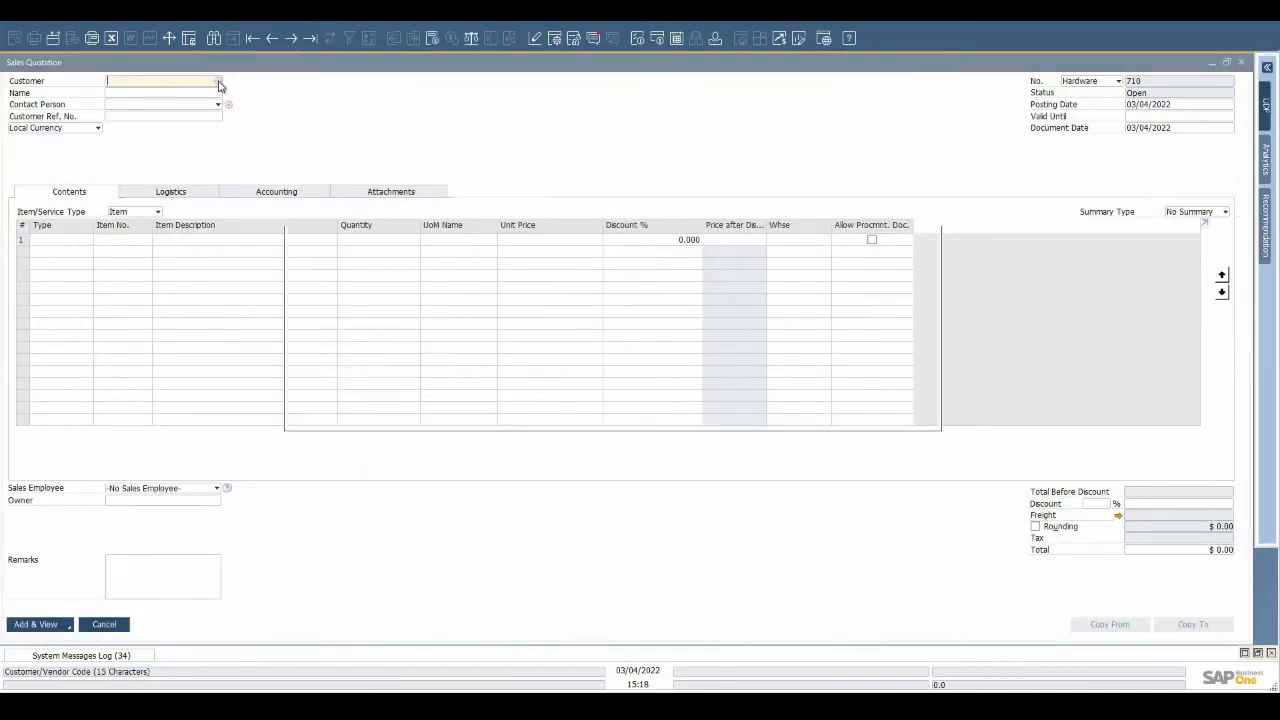
{"action": "left_click", "coordinate": [218, 80]}
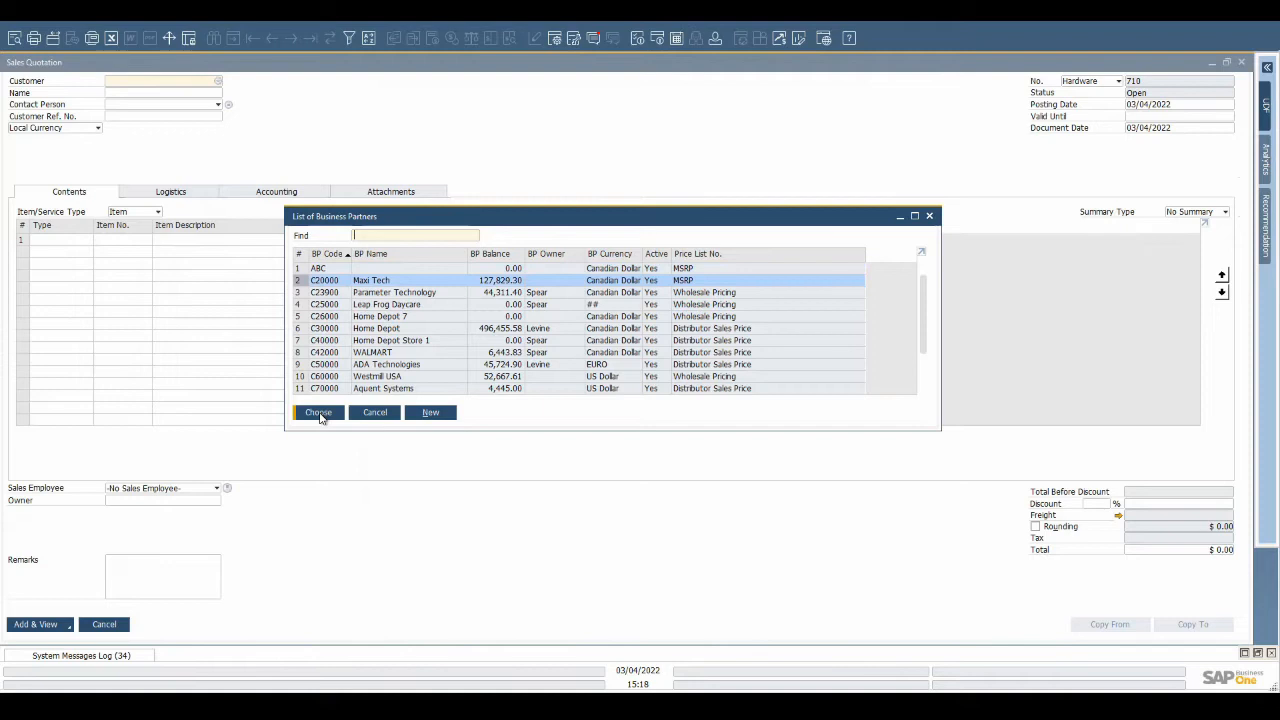
{"action": "left_click", "coordinate": [318, 412]}
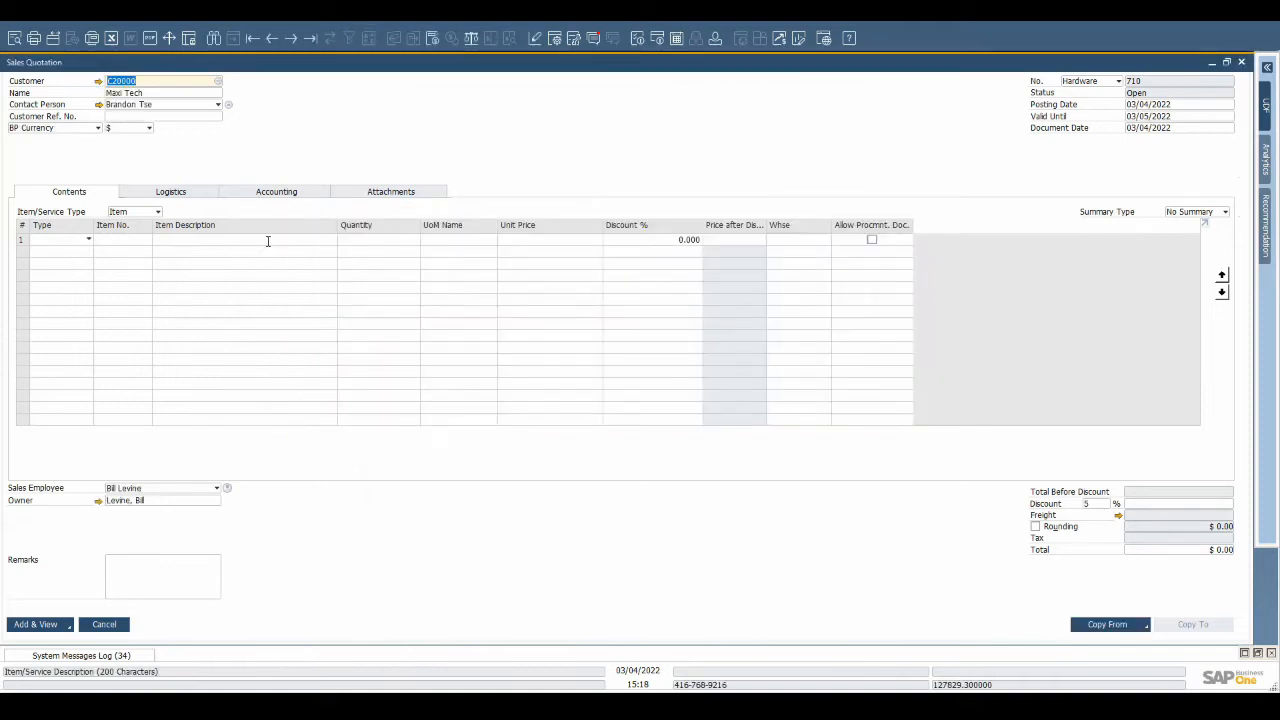
Add printer lines LM4029 (qty 2), A00006 and A00005 to the quotation.
{"action": "type", "text": "prtn"}
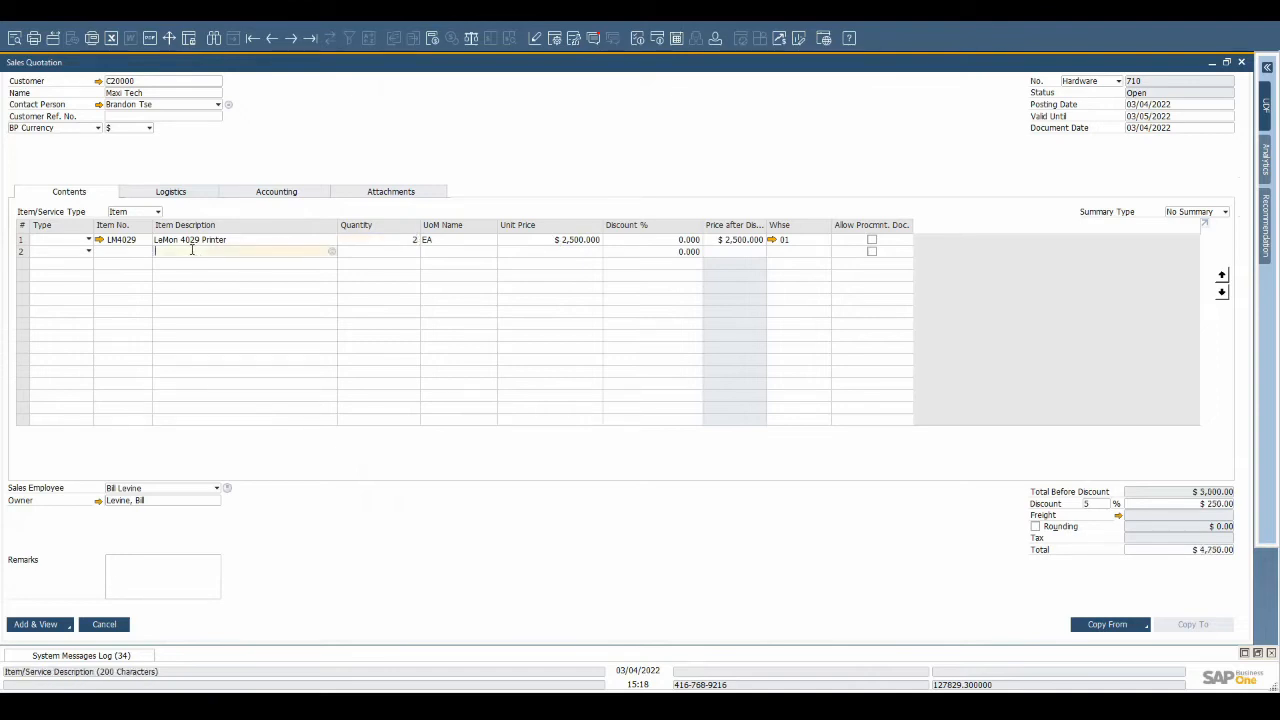
{"action": "type", "text": "printer"}
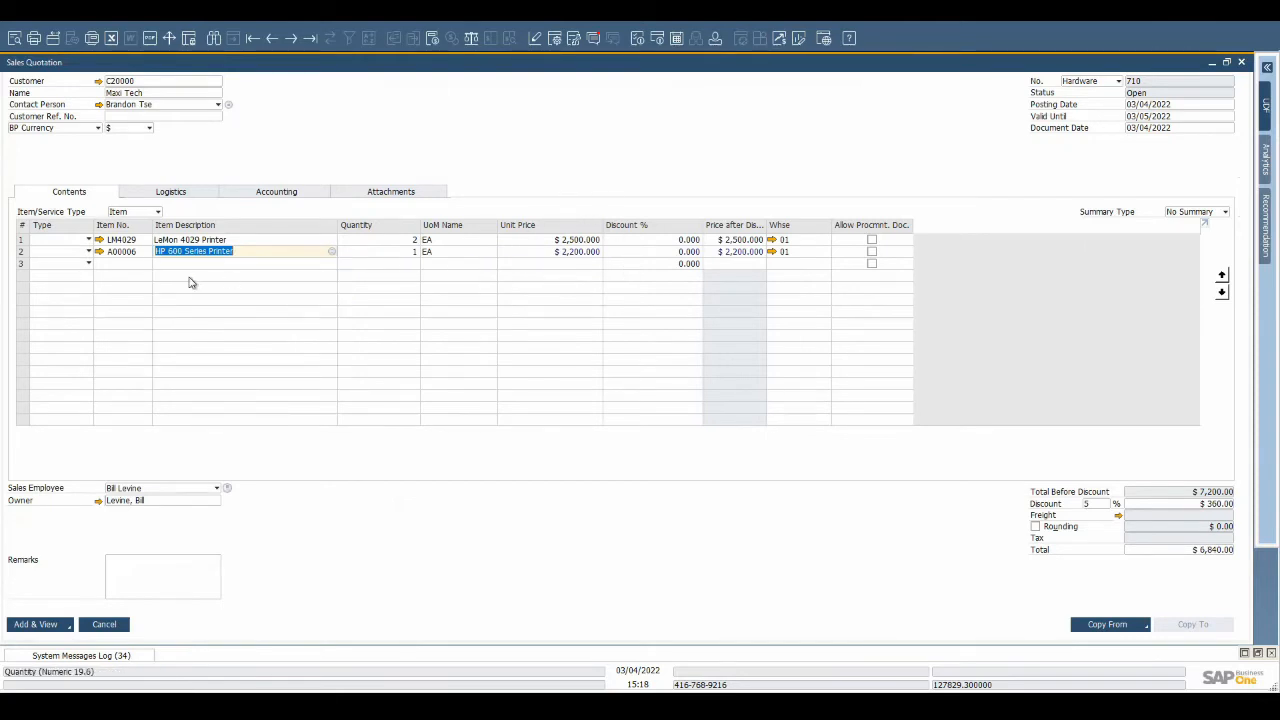
{"action": "left_click", "coordinate": [89, 263]}
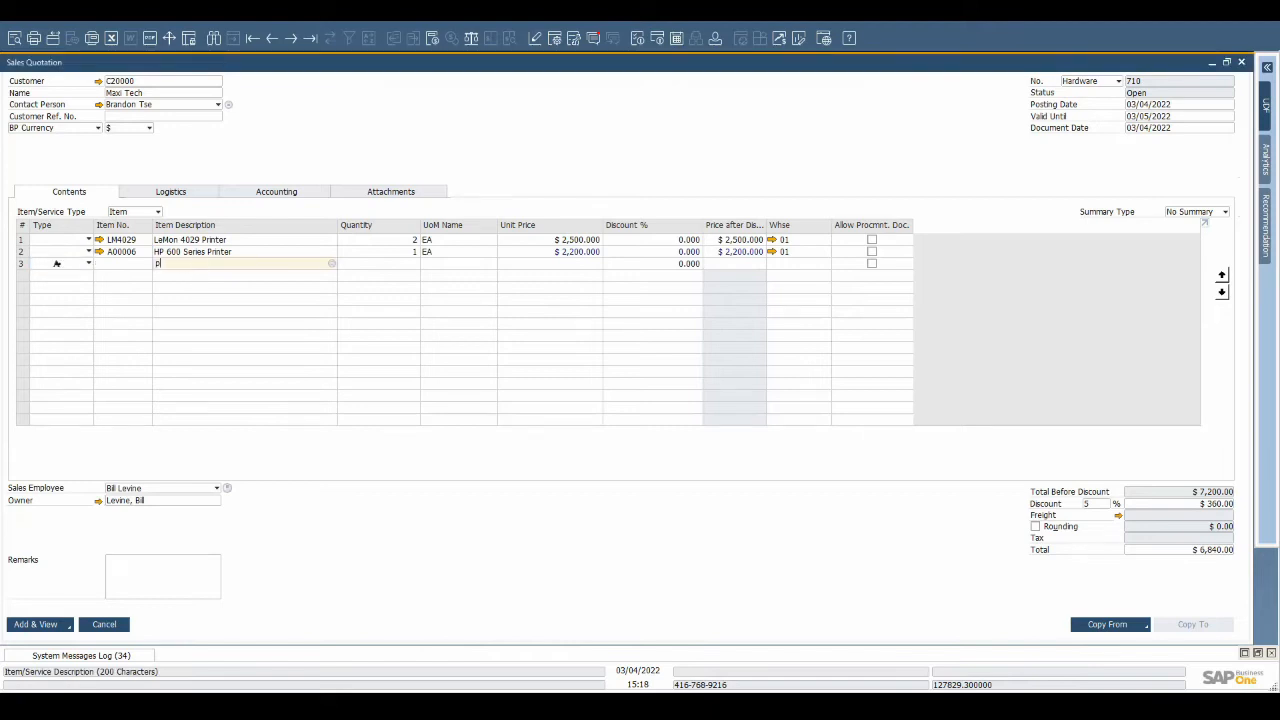
{"action": "type", "text": "printer 7.5"}
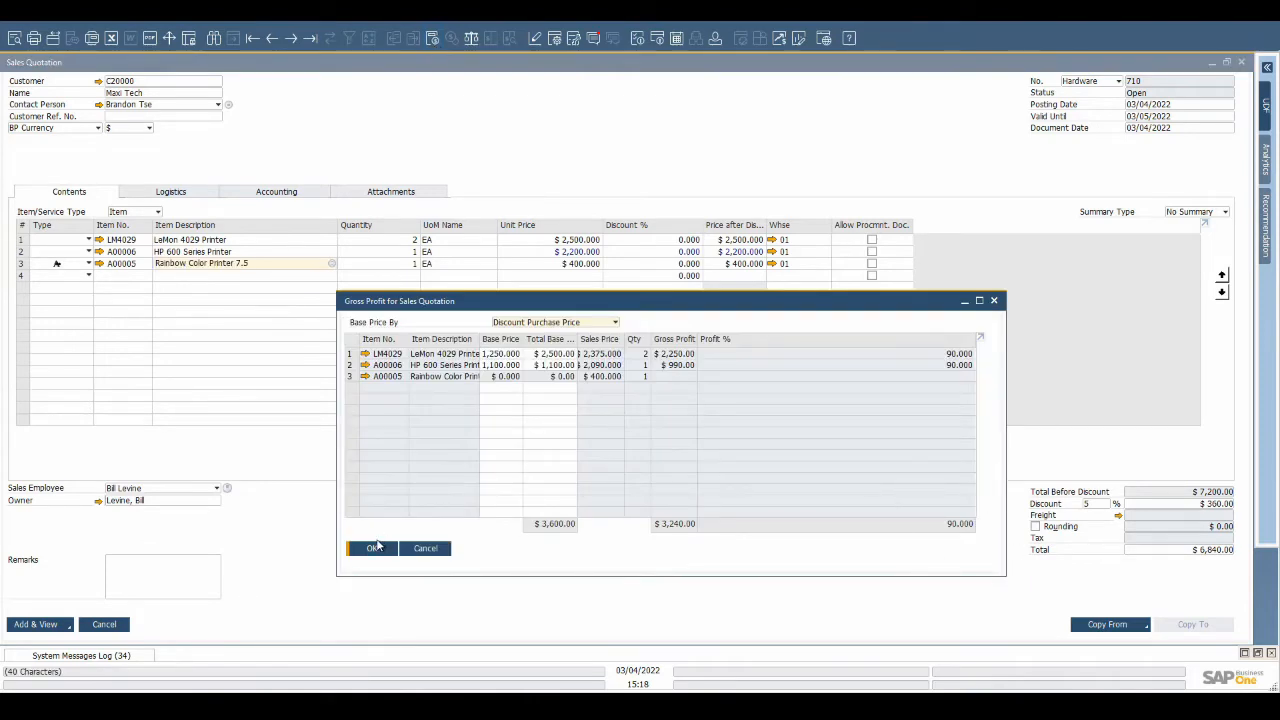
{"action": "left_click", "coordinate": [371, 547]}
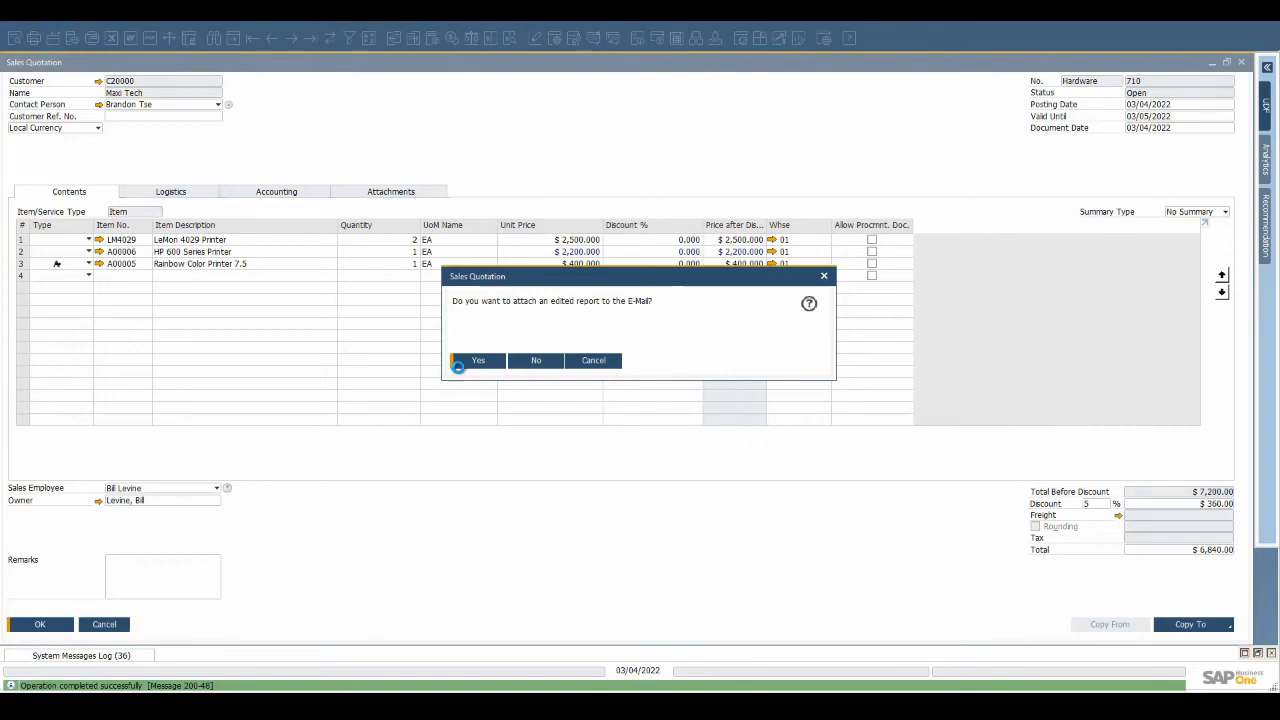
{"action": "left_click", "coordinate": [477, 360]}
{"action": "type", "text": "Y Y Y"}
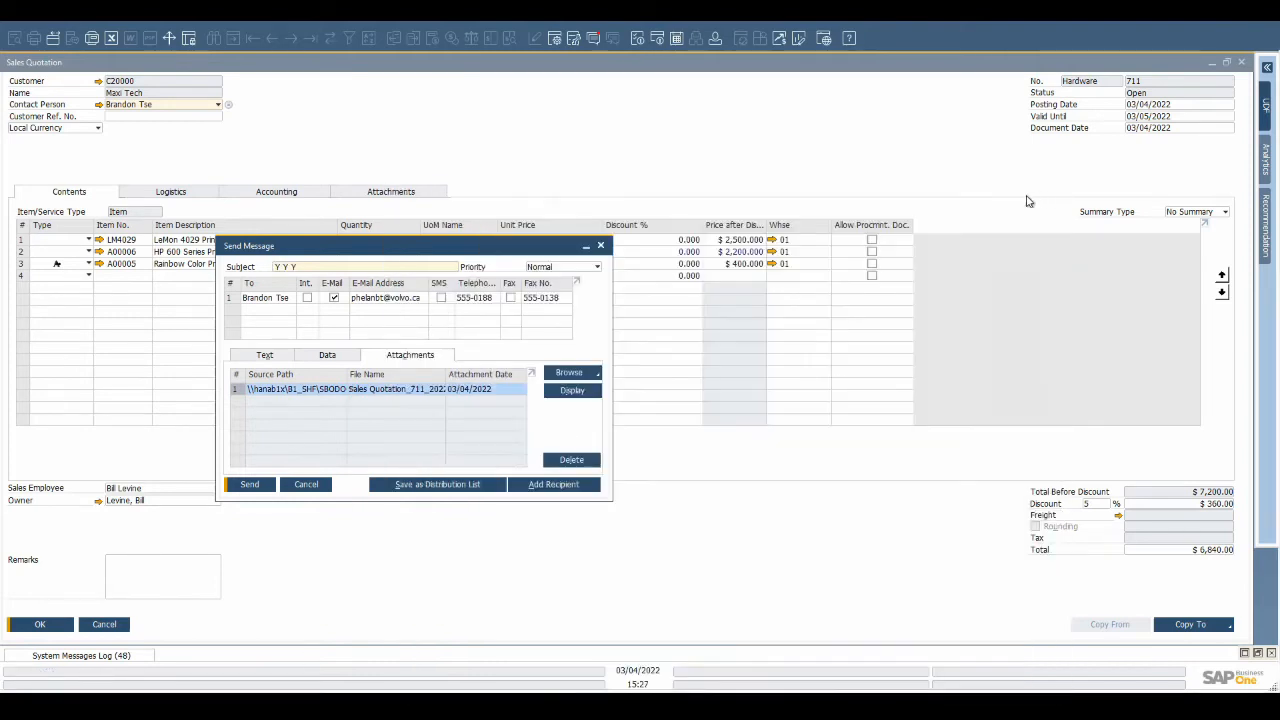
{"action": "left_click", "coordinate": [249, 484]}
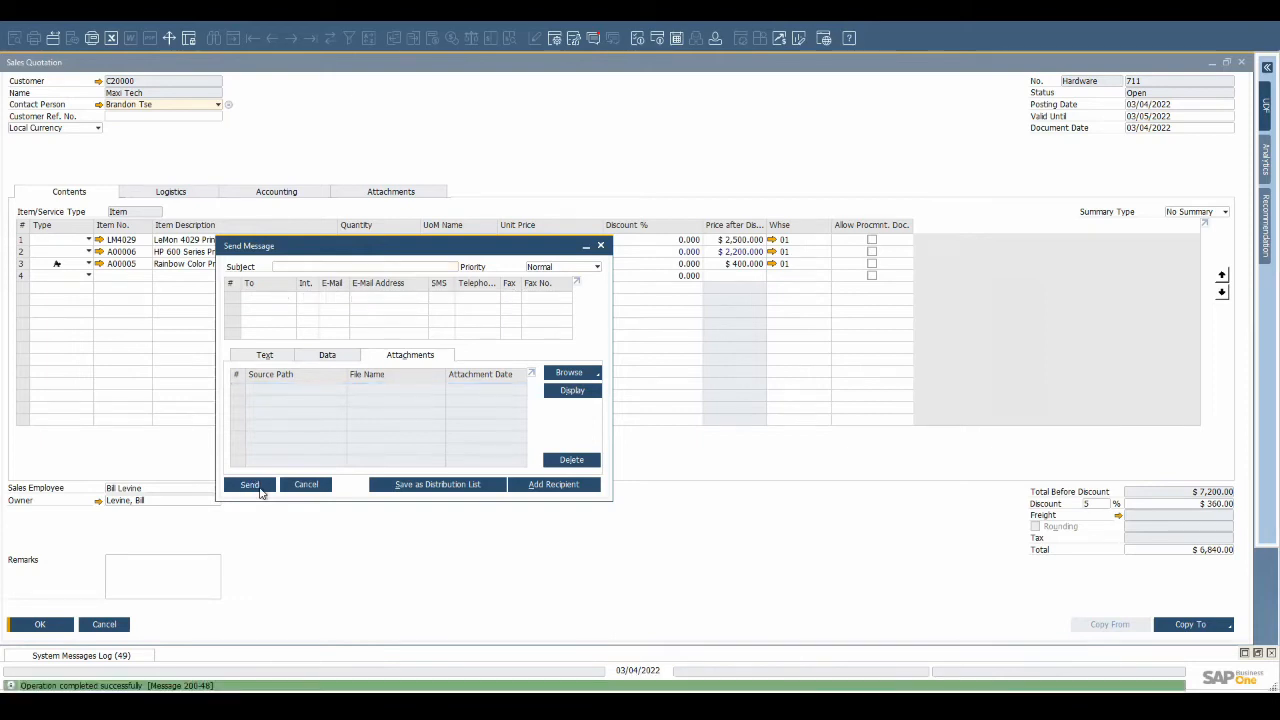
{"action": "left_click", "coordinate": [1190, 624]}
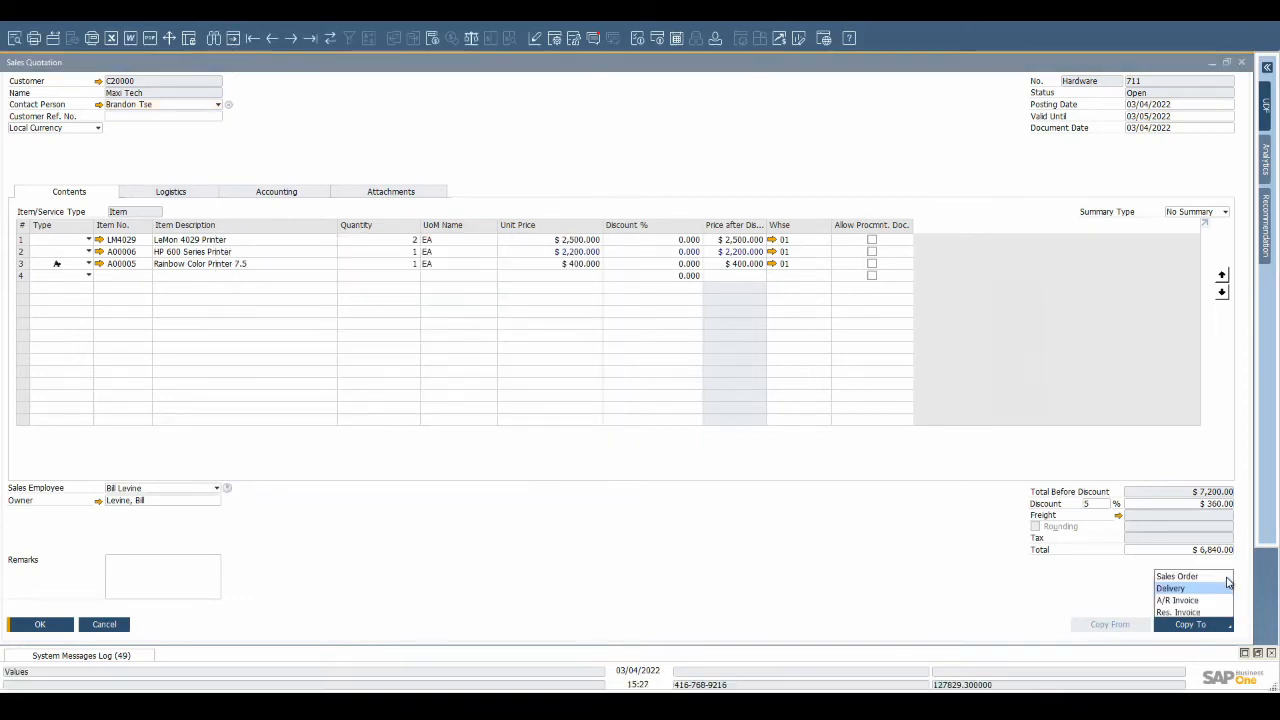
Create a sales order with customer reference PO90909876 and delivery date 22/04/2022.
{"action": "left_click", "coordinate": [1177, 575]}
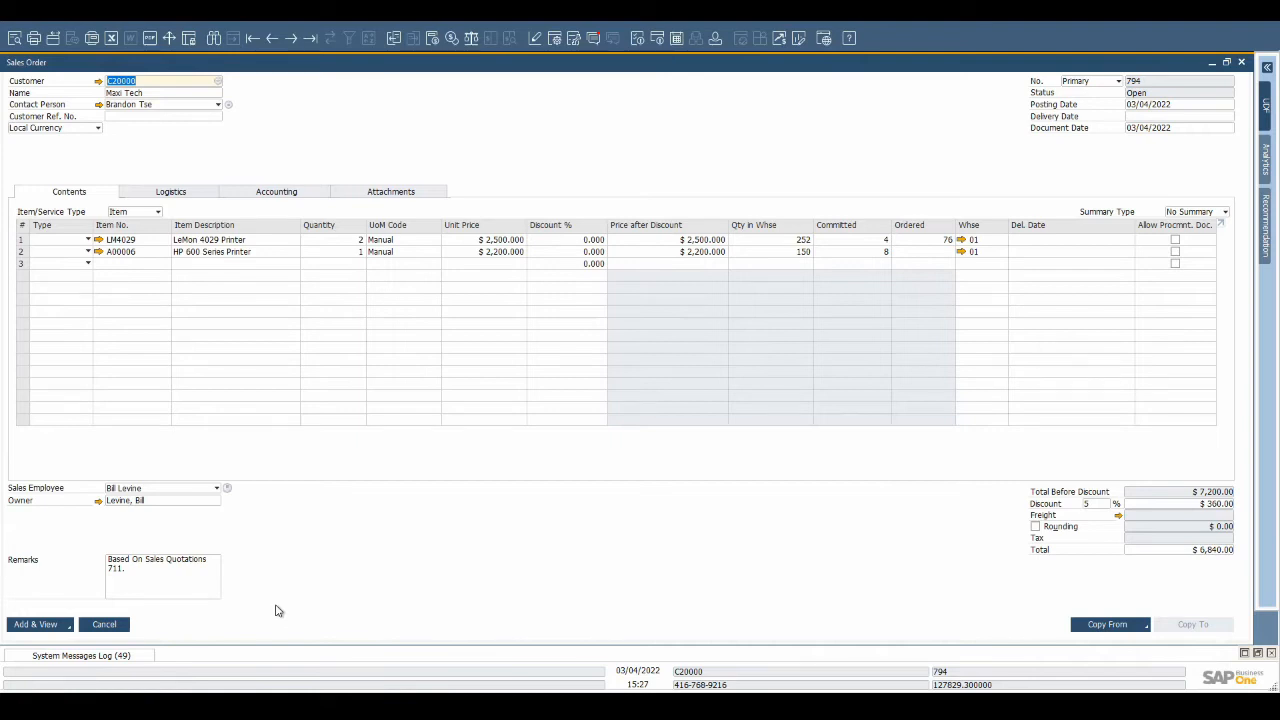
{"action": "mouse_move", "coordinate": [289, 575]}
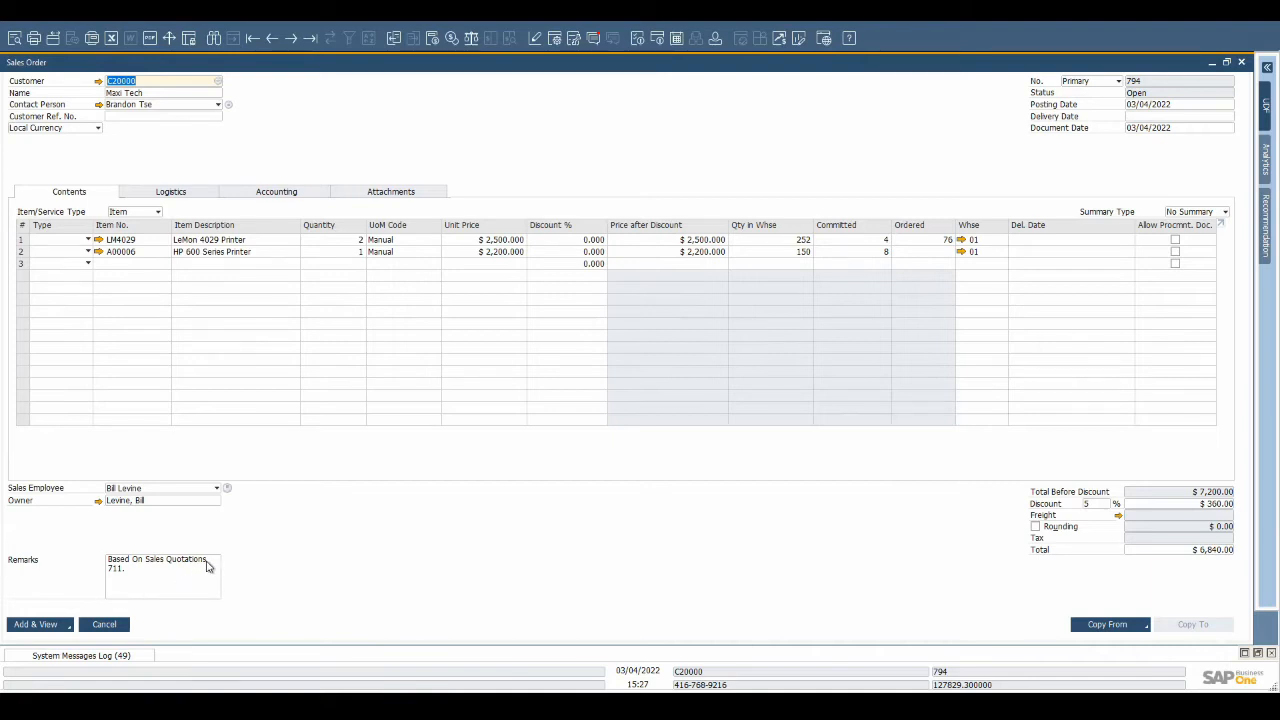
{"action": "mouse_move", "coordinate": [165, 135]}
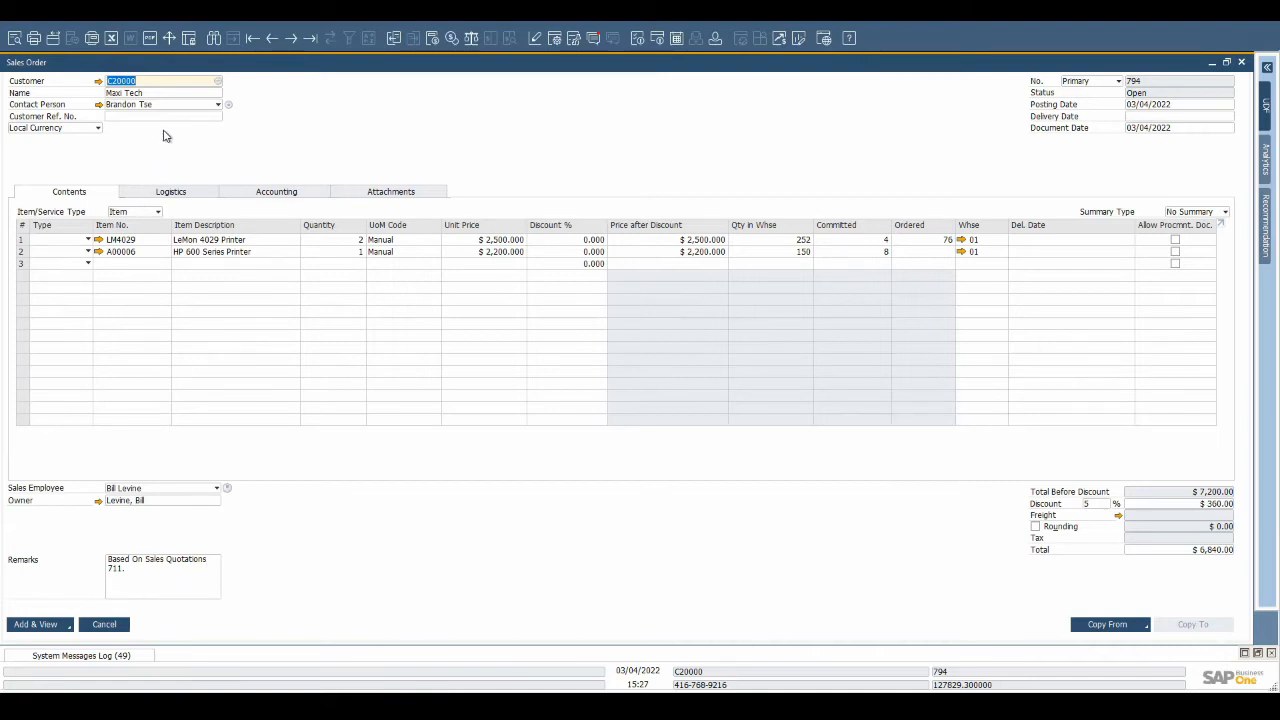
{"action": "type", "text": "P"}
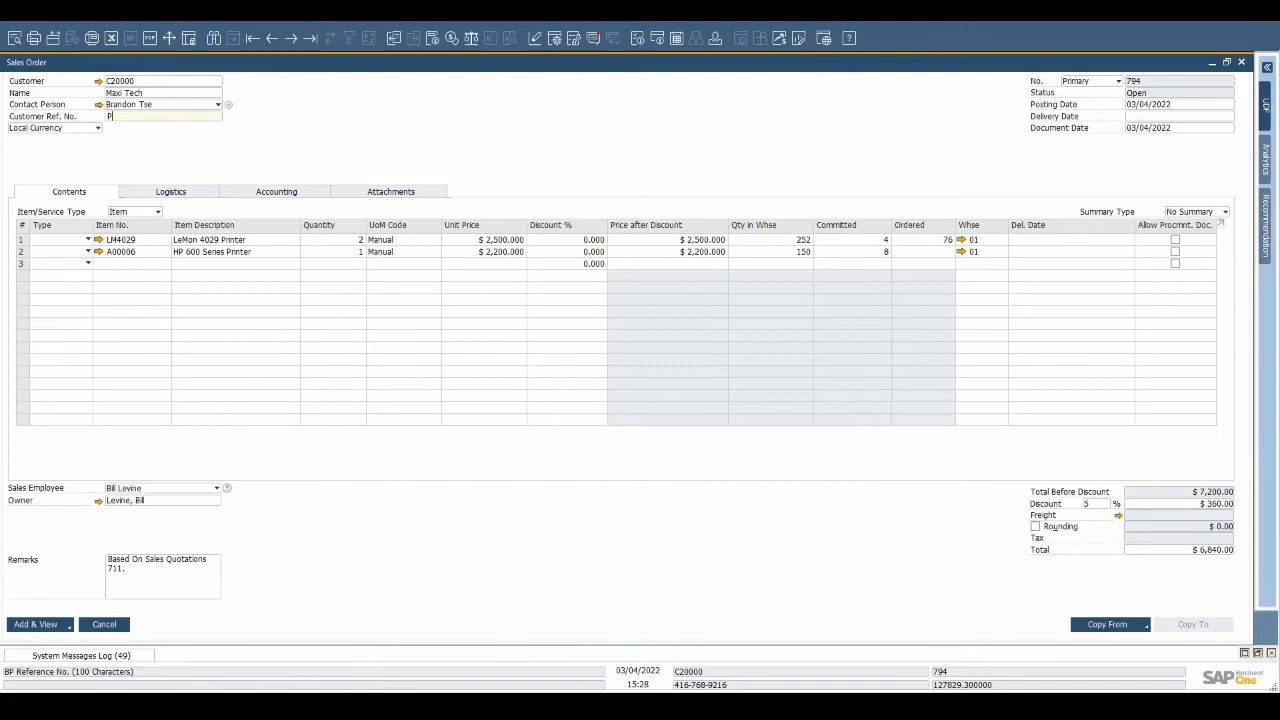
{"action": "type", "text": "O90909876"}
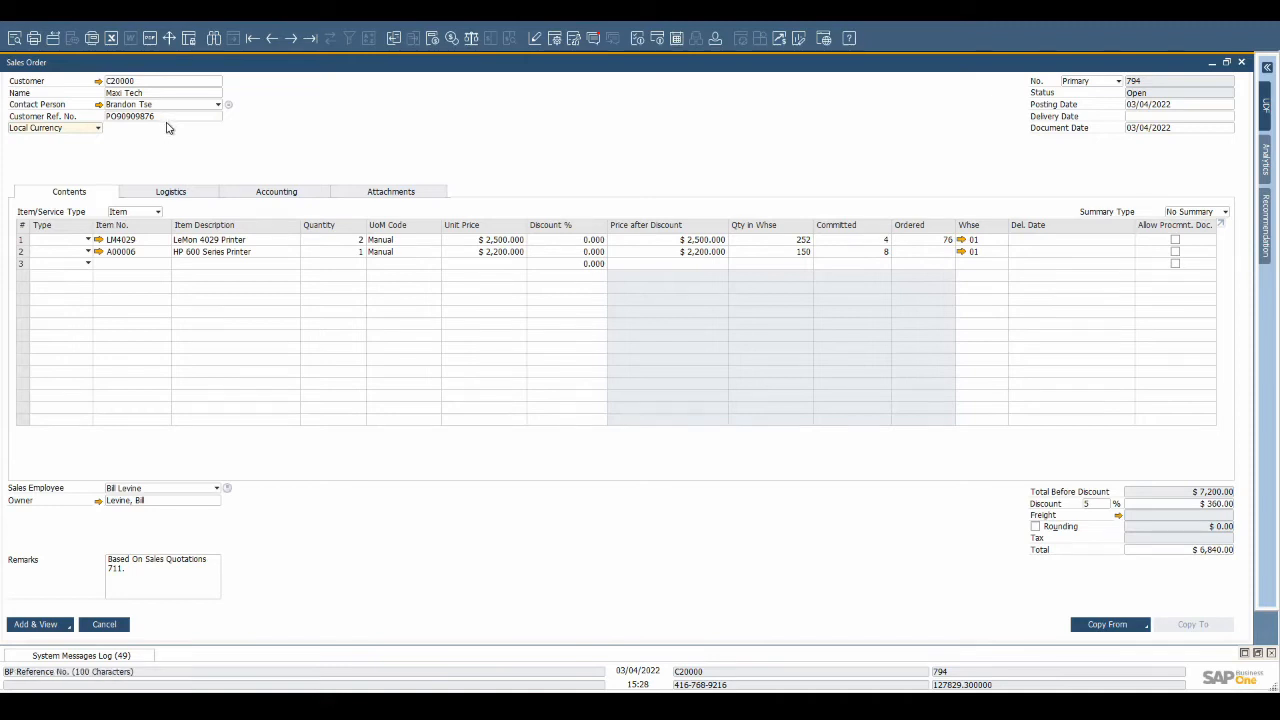
{"action": "mouse_move", "coordinate": [178, 170]}
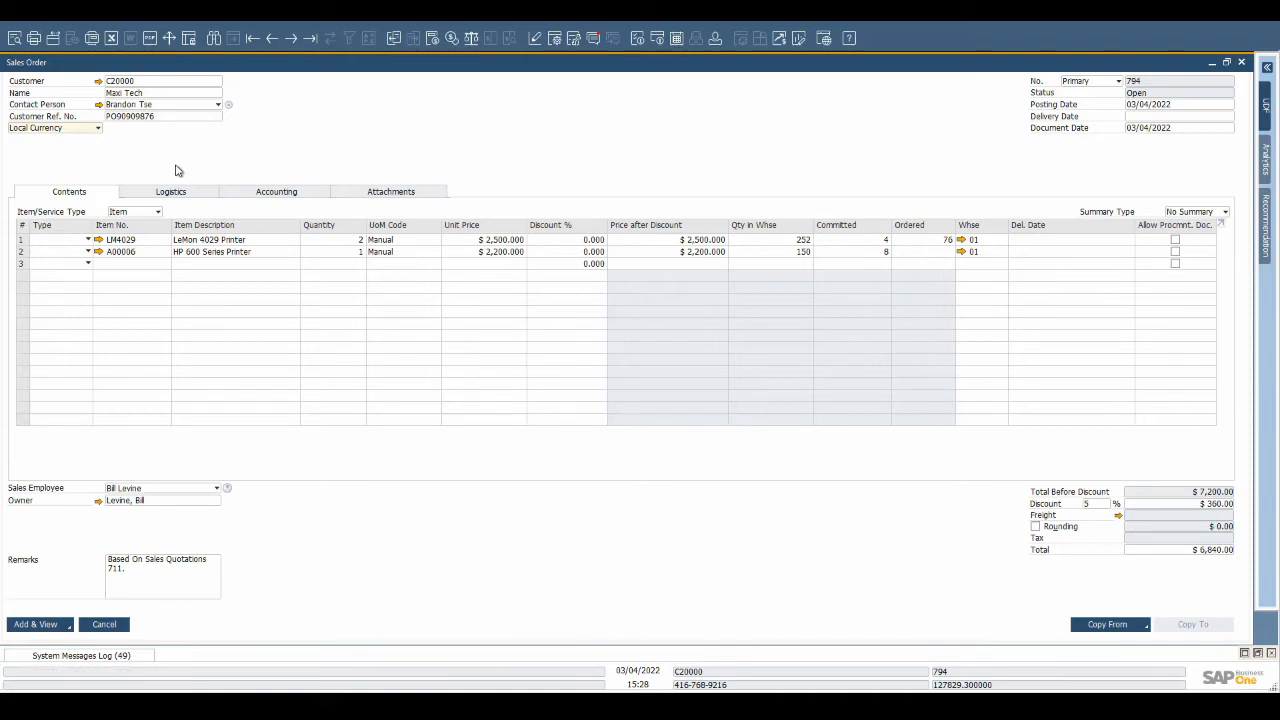
{"action": "mouse_move", "coordinate": [787, 165]}
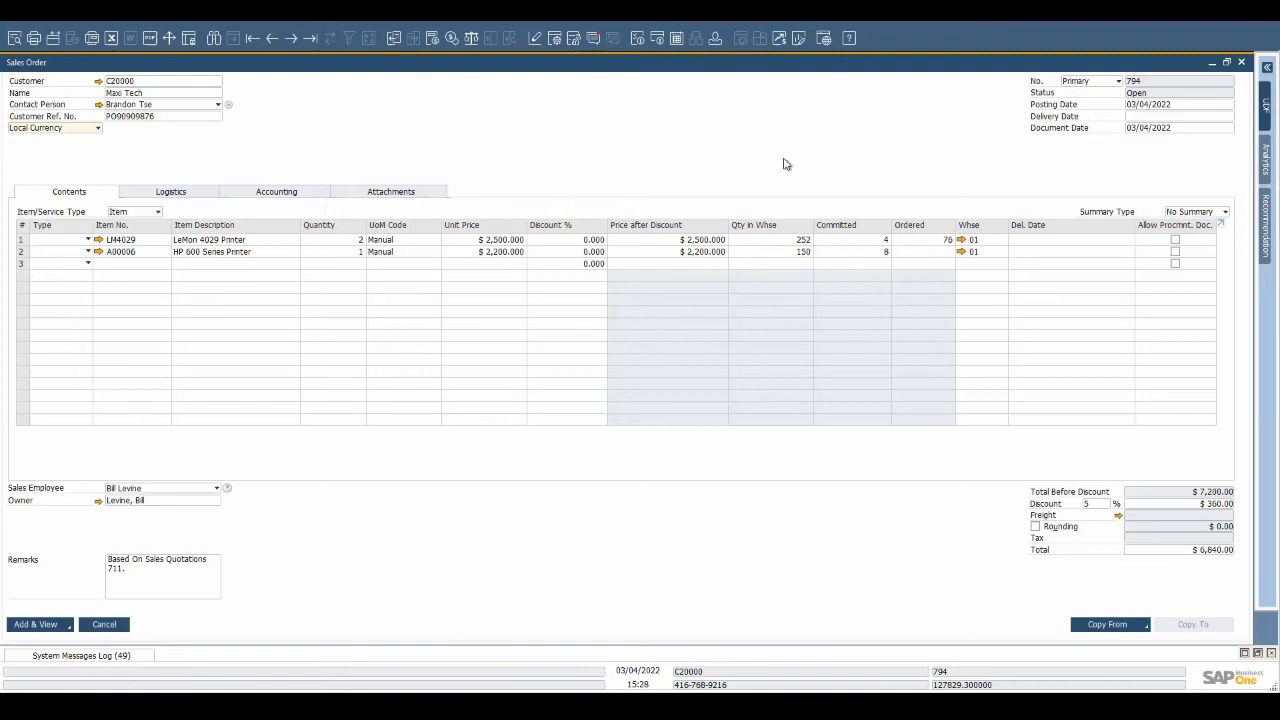
{"action": "mouse_move", "coordinate": [936, 165]}
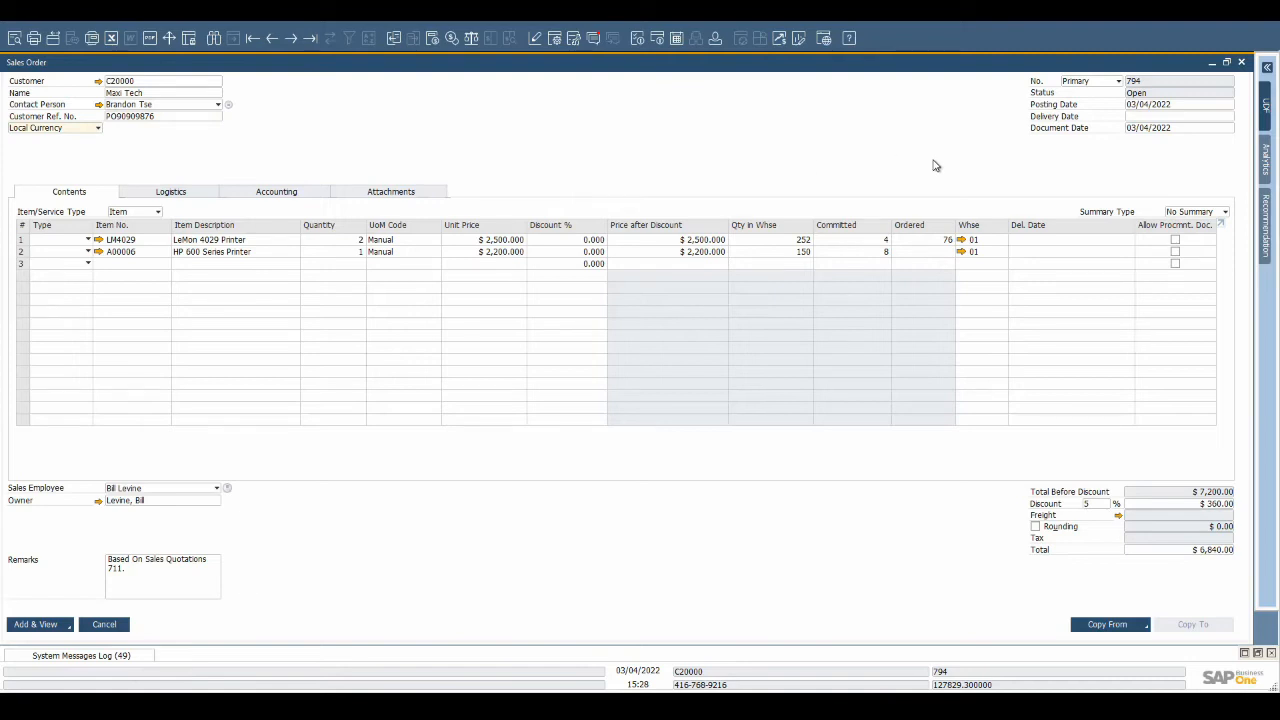
{"action": "left_click", "coordinate": [1229, 116]}
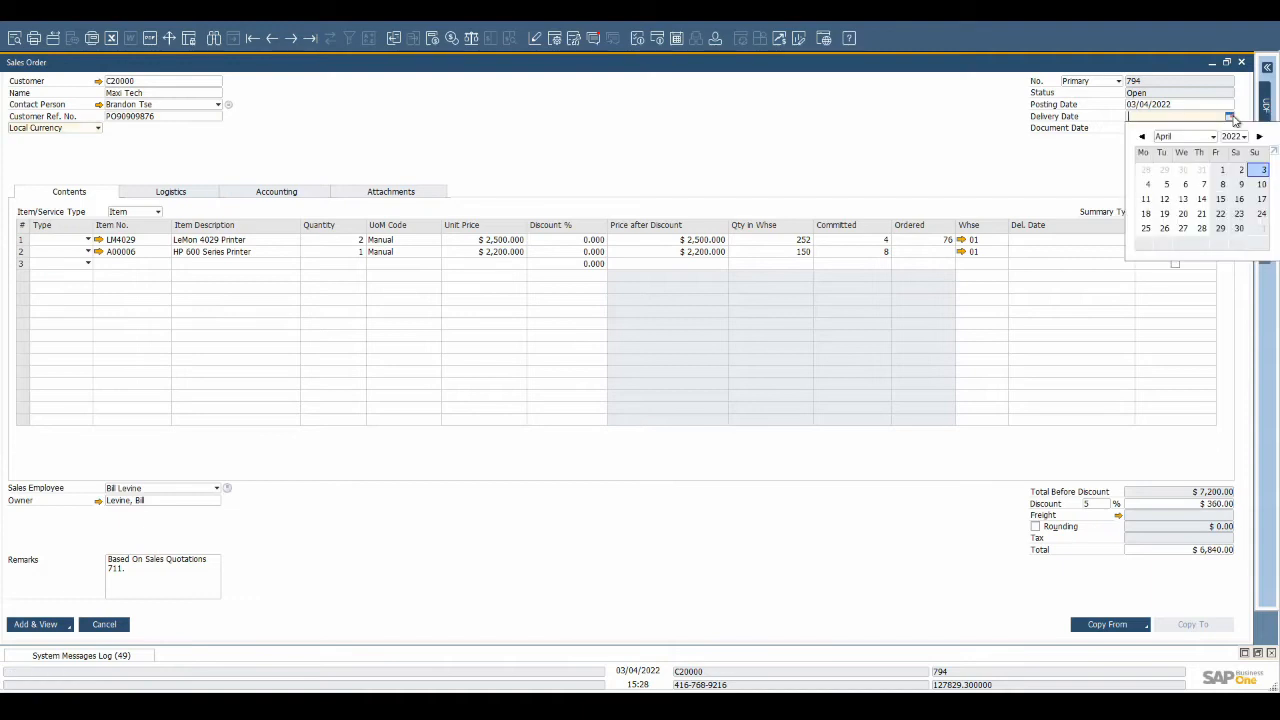
{"action": "left_click", "coordinate": [1220, 213]}
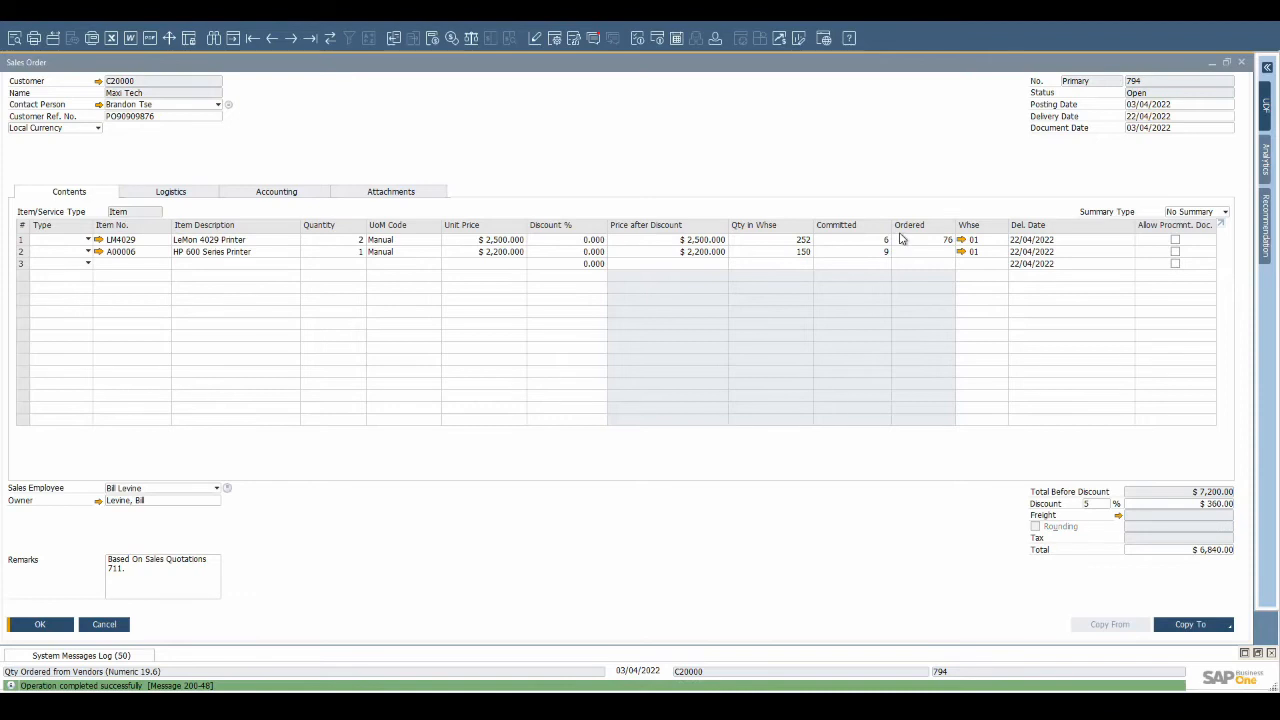
Check the LeMon 4029 printer's available-to-promise status from sales order 794.
{"action": "right_click", "coordinate": [455, 178]}
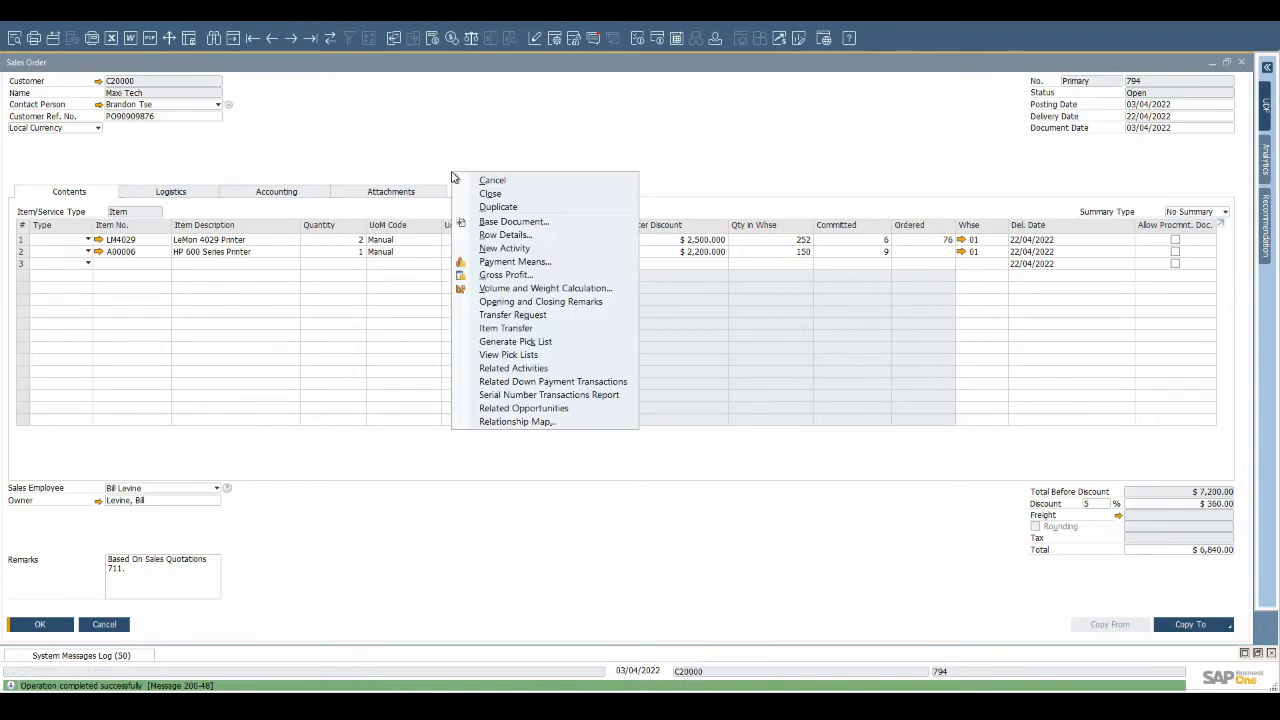
{"action": "mouse_move", "coordinate": [341, 245]}
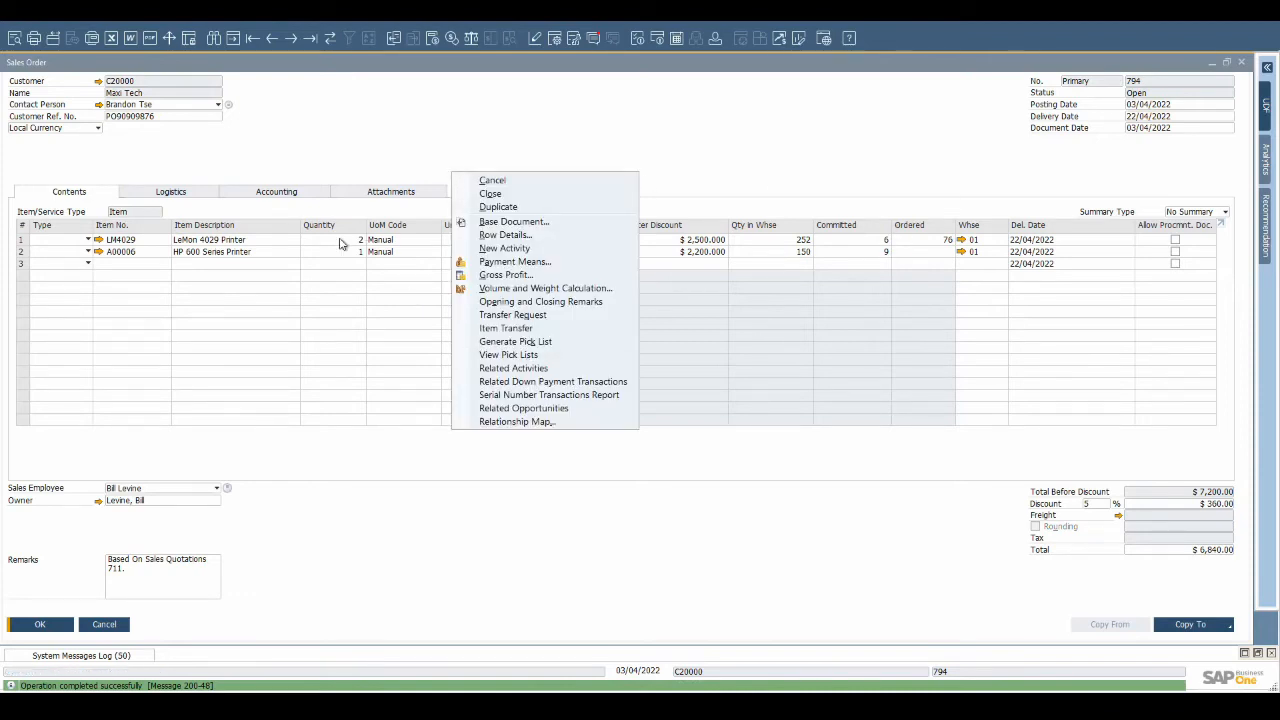
{"action": "left_click", "coordinate": [352, 239]}
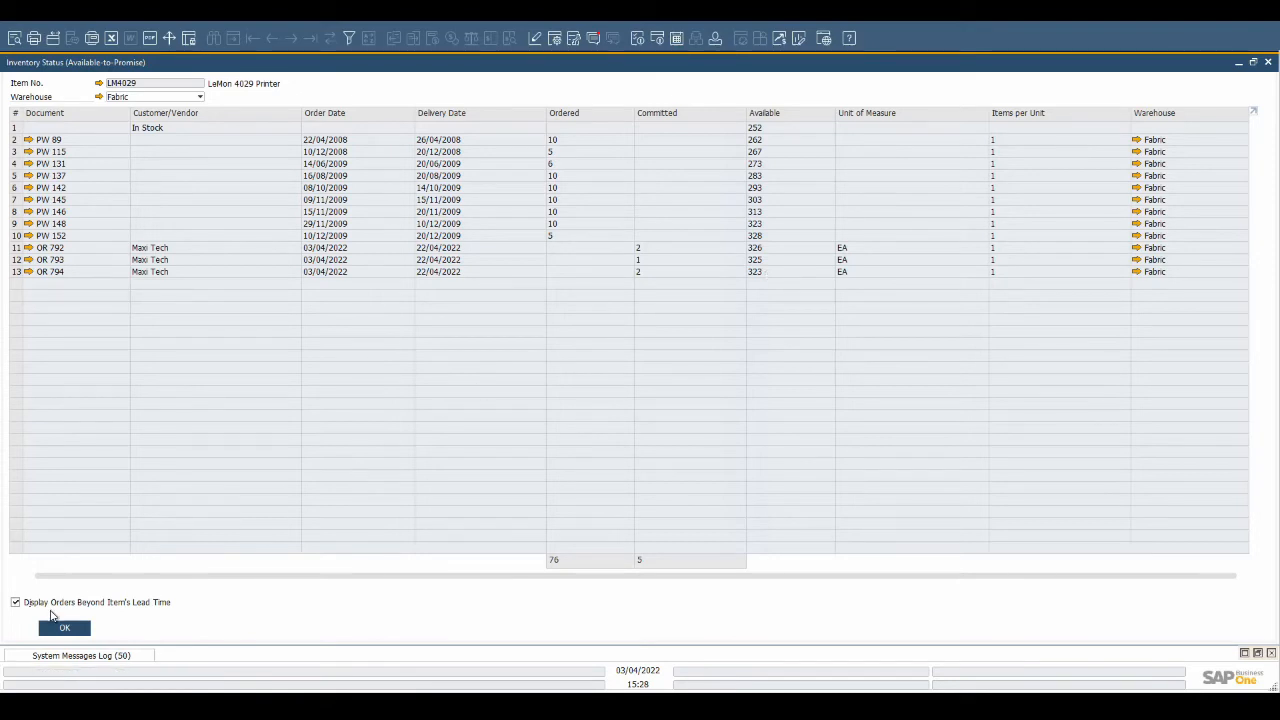
{"action": "left_click", "coordinate": [64, 627]}
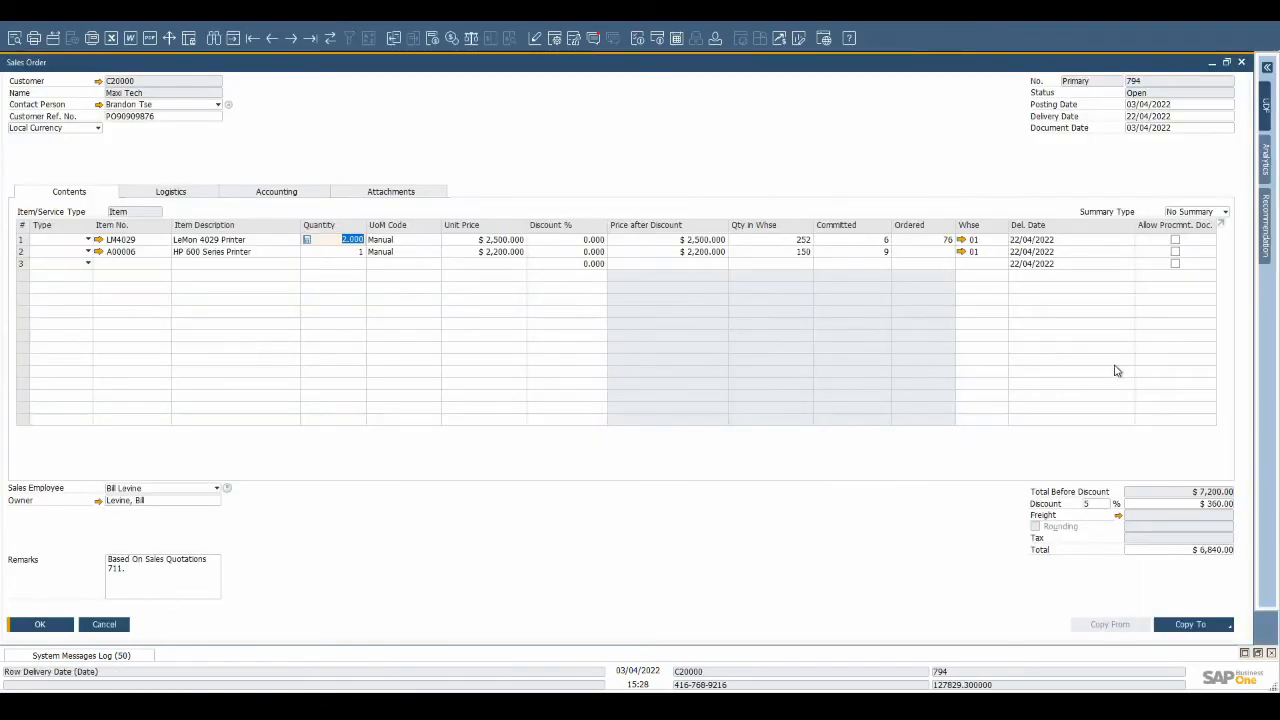
{"action": "mouse_move", "coordinate": [1198, 257]}
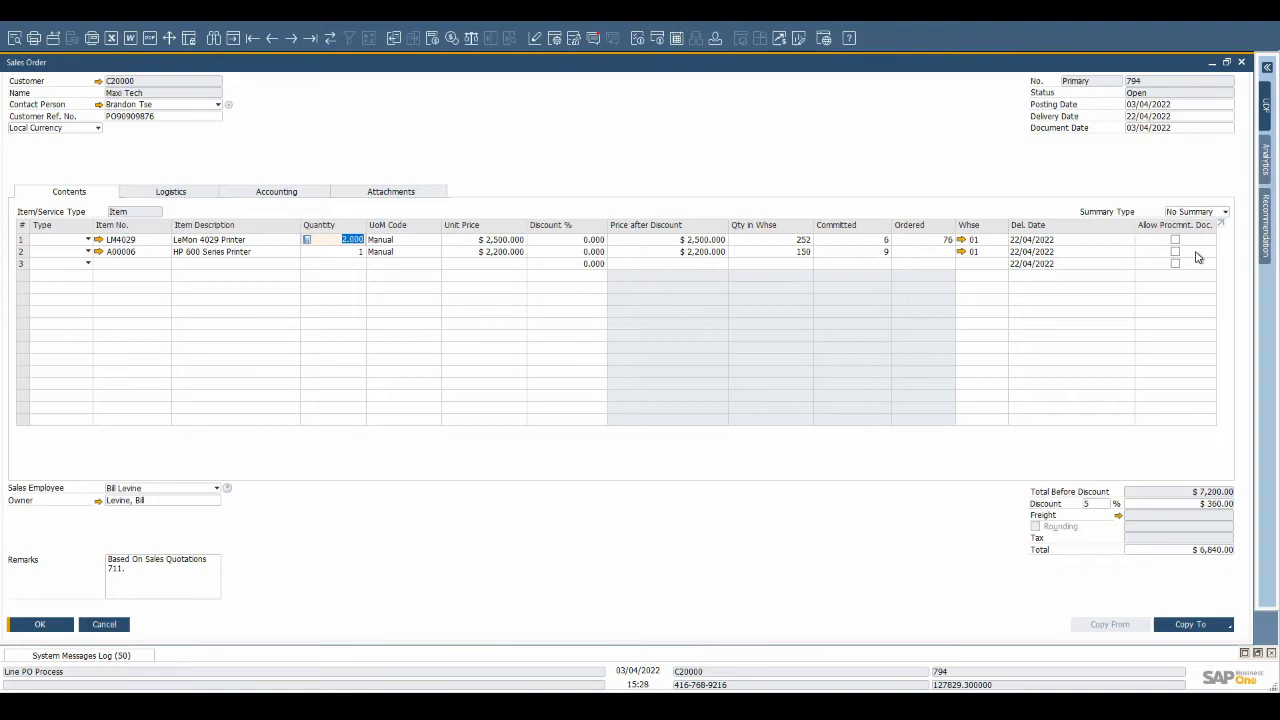
{"action": "mouse_move", "coordinate": [1212, 604]}
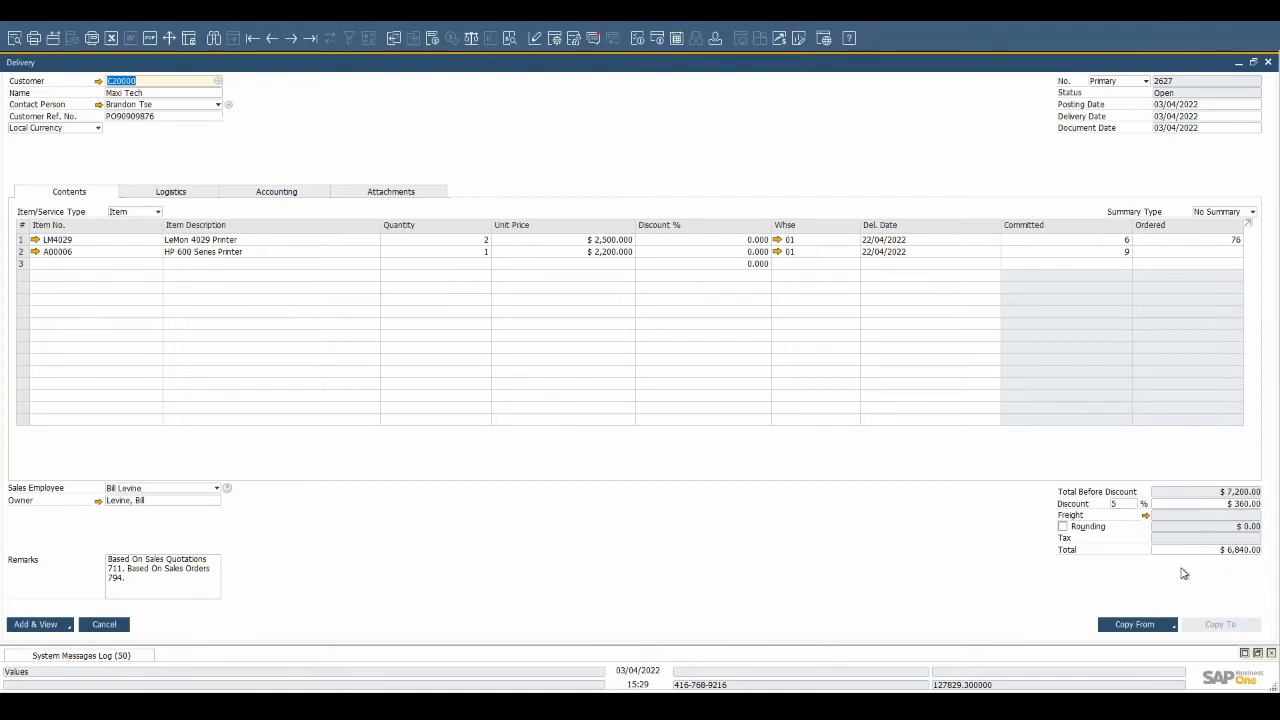
Reduce the LeMon 4029 delivery quantity to 1 and open HP 600 serial selection.
{"action": "left_click", "coordinate": [430, 239]}
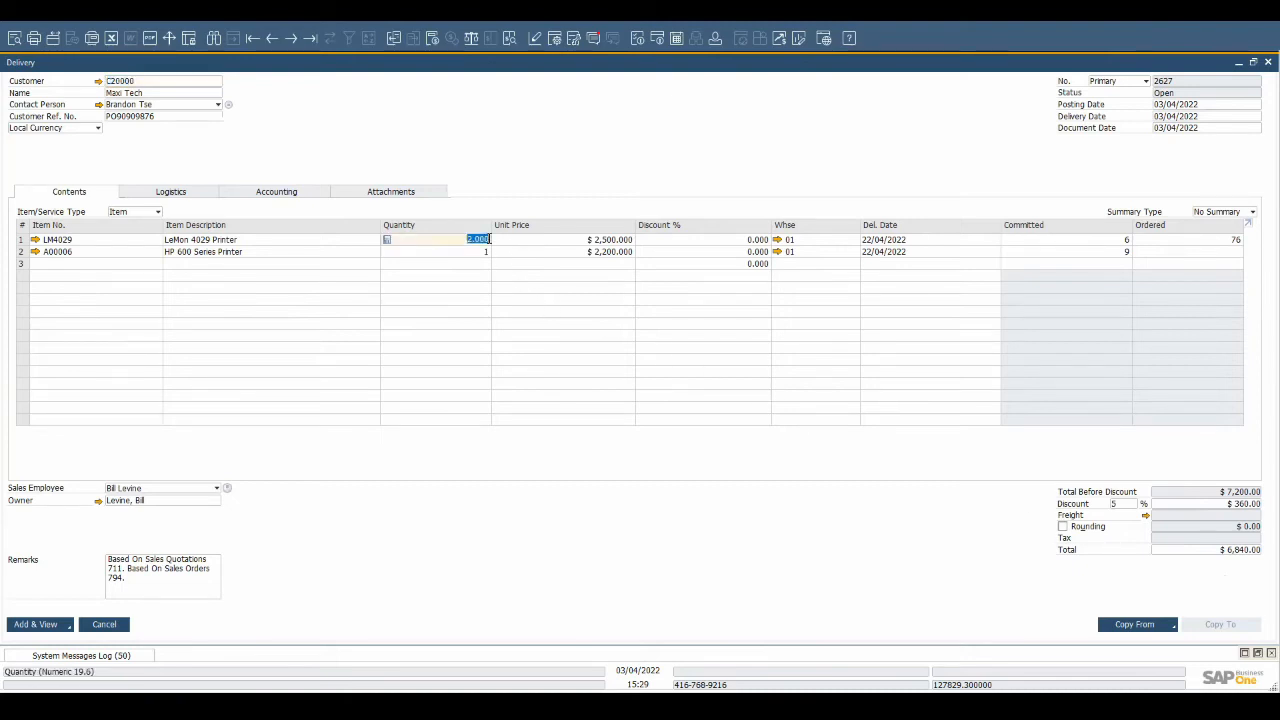
{"action": "type", "text": "1"}
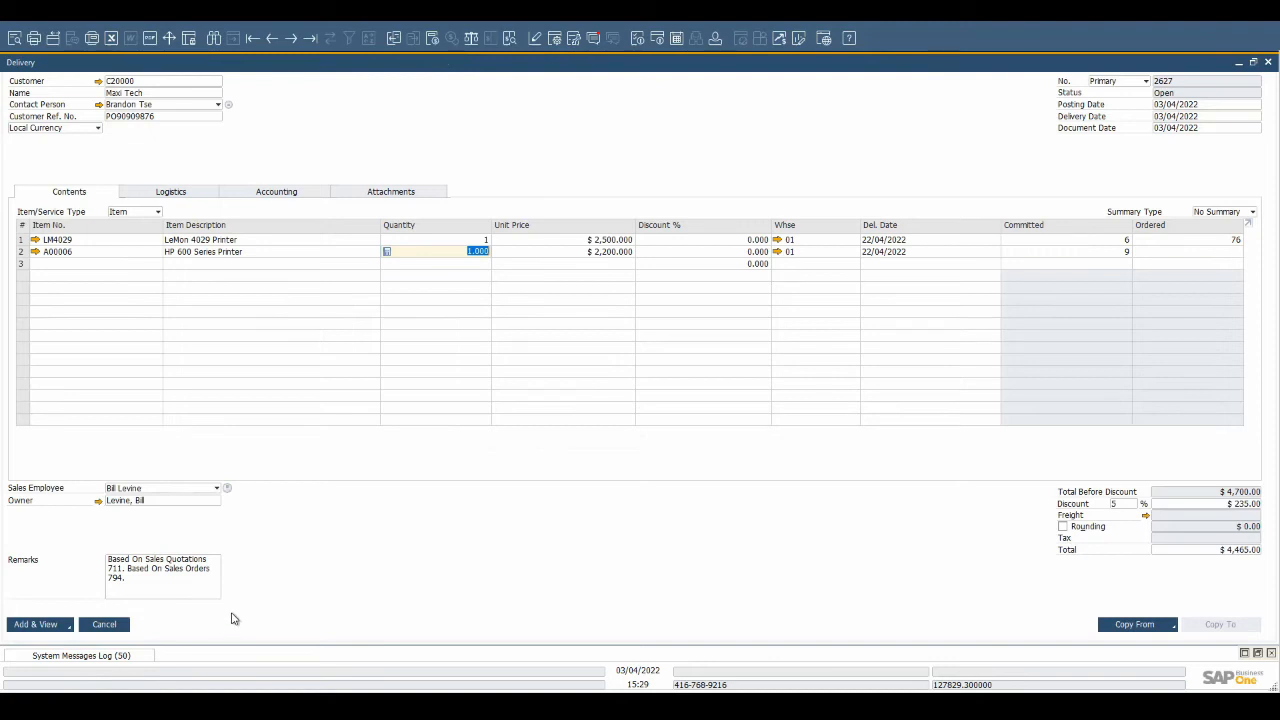
{"action": "mouse_move", "coordinate": [514, 461]}
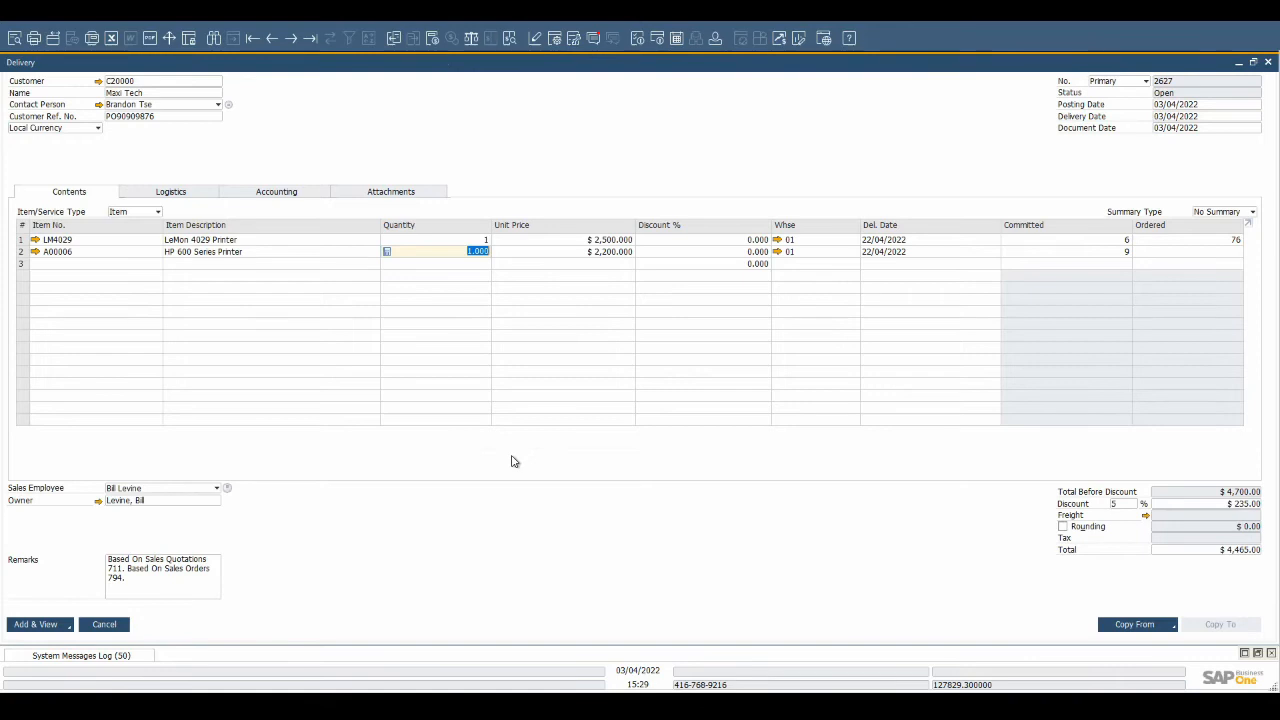
{"action": "mouse_move", "coordinate": [497, 266]}
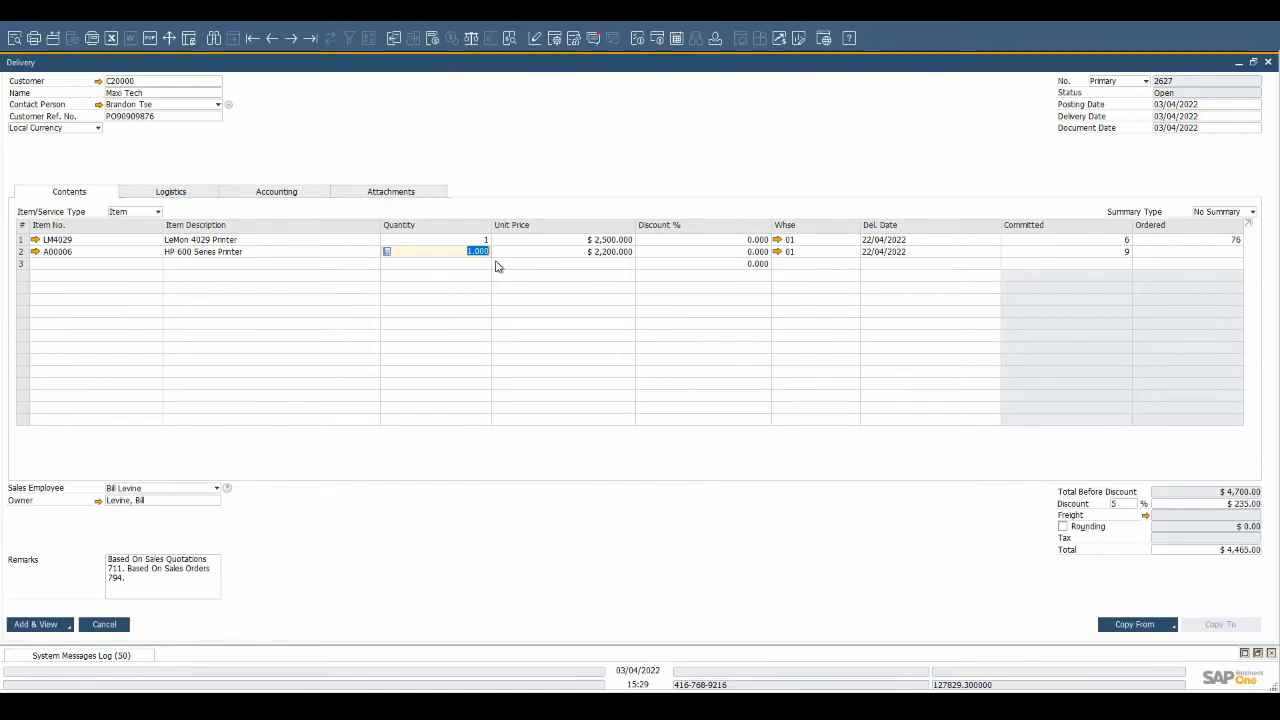
{"action": "right_click", "coordinate": [470, 251]}
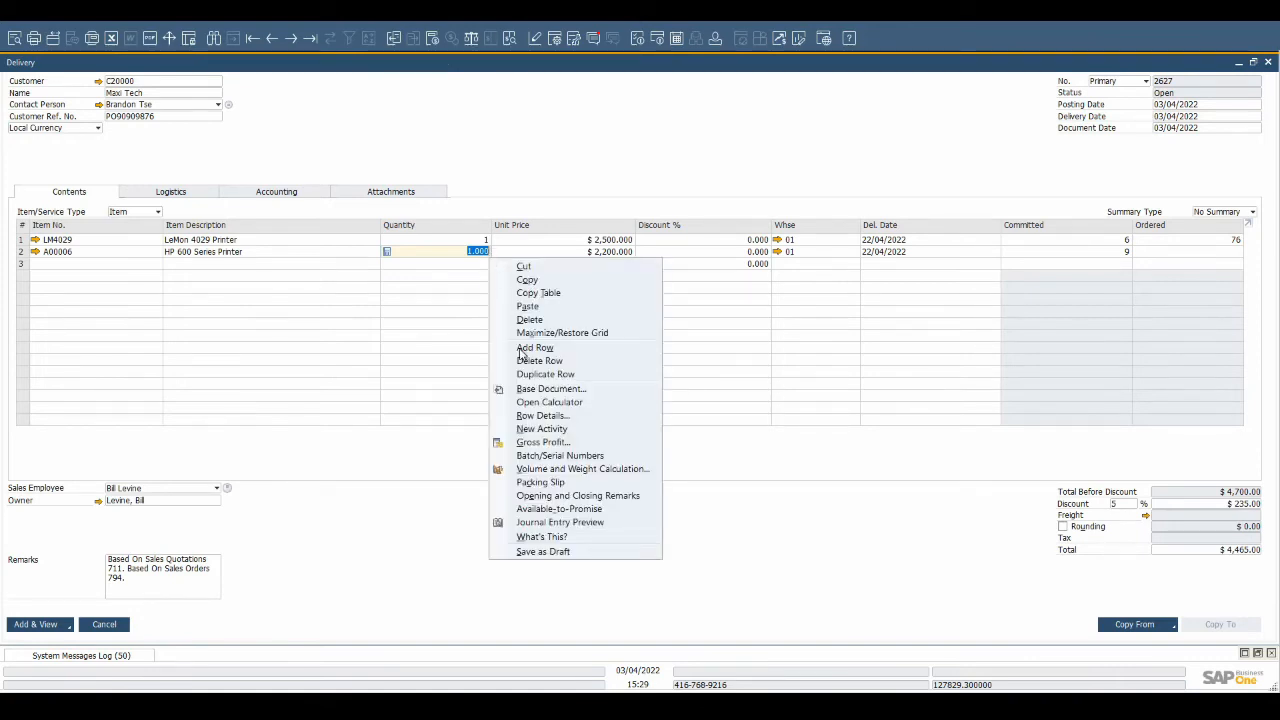
{"action": "left_click", "coordinate": [559, 455]}
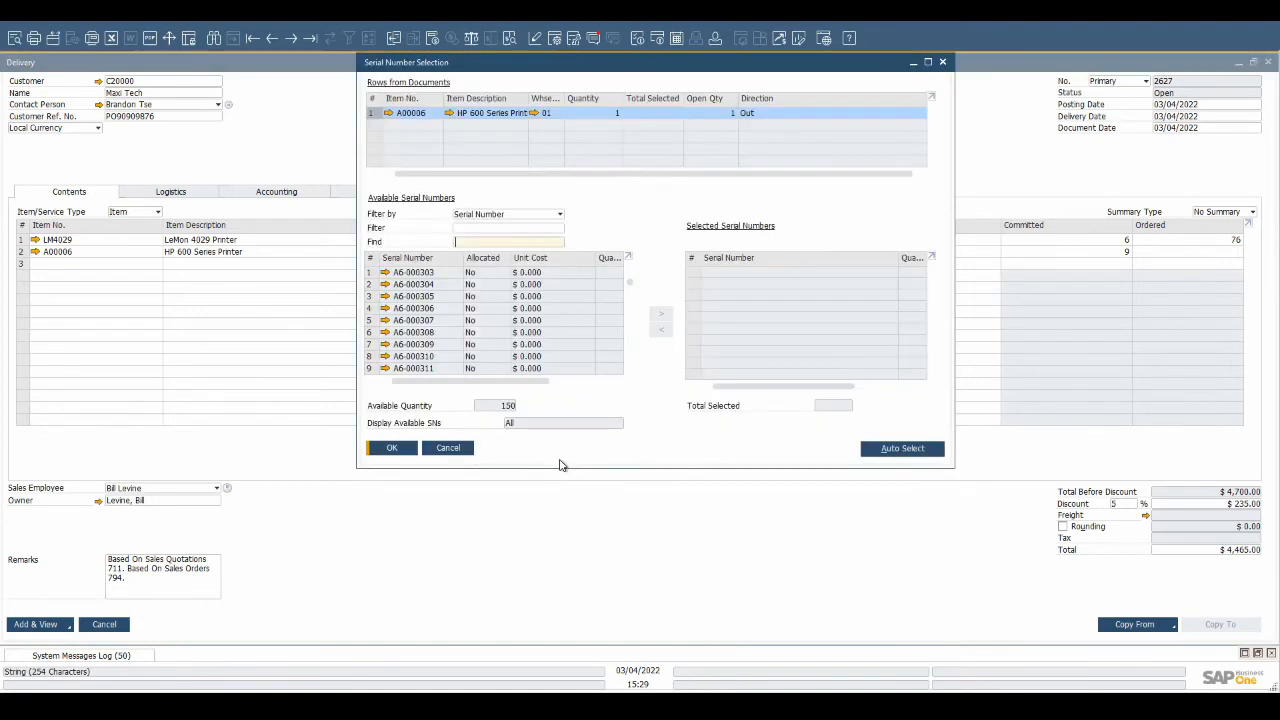
Select serial number A6-000305 for the HP 600 printer and confirm.
{"action": "left_click", "coordinate": [413, 296]}
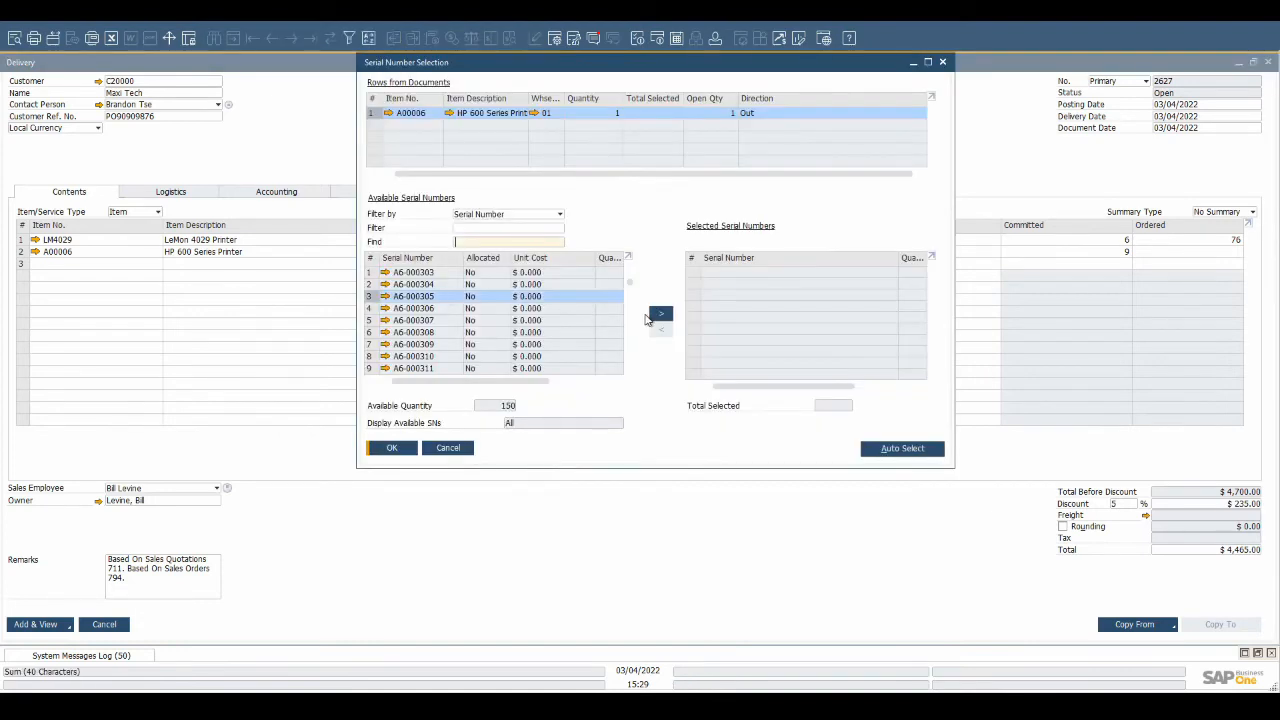
{"action": "left_click", "coordinate": [661, 313]}
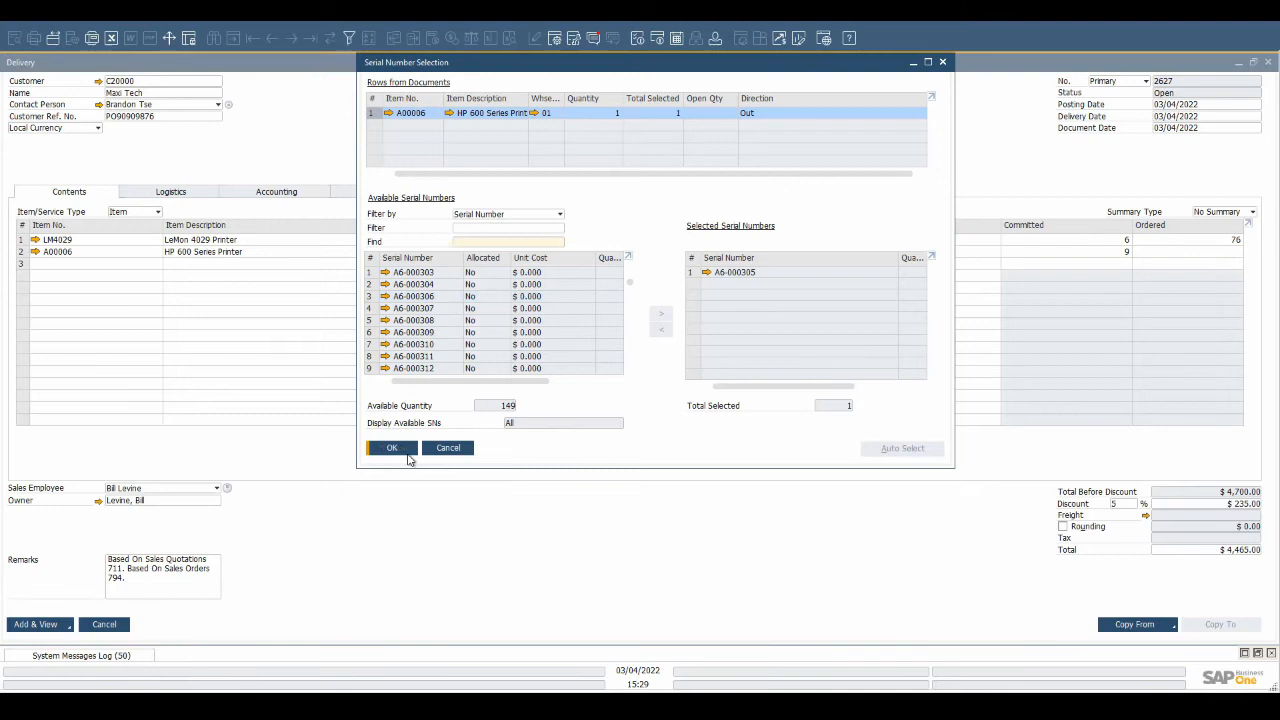
{"action": "left_click", "coordinate": [391, 447]}
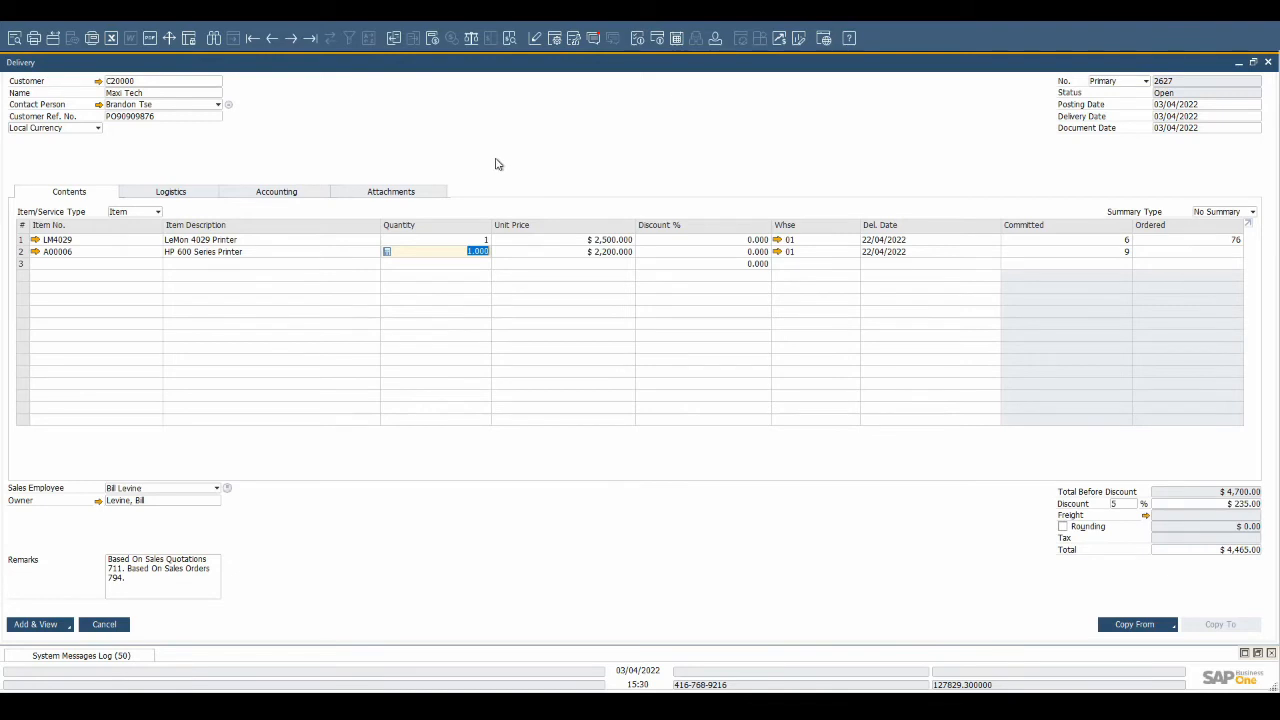
Create a packing slip with one Container package holding both printers.
{"action": "right_click", "coordinate": [498, 164]}
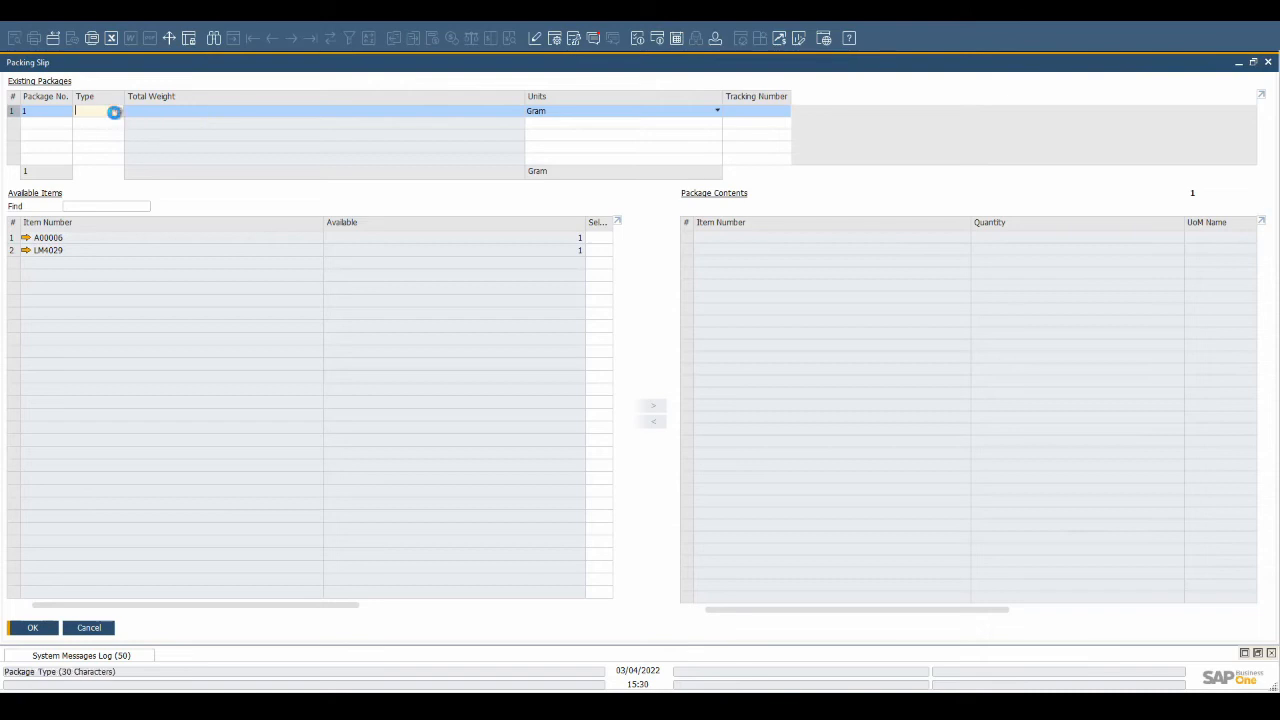
{"action": "left_click", "coordinate": [114, 111]}
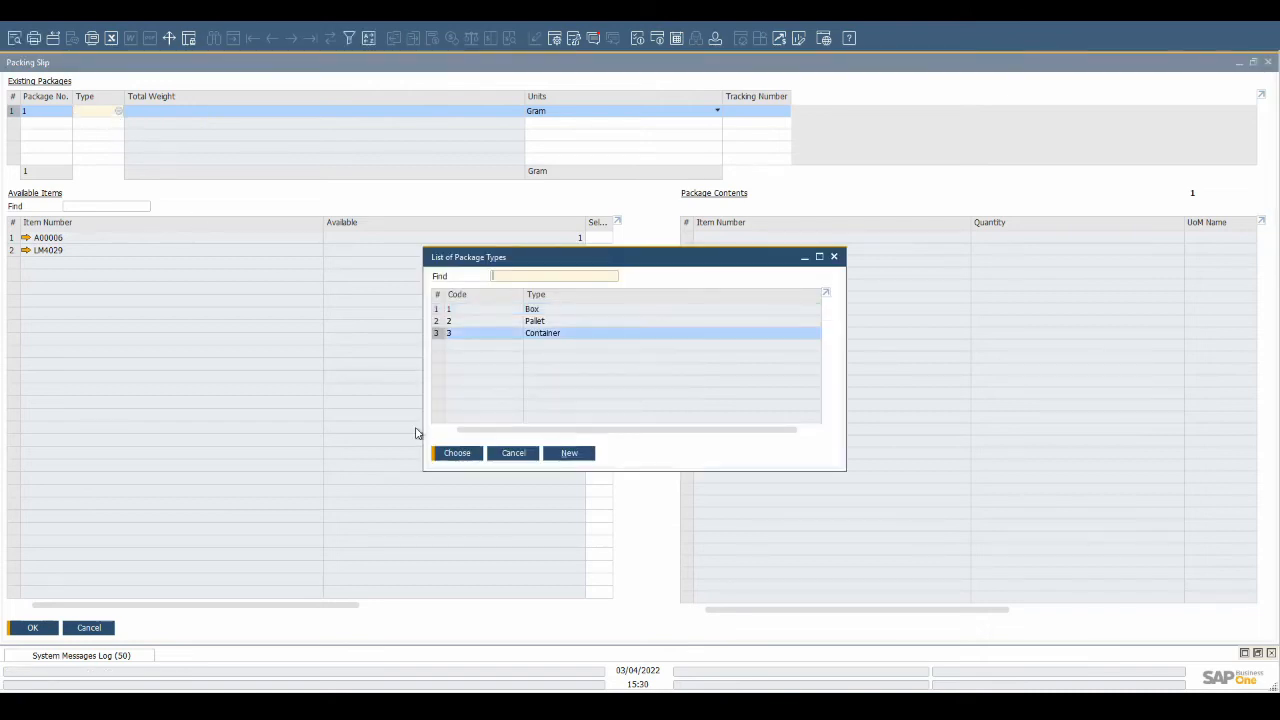
{"action": "left_click", "coordinate": [456, 452]}
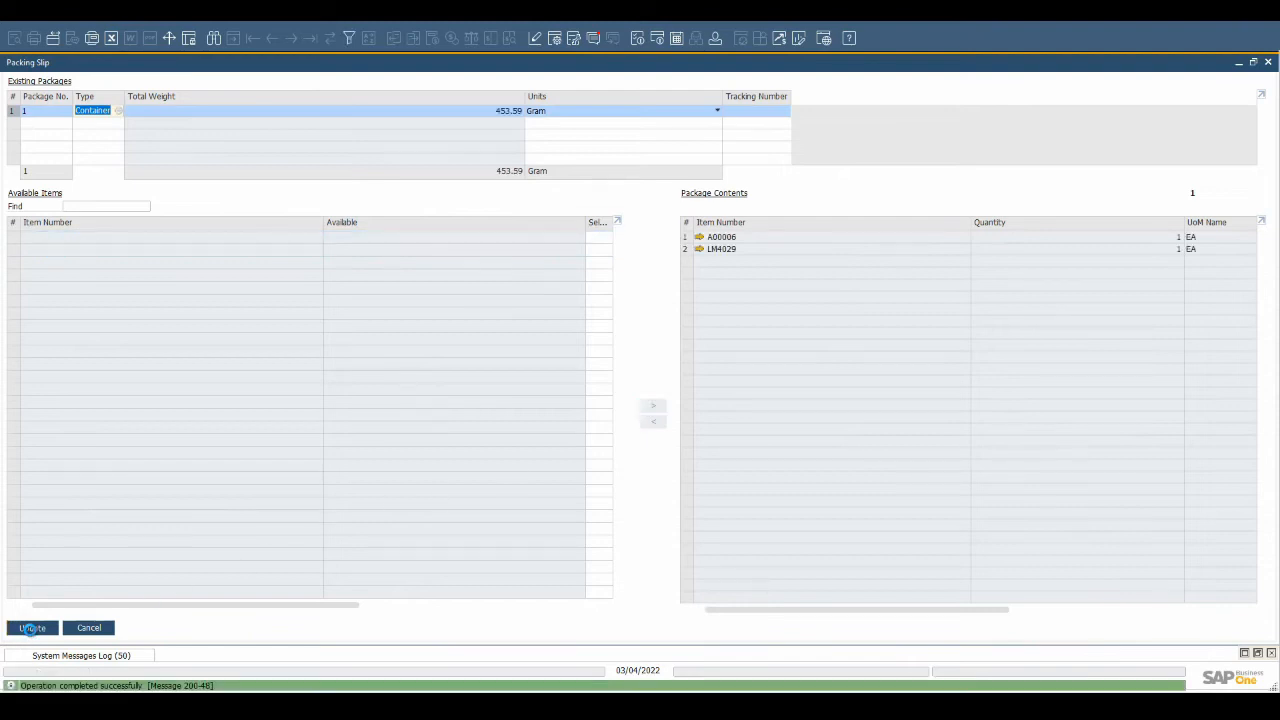
{"action": "left_click", "coordinate": [32, 627]}
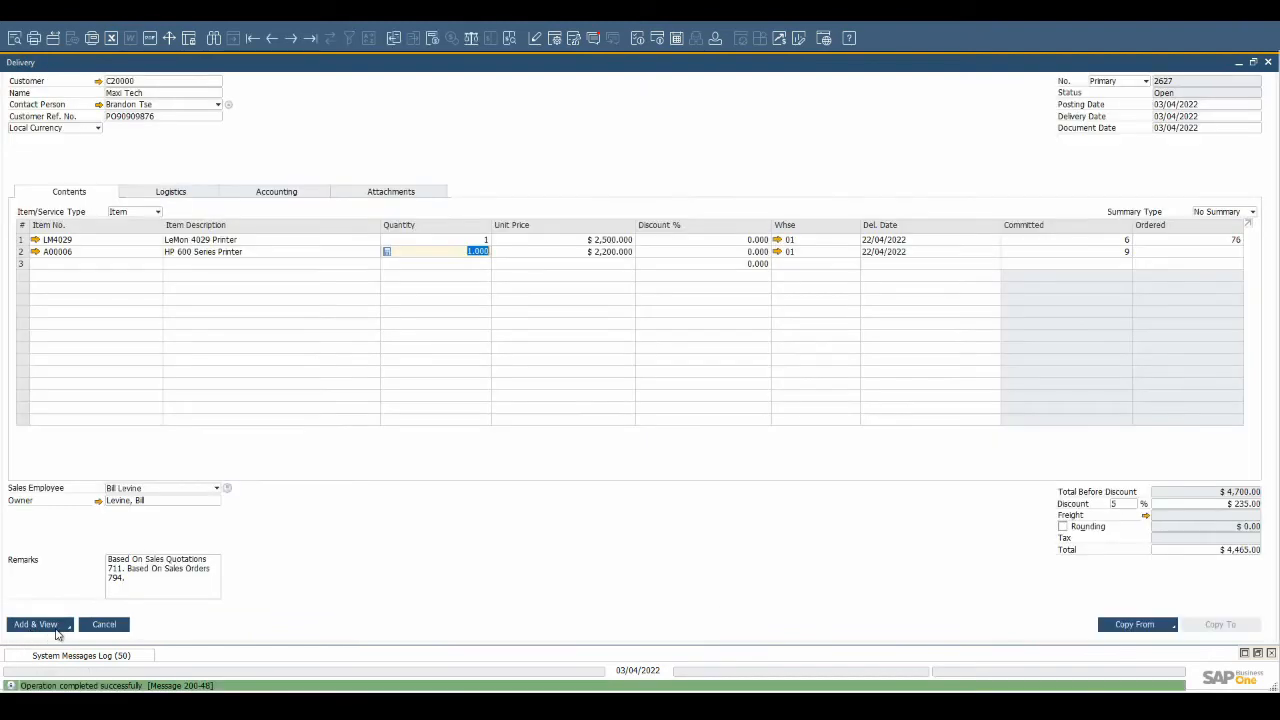
{"action": "mouse_move", "coordinate": [154, 632]}
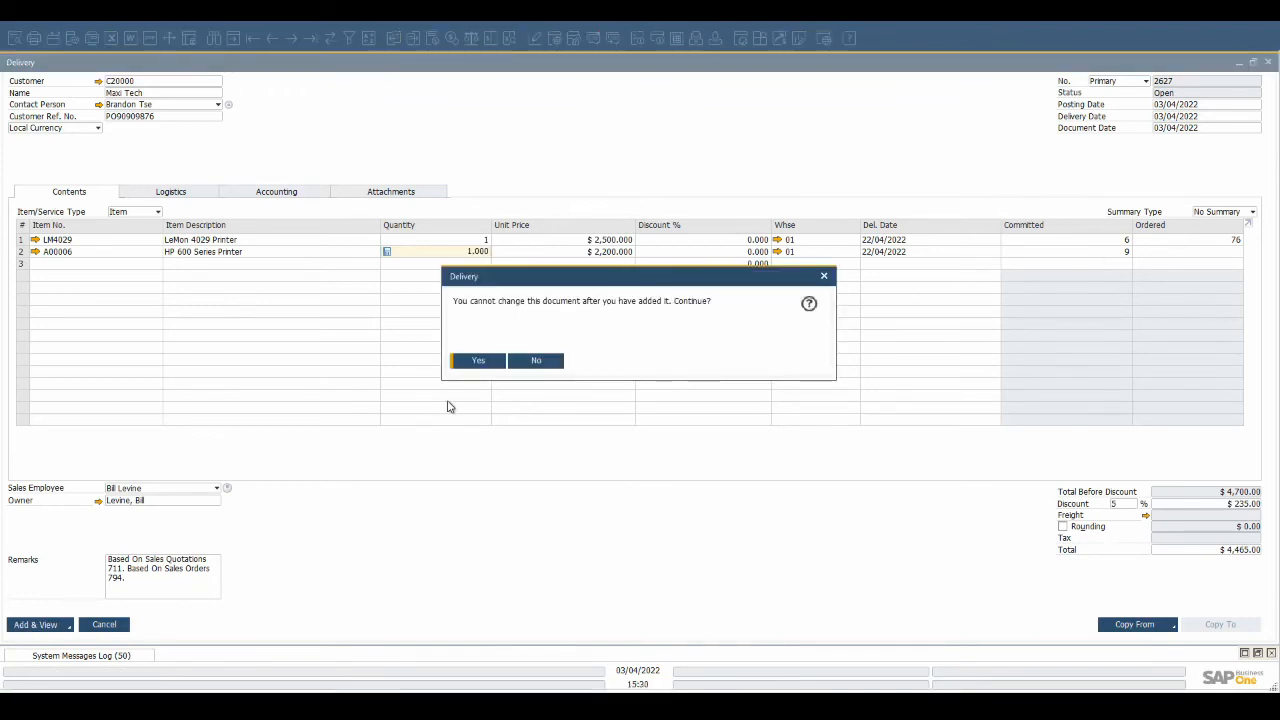
Add delivery 2627 past the warning and view its Accounting and Logistics tabs.
{"action": "left_click", "coordinate": [477, 360]}
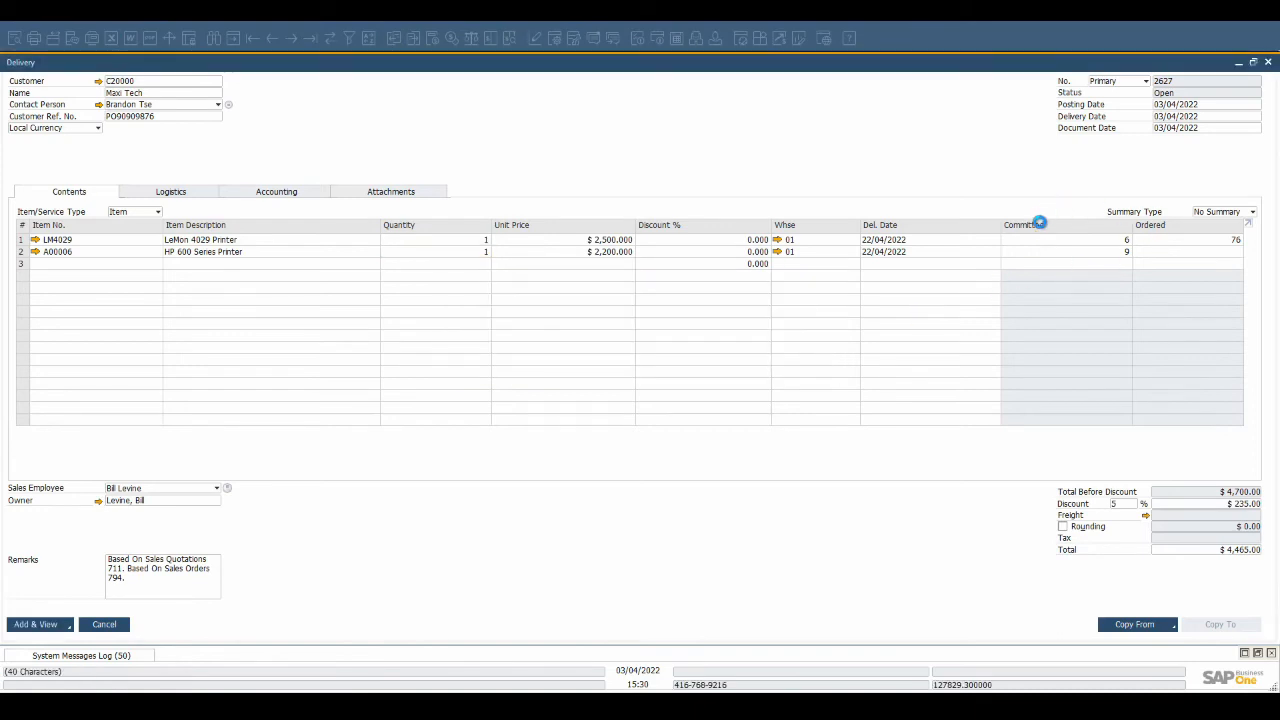
{"action": "left_click", "coordinate": [35, 624]}
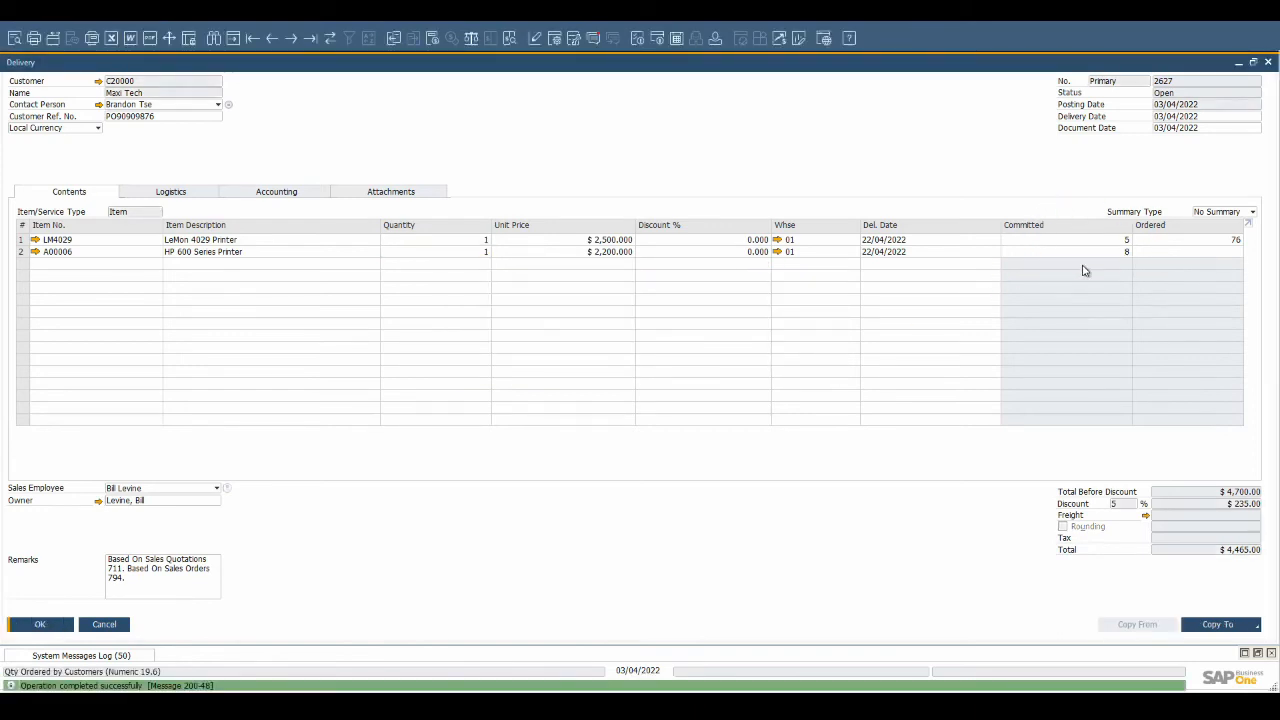
{"action": "left_click", "coordinate": [279, 191]}
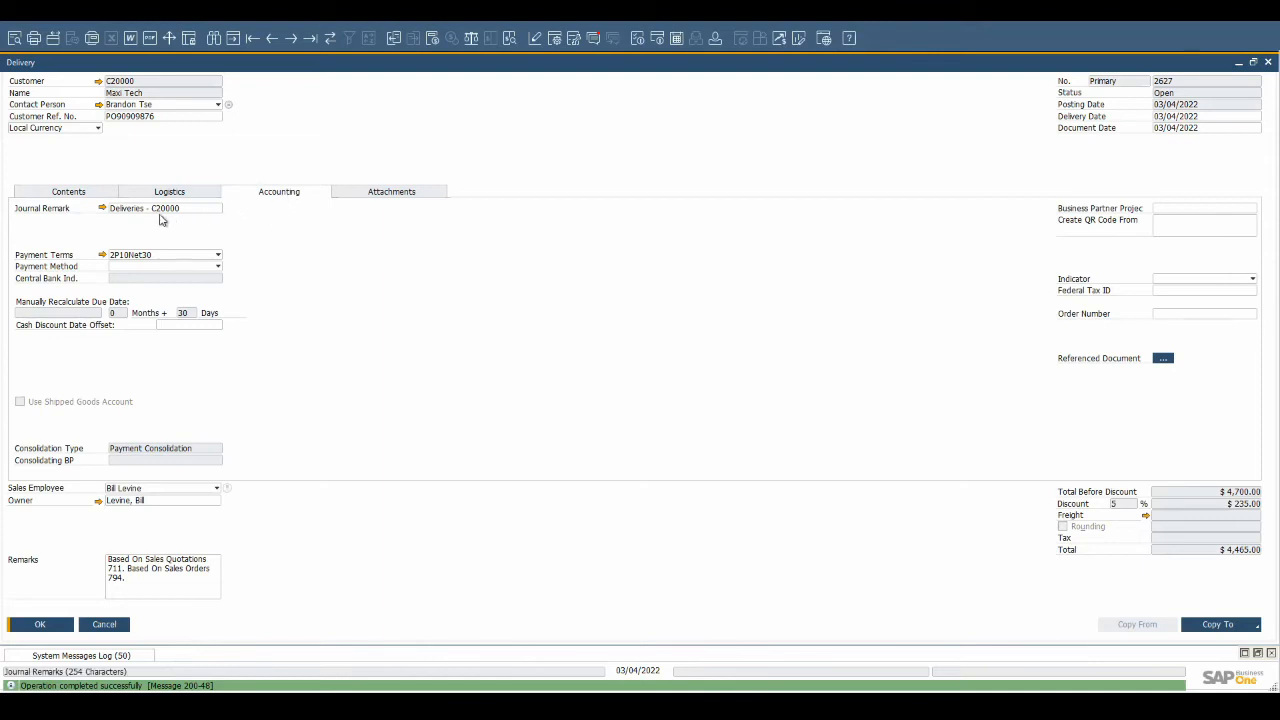
{"action": "left_click", "coordinate": [101, 208]}
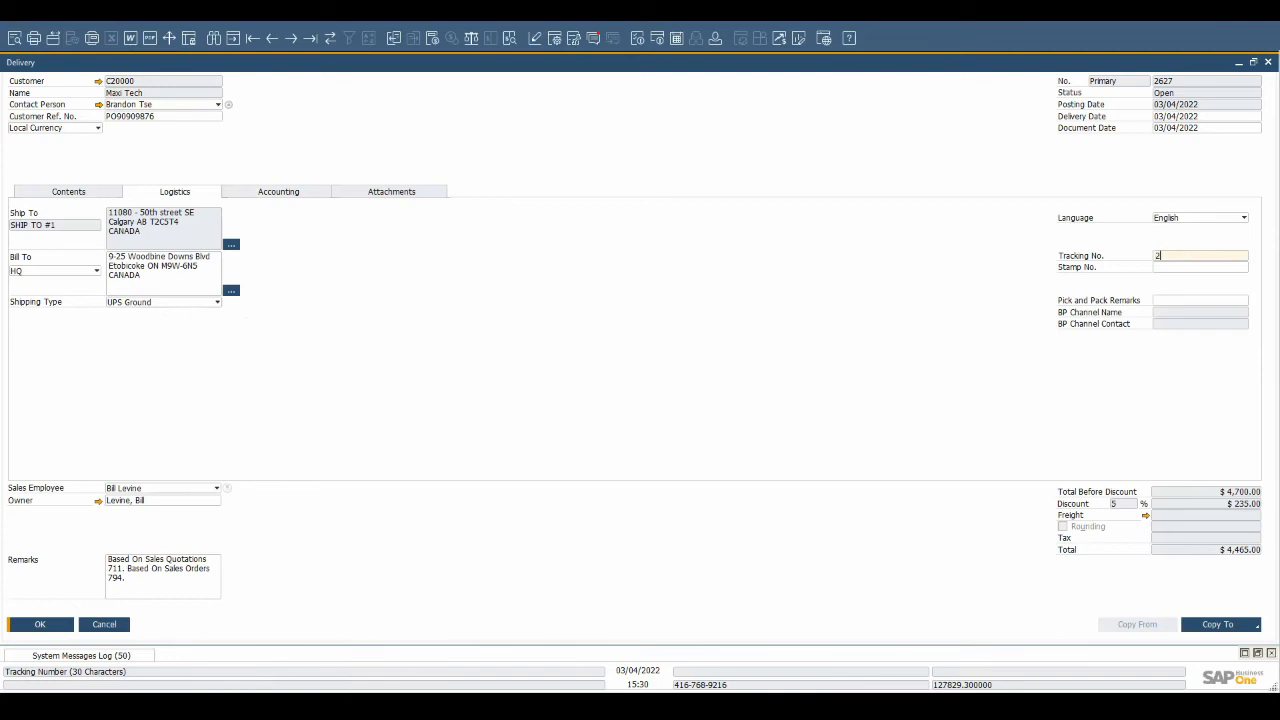
Enter tracking number 231531235 on delivery 2627 and update the document.
{"action": "type", "text": "231531235"}
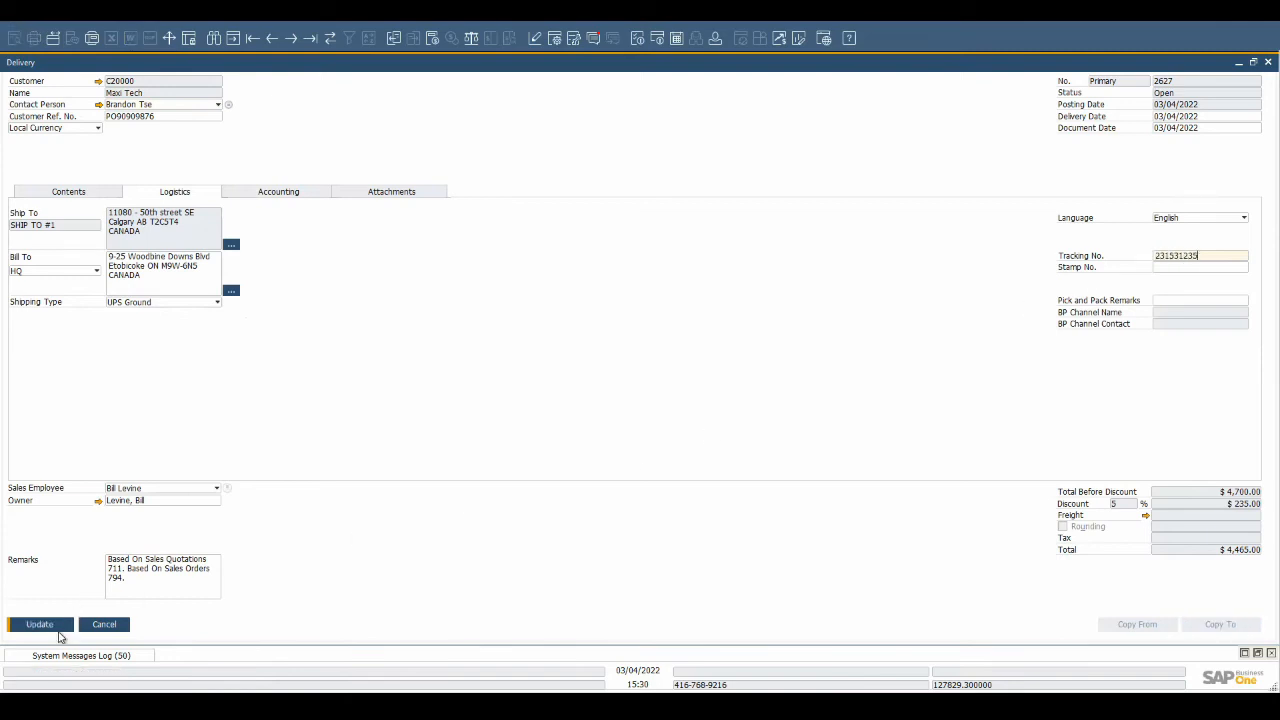
{"action": "left_click", "coordinate": [40, 624]}
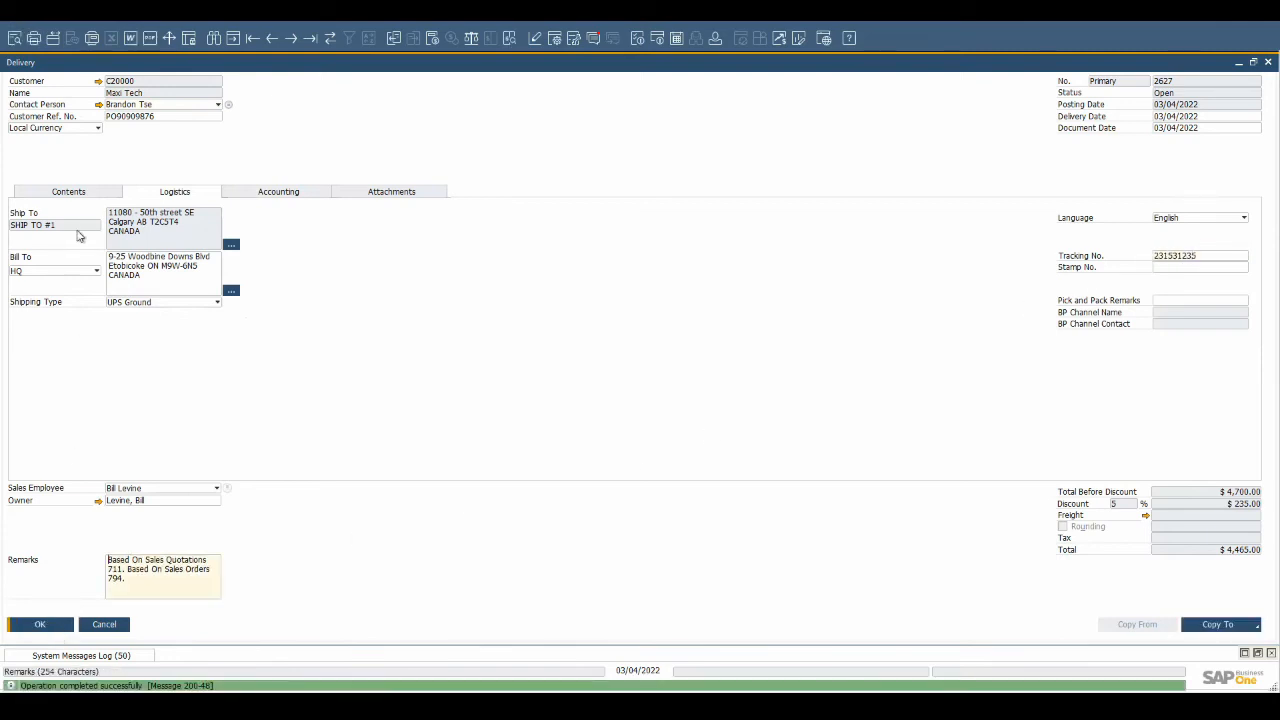
{"action": "left_click", "coordinate": [68, 191]}
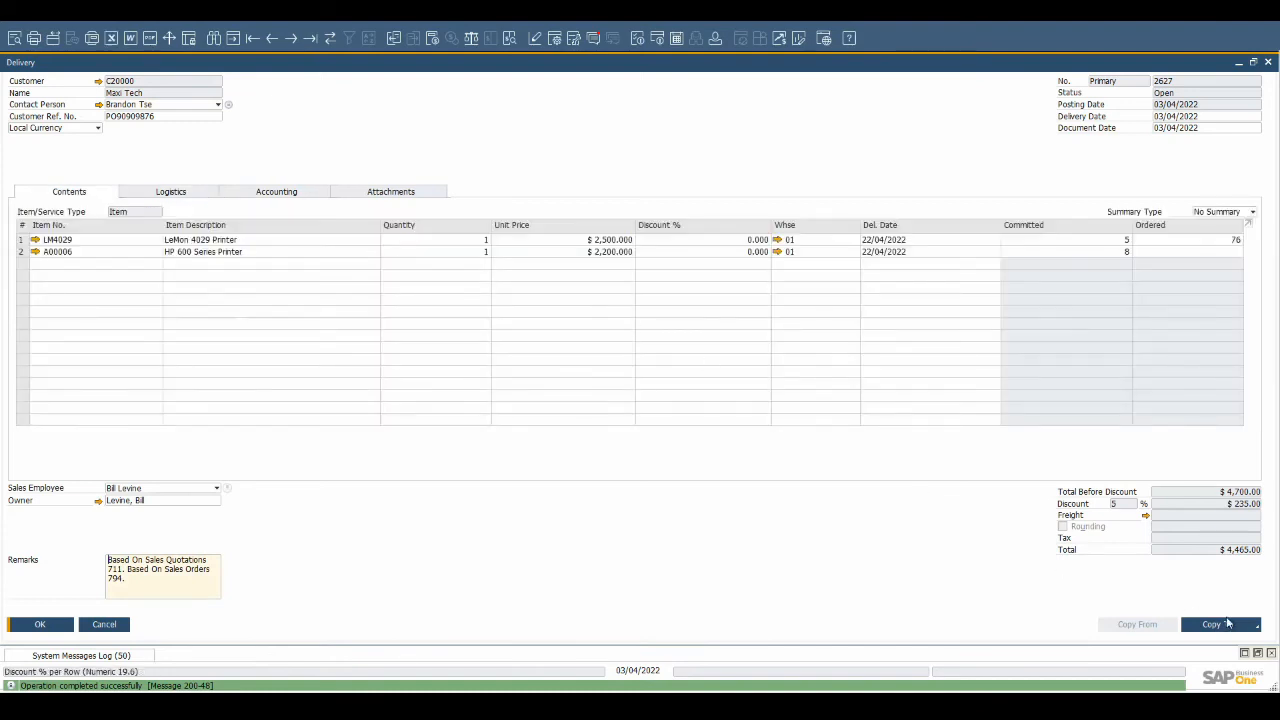
Add return request 9 from the delivery for only the LeMon 4029 printer.
{"action": "left_click", "coordinate": [1217, 624]}
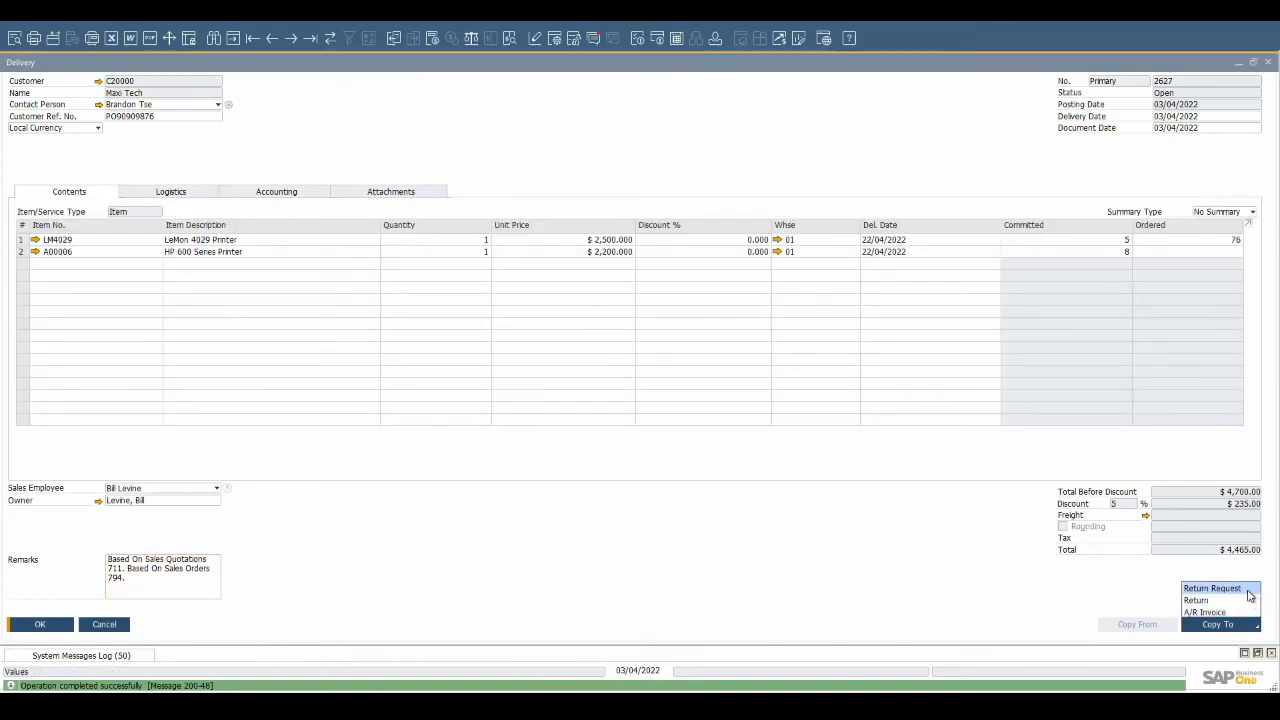
{"action": "left_click", "coordinate": [1211, 588]}
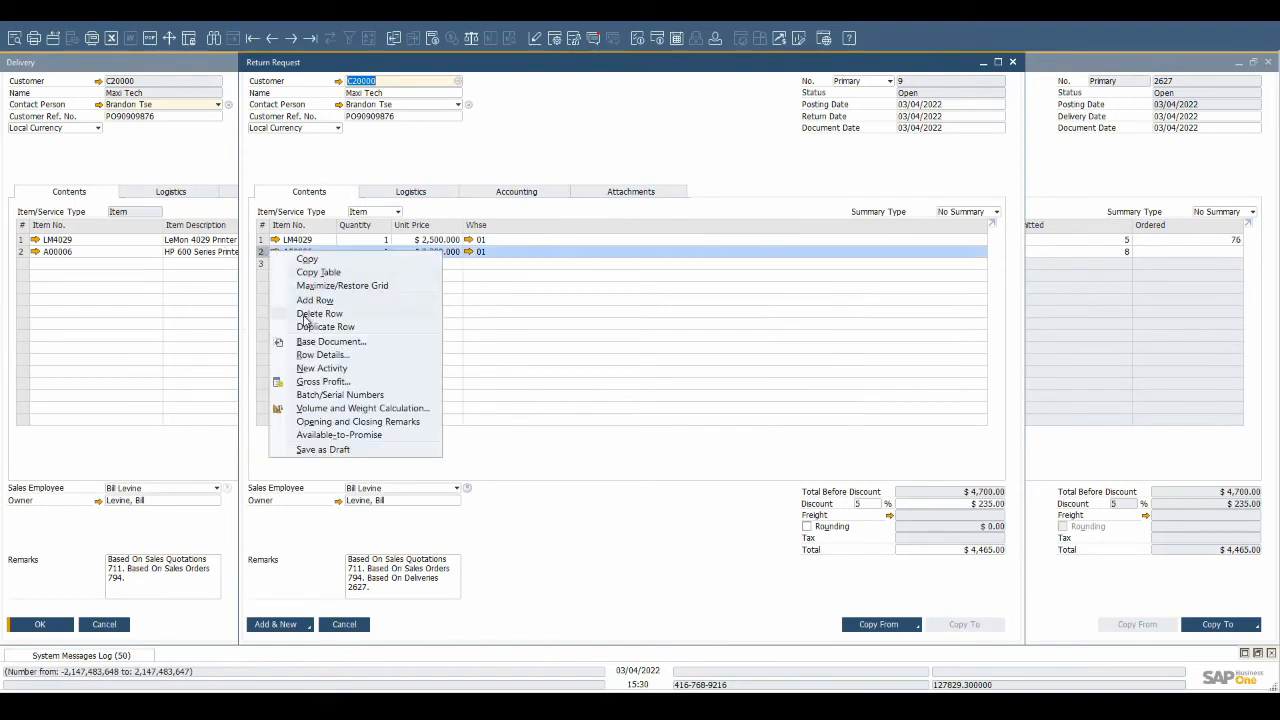
{"action": "left_click", "coordinate": [319, 313]}
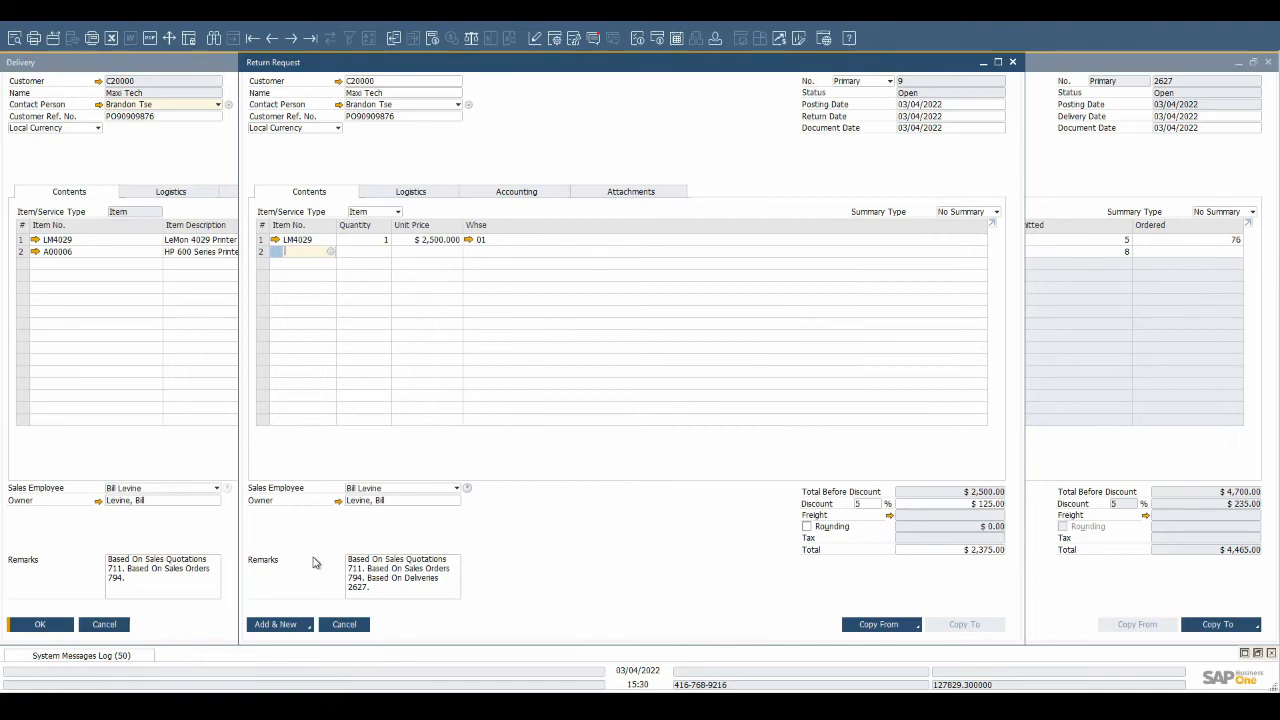
{"action": "left_click", "coordinate": [275, 624]}
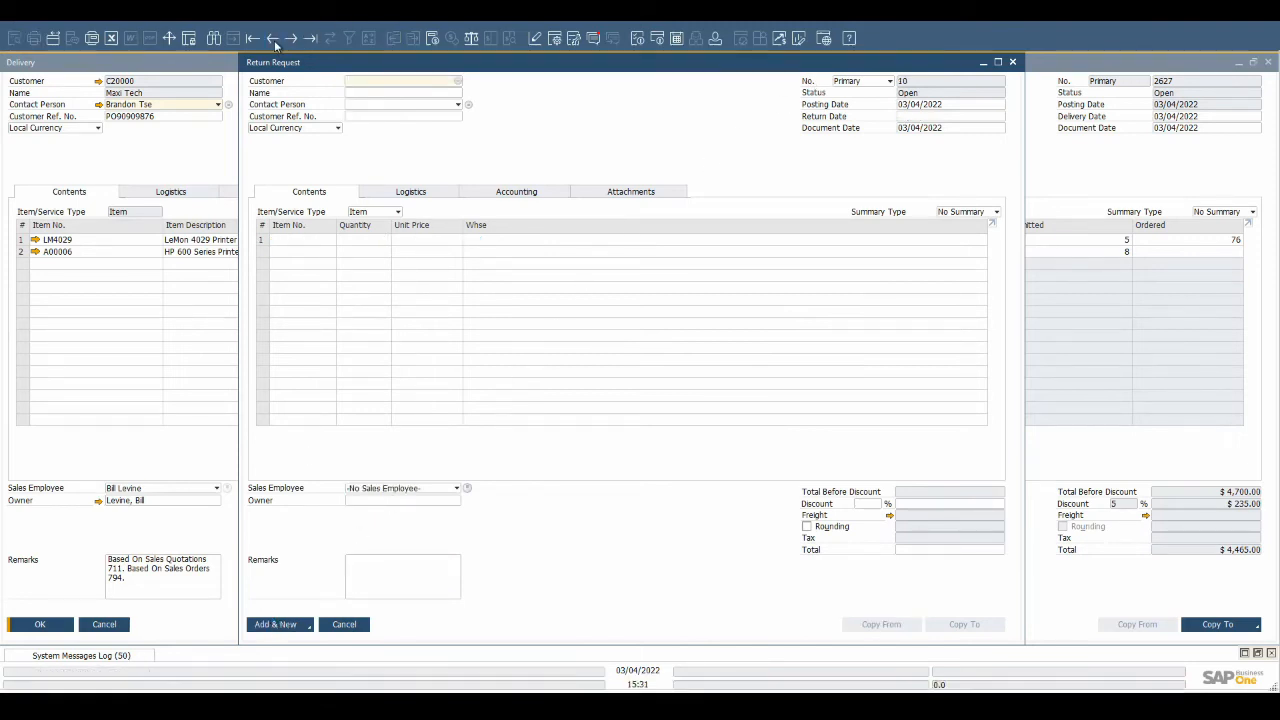
Copy return request 9 into a new Return document.
{"action": "left_click", "coordinate": [961, 624]}
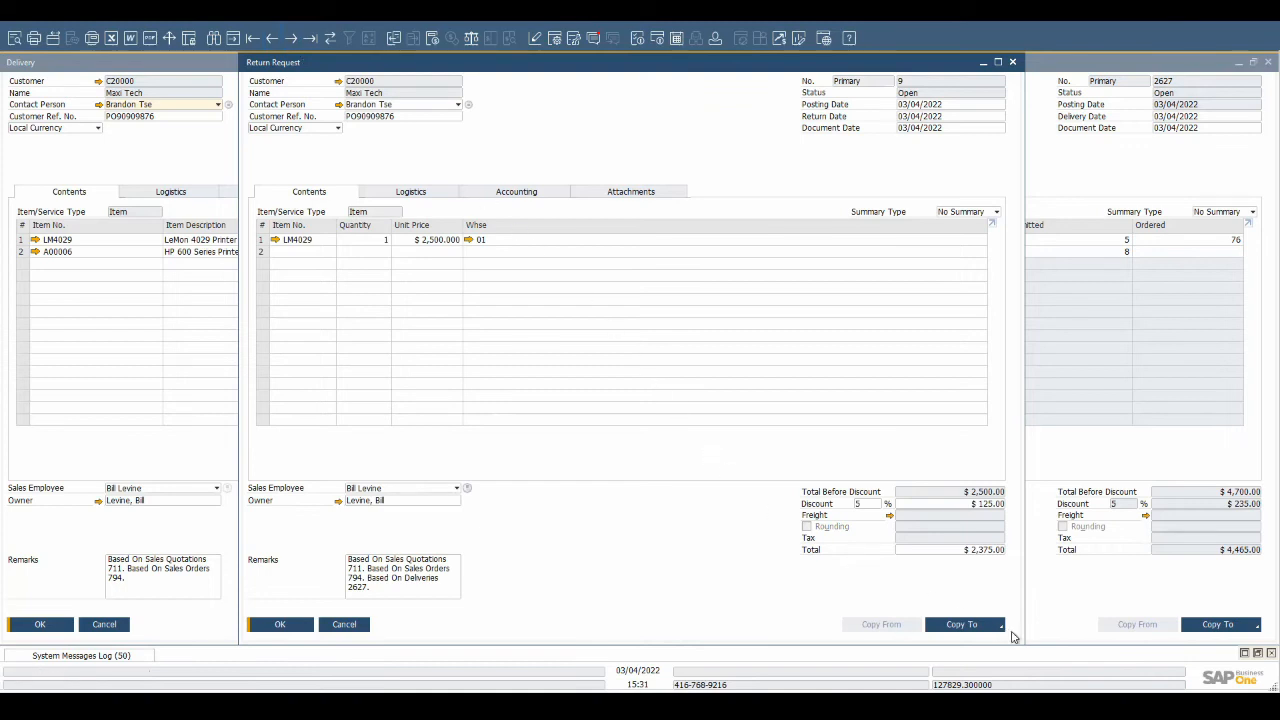
{"action": "left_click", "coordinate": [961, 624]}
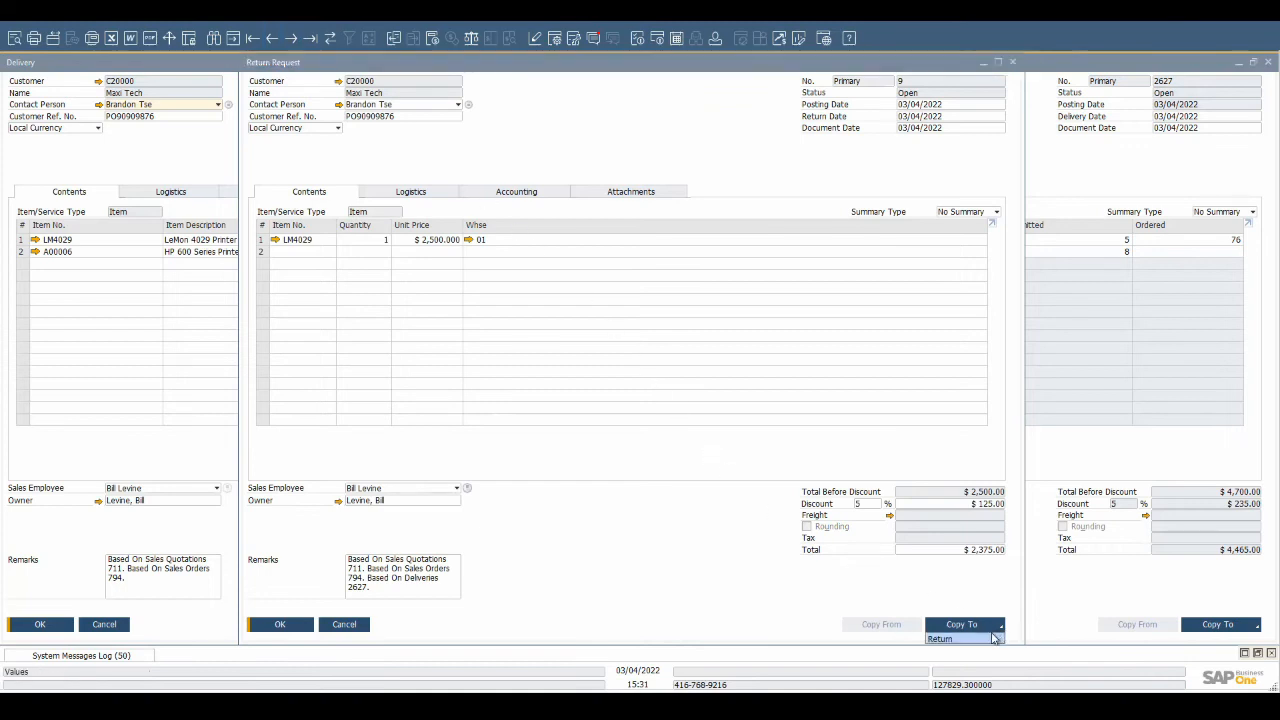
{"action": "left_click", "coordinate": [940, 638]}
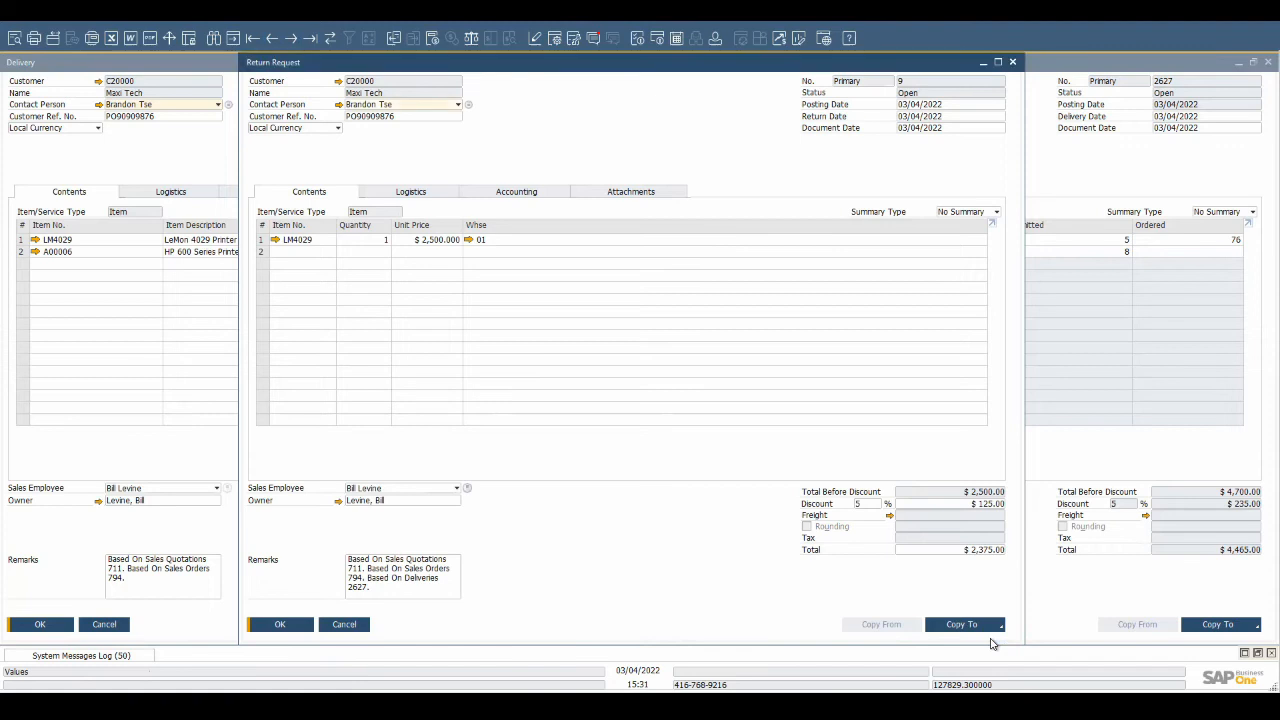
{"action": "left_click", "coordinate": [961, 624]}
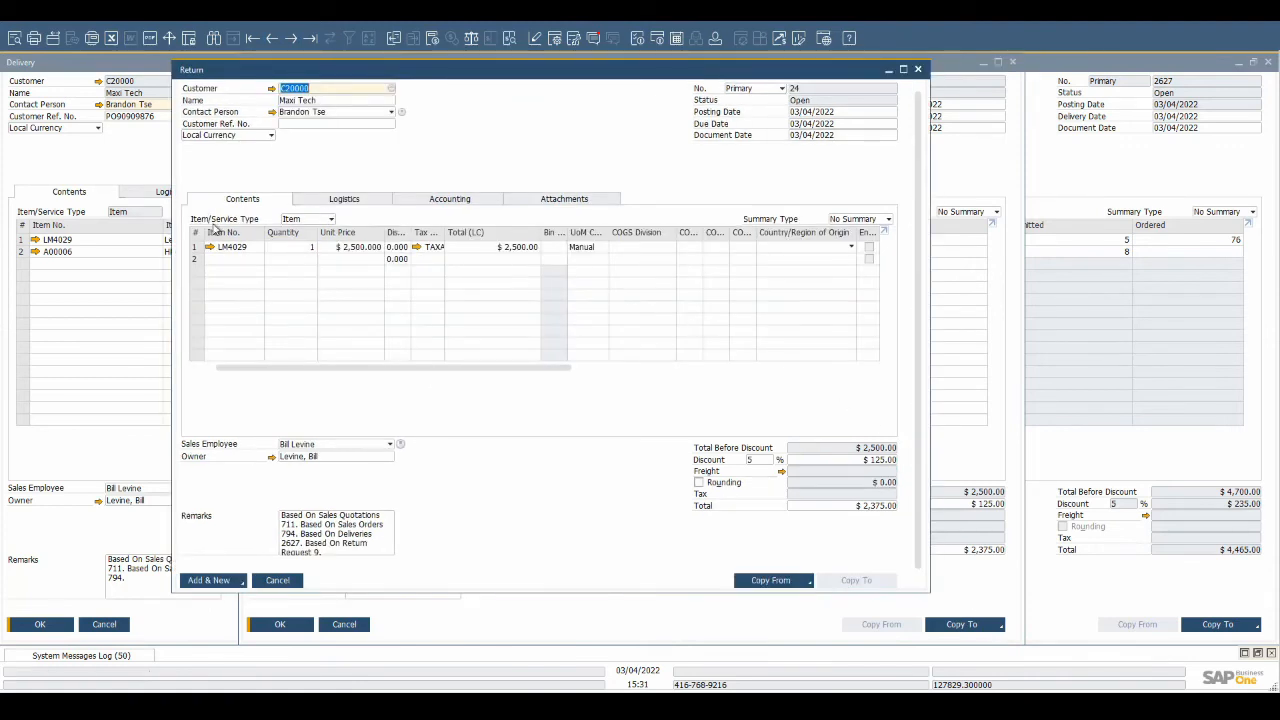
{"action": "mouse_move", "coordinate": [318, 417]}
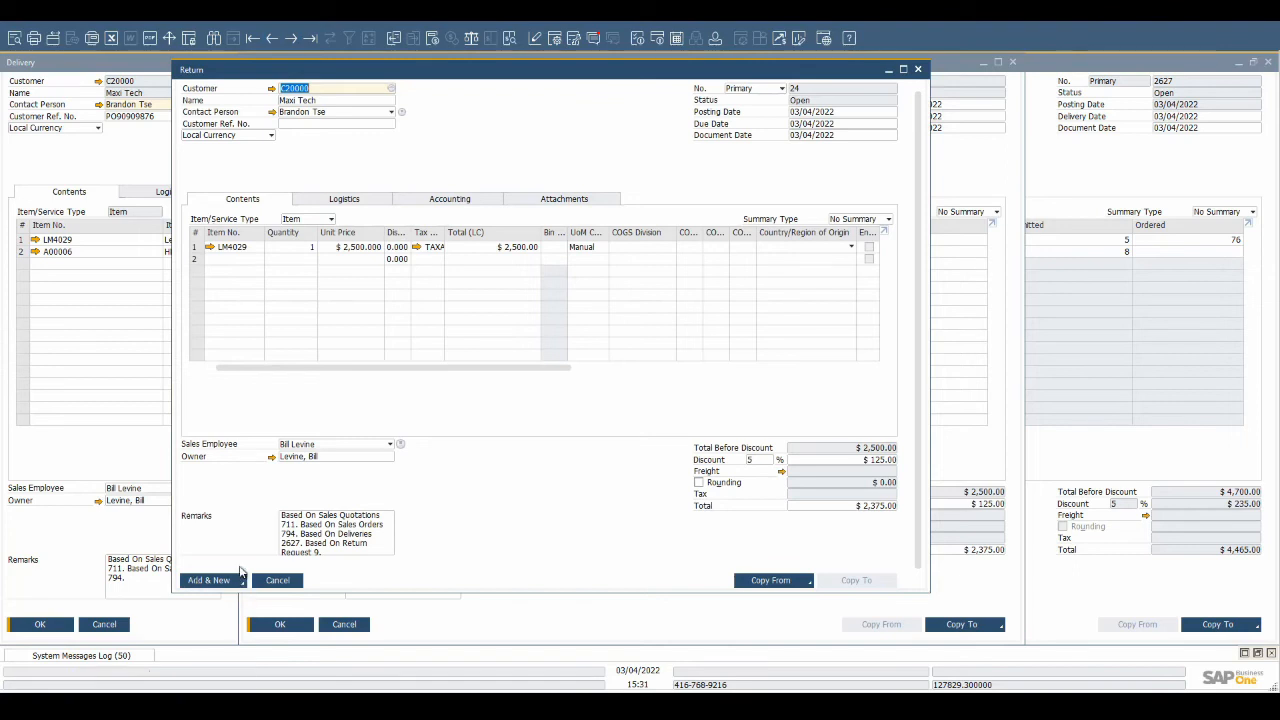
Add return 24 for the LeMon 4029 printer ($2,375), answering the reopen and confirmation prompts.
{"action": "left_click", "coordinate": [208, 580]}
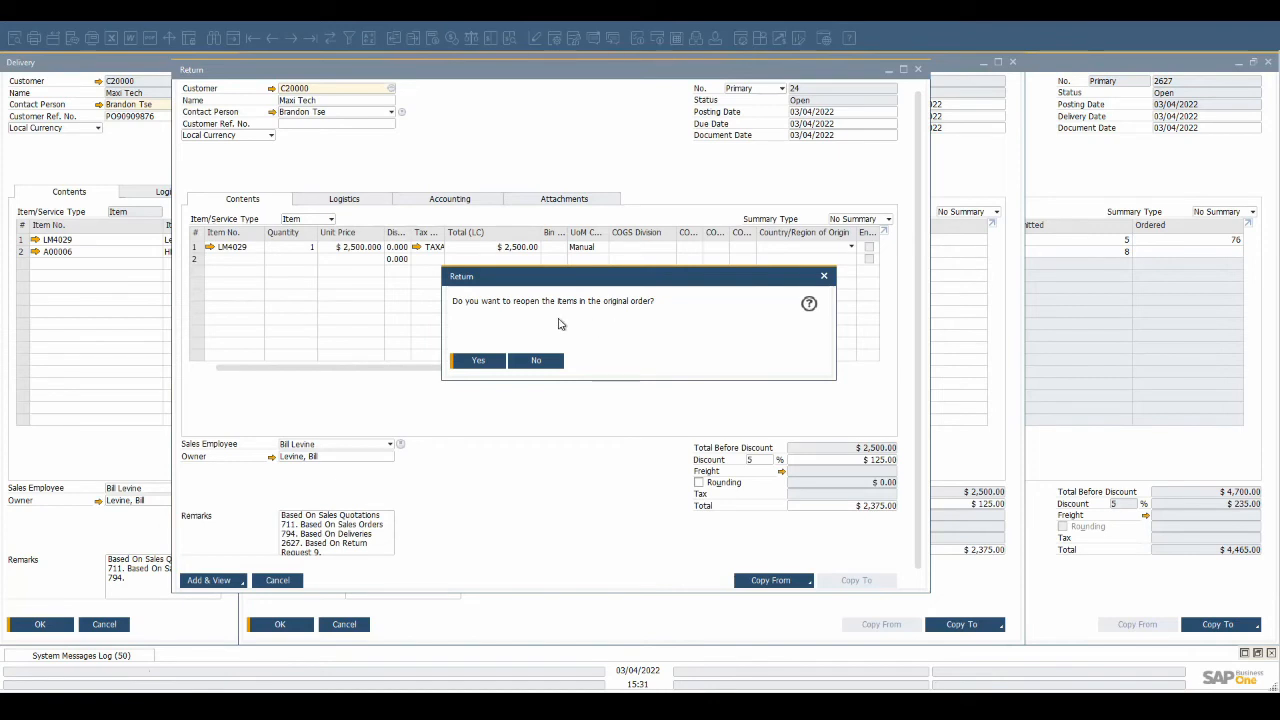
{"action": "left_click", "coordinate": [477, 360]}
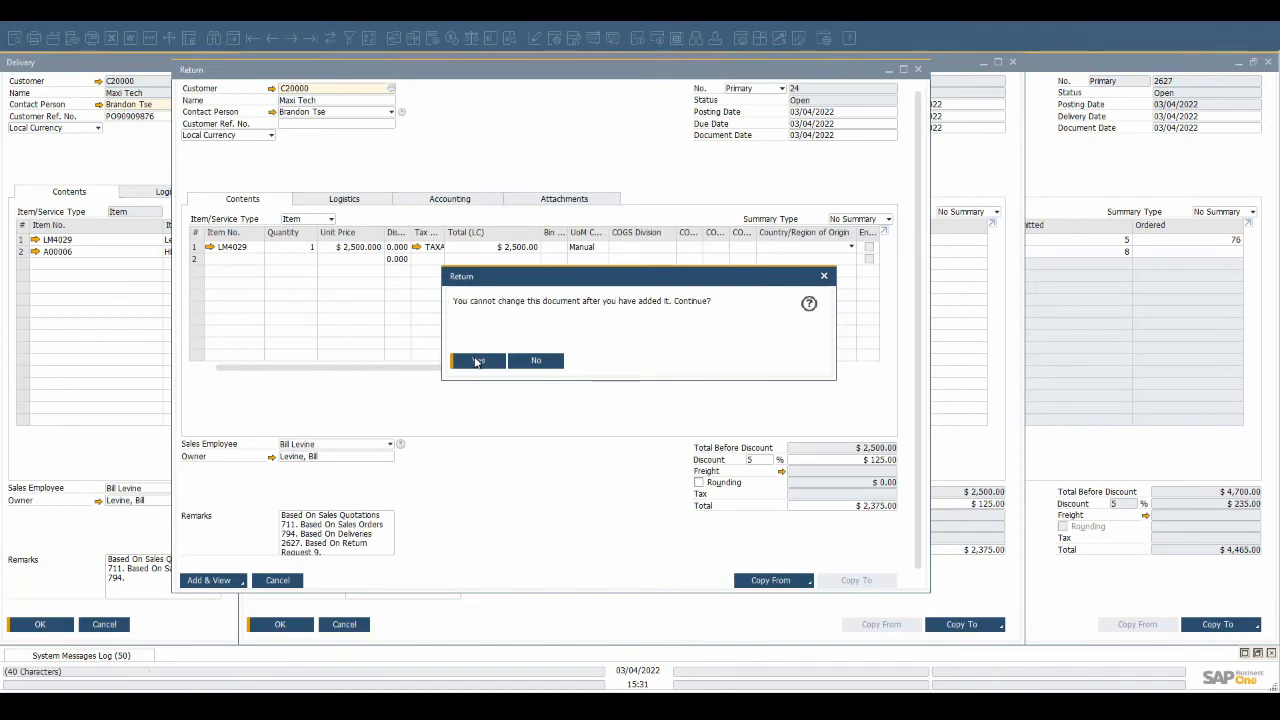
{"action": "left_click", "coordinate": [477, 360]}
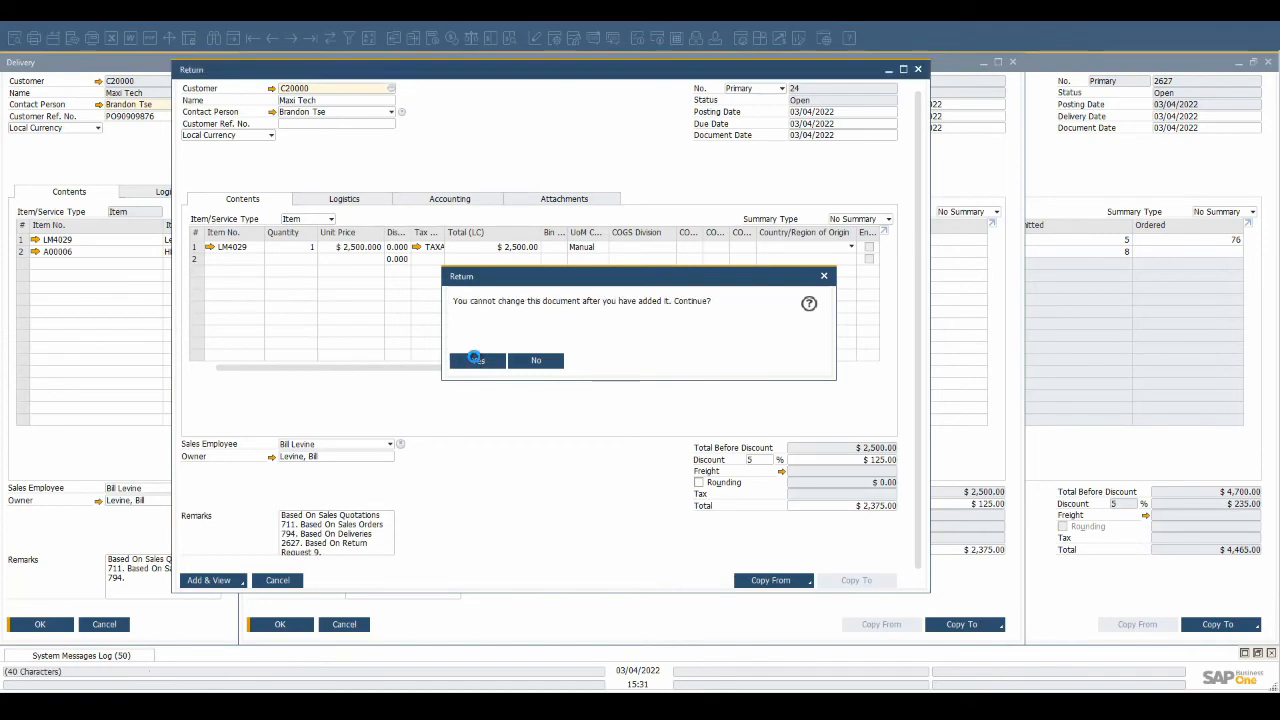
{"action": "left_click", "coordinate": [476, 360]}
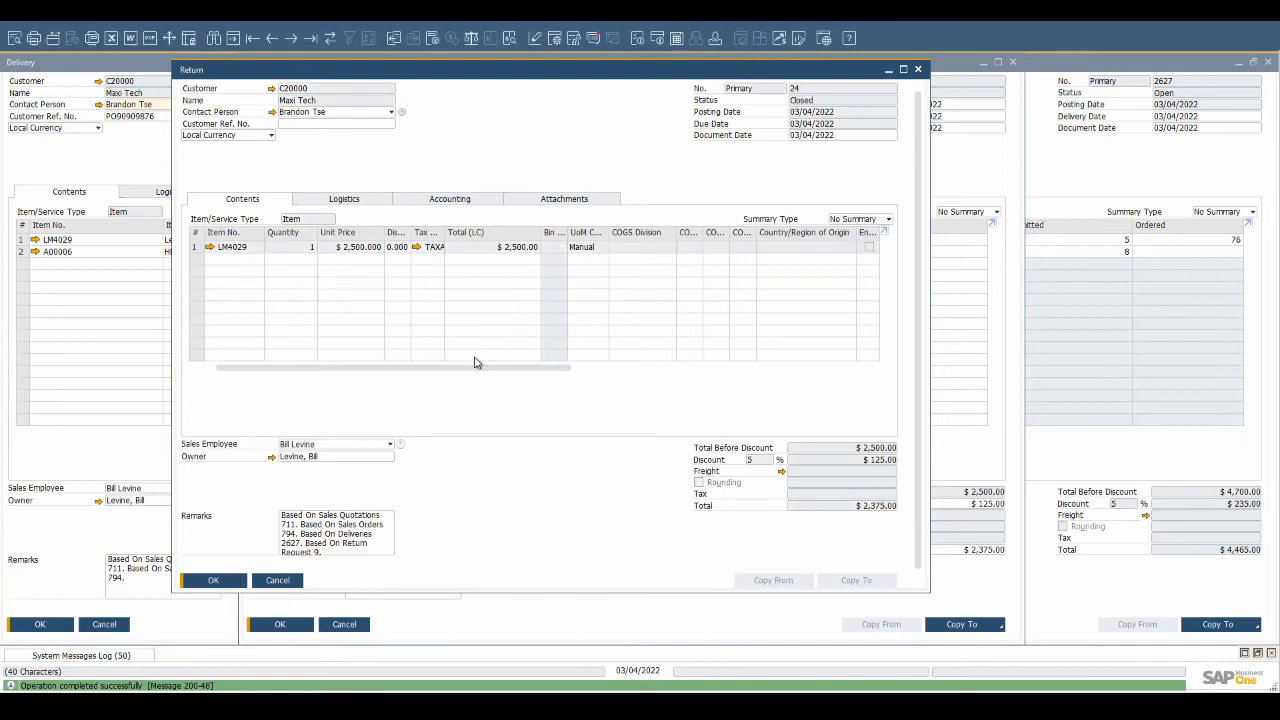
{"action": "mouse_move", "coordinate": [467, 362]}
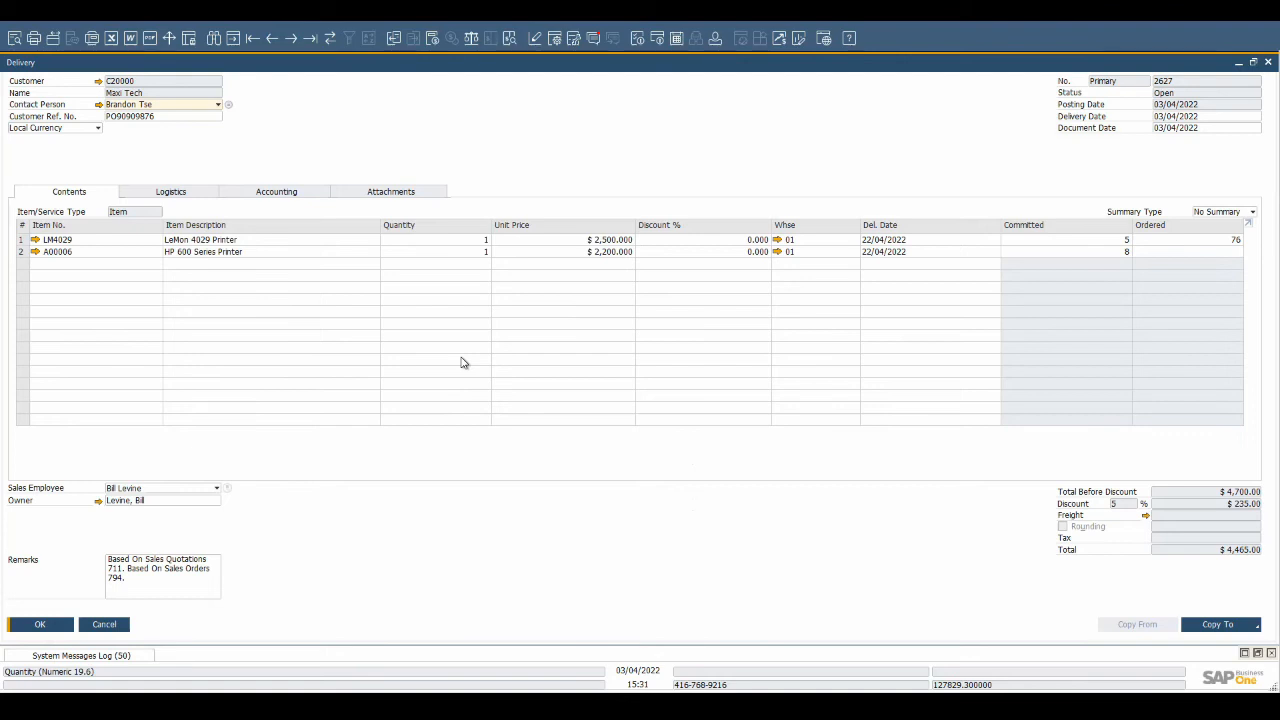
{"action": "mouse_move", "coordinate": [463, 366]}
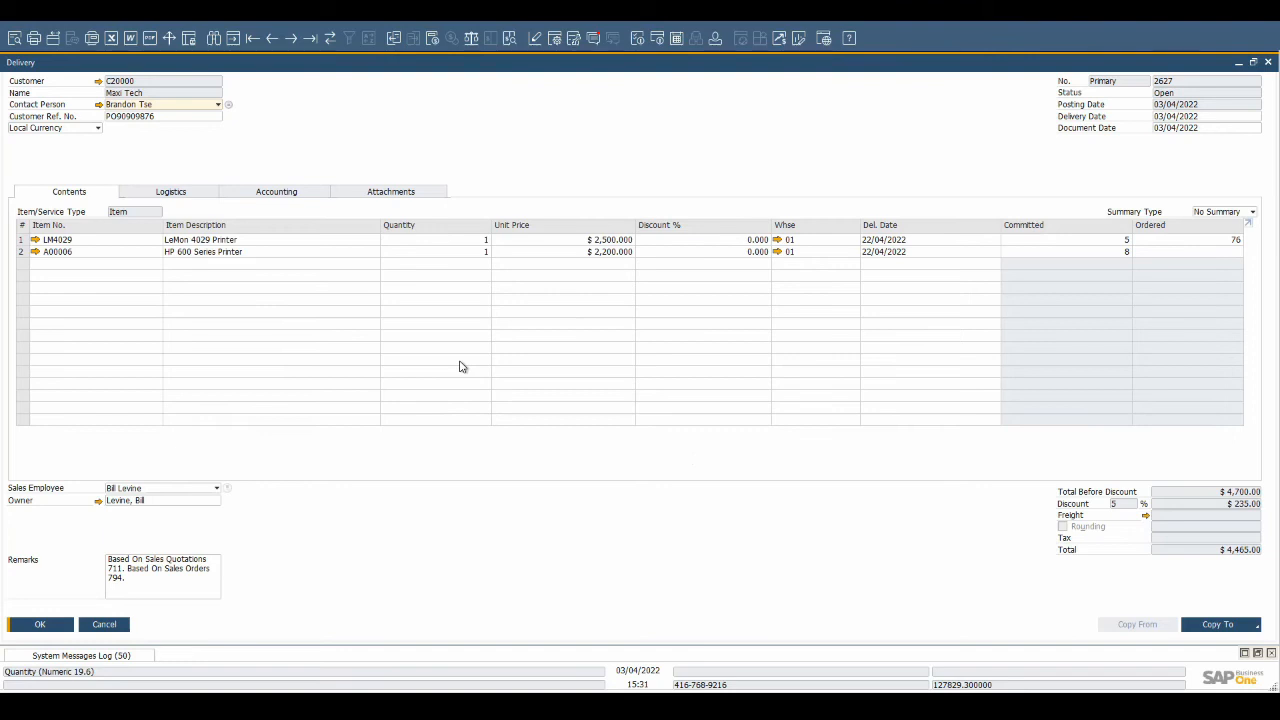
{"action": "mouse_move", "coordinate": [1155, 560]}
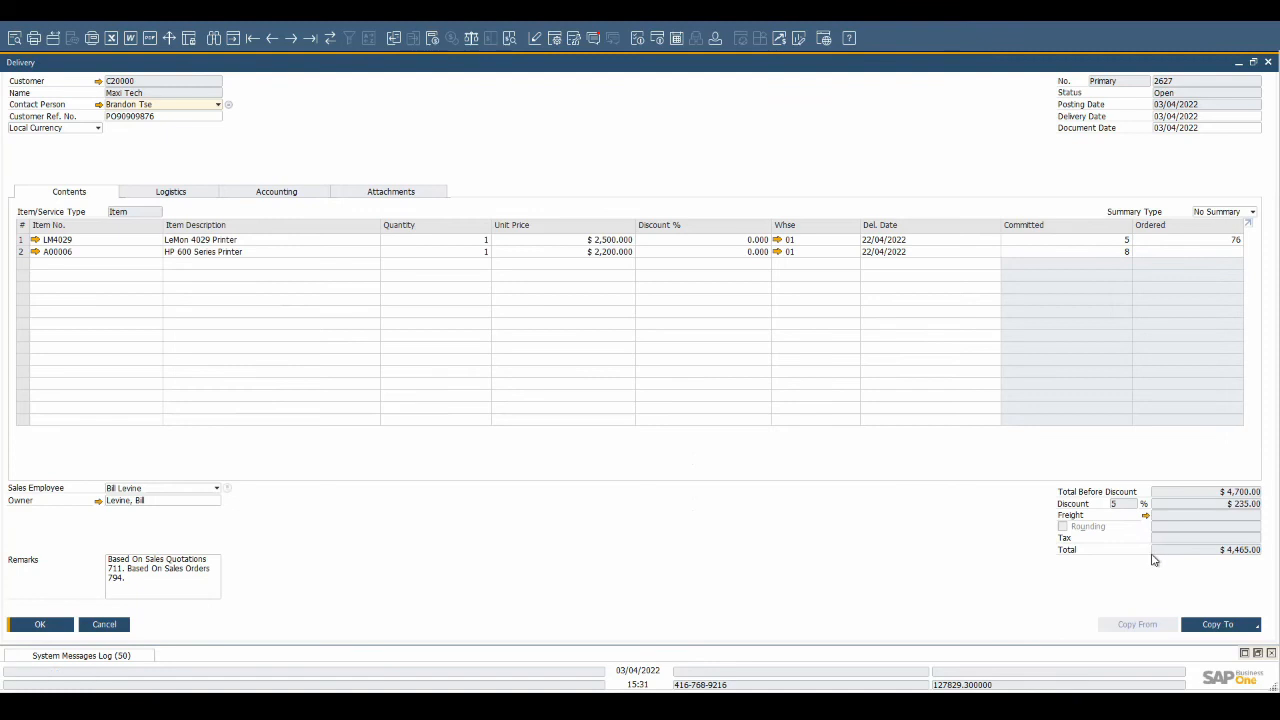
{"action": "mouse_move", "coordinate": [1222, 580]}
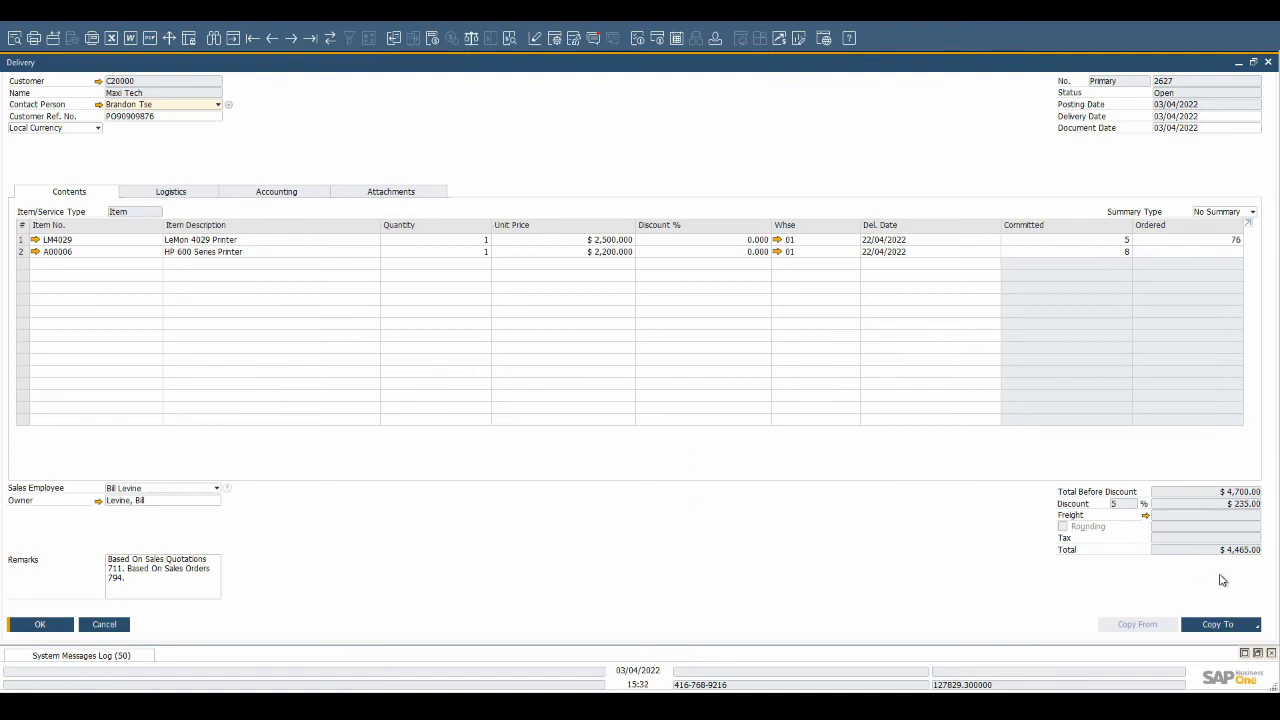
Copy delivery 2627 into a new A/R invoice for the HP 600 printer.
{"action": "left_click", "coordinate": [1218, 624]}
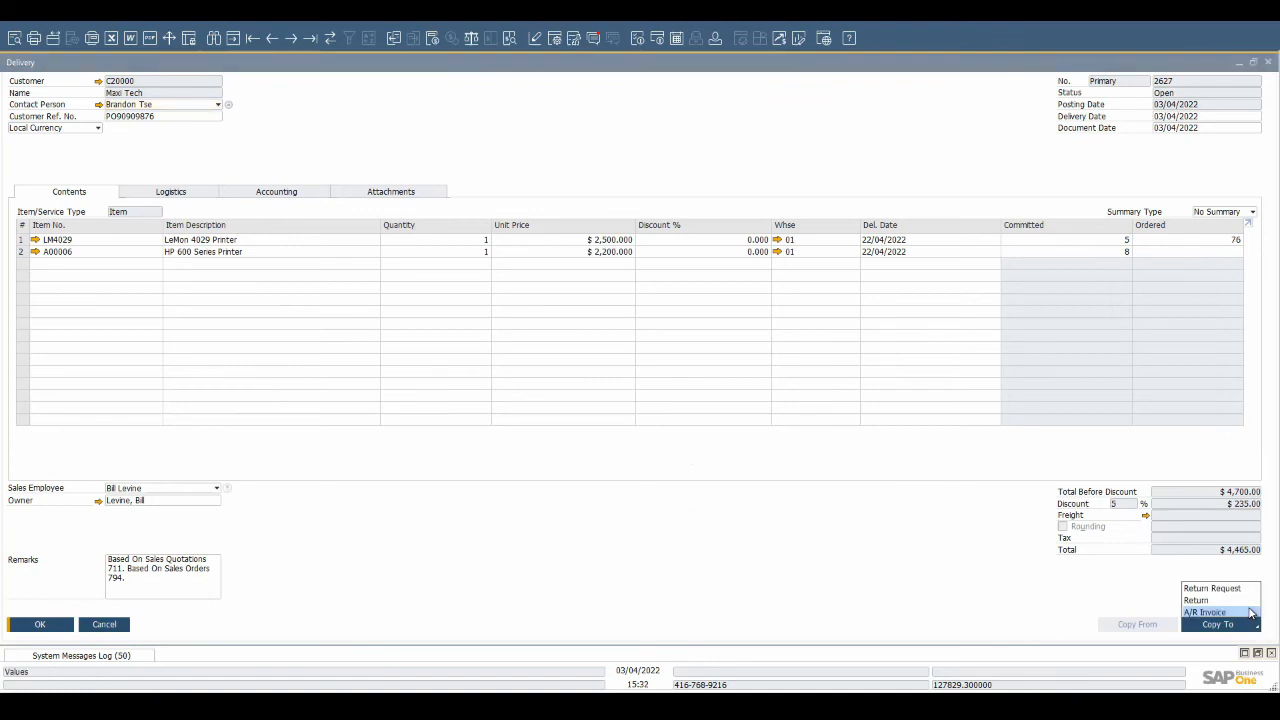
{"action": "left_click", "coordinate": [1205, 612]}
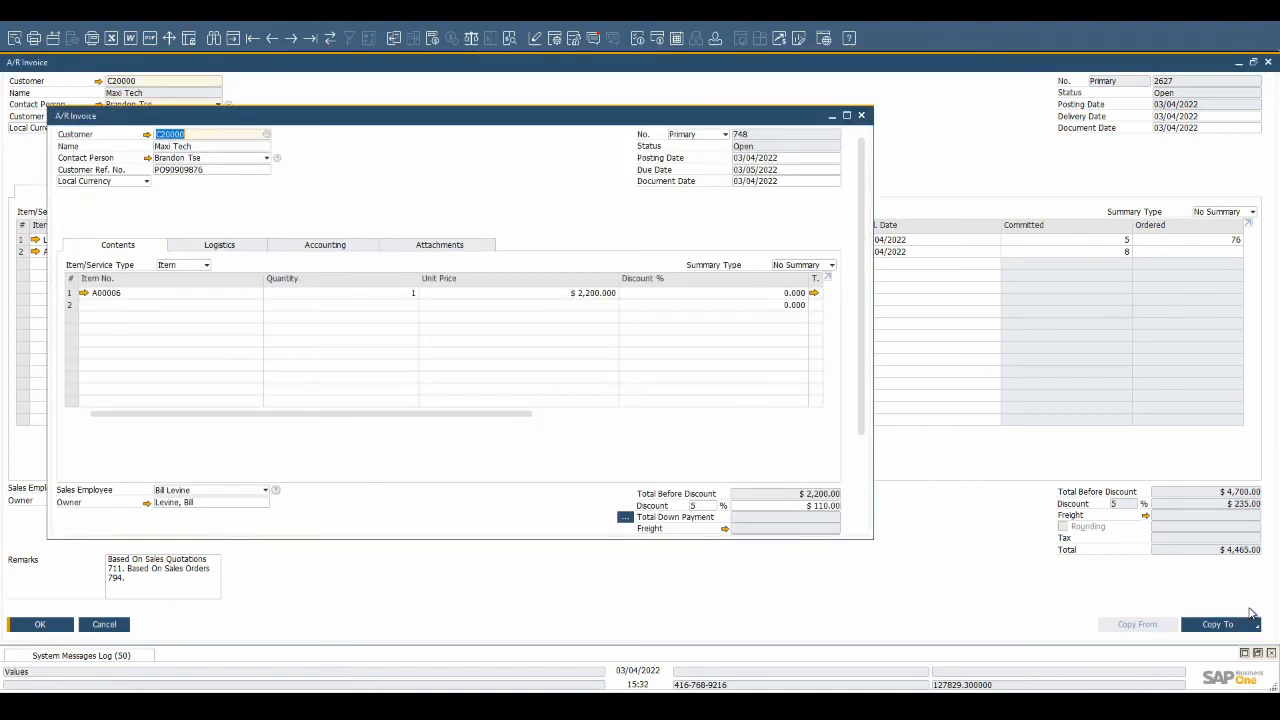
Review the Accounting tab payment terms, then add invoice 748 for $2,090.00 and confirm.
{"action": "left_click", "coordinate": [39, 624]}
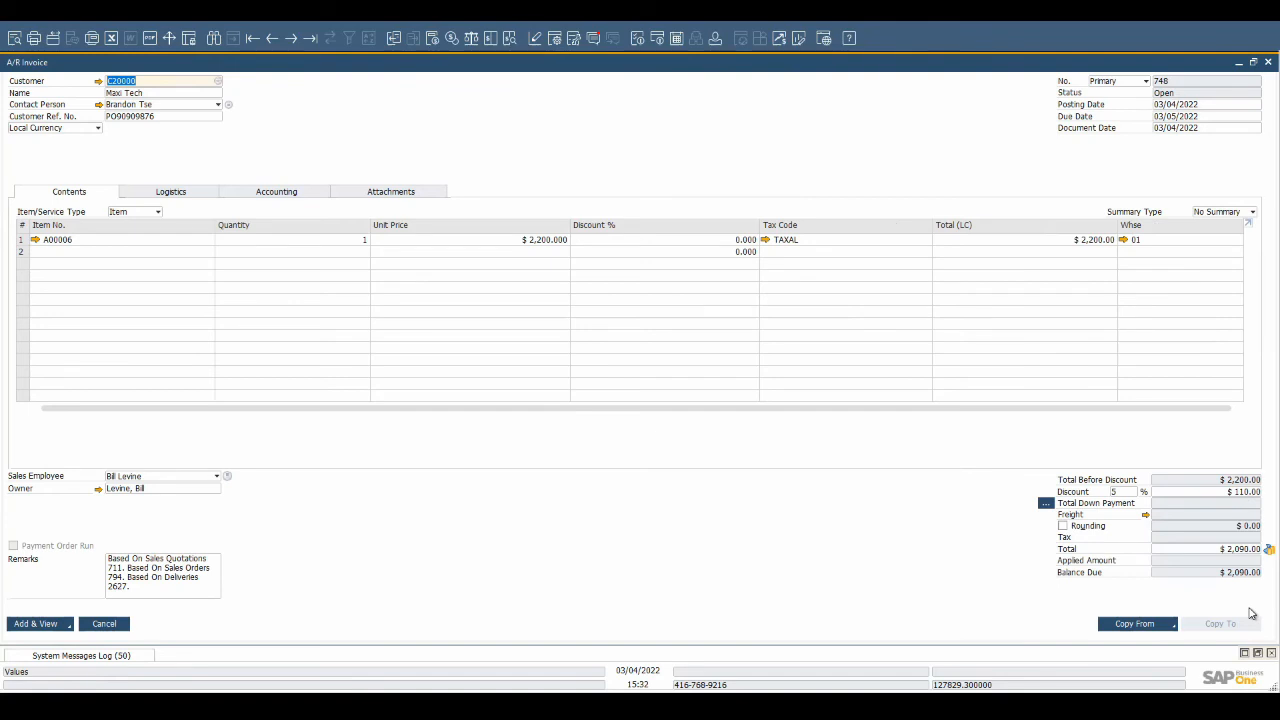
{"action": "mouse_move", "coordinate": [1247, 611]}
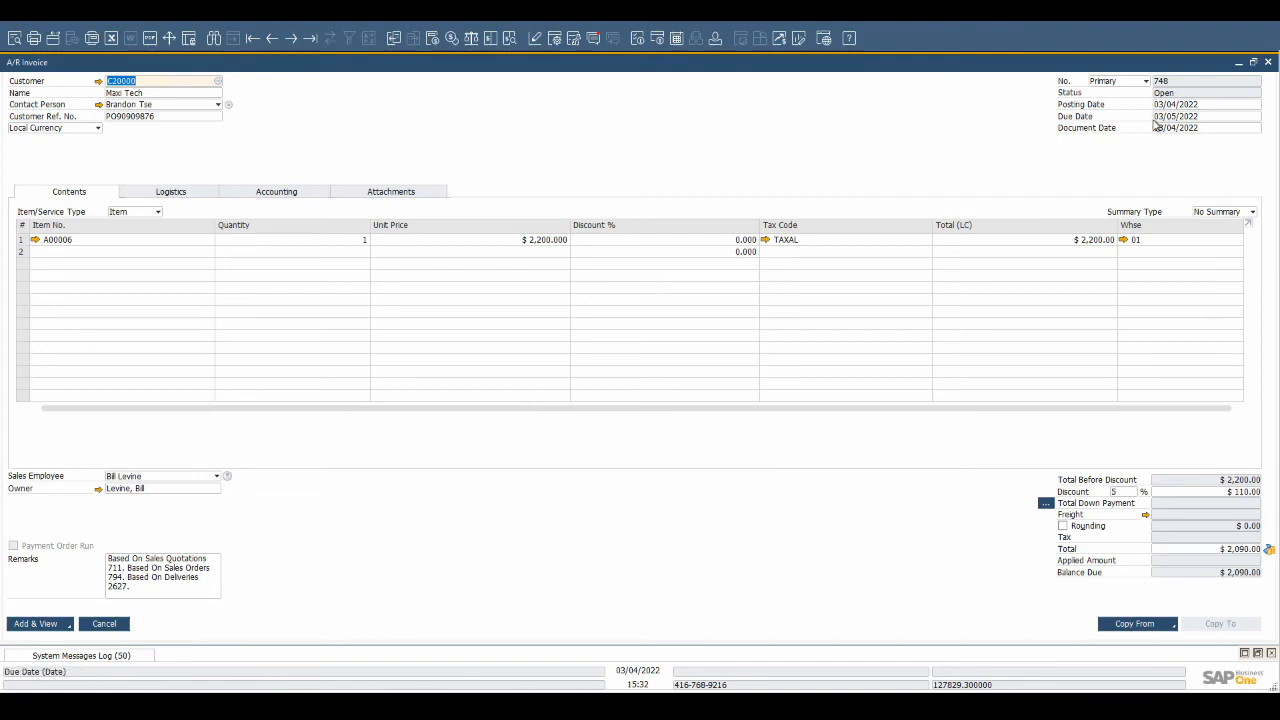
{"action": "mouse_move", "coordinate": [302, 193]}
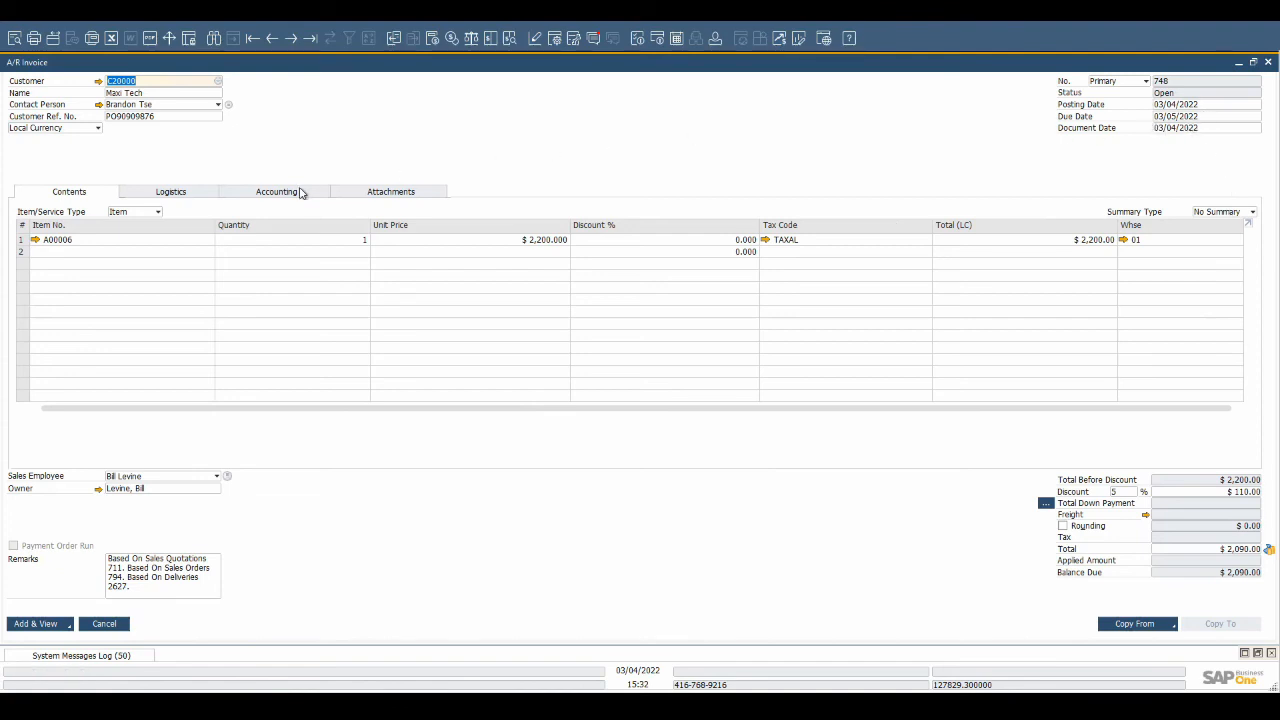
{"action": "left_click", "coordinate": [276, 191]}
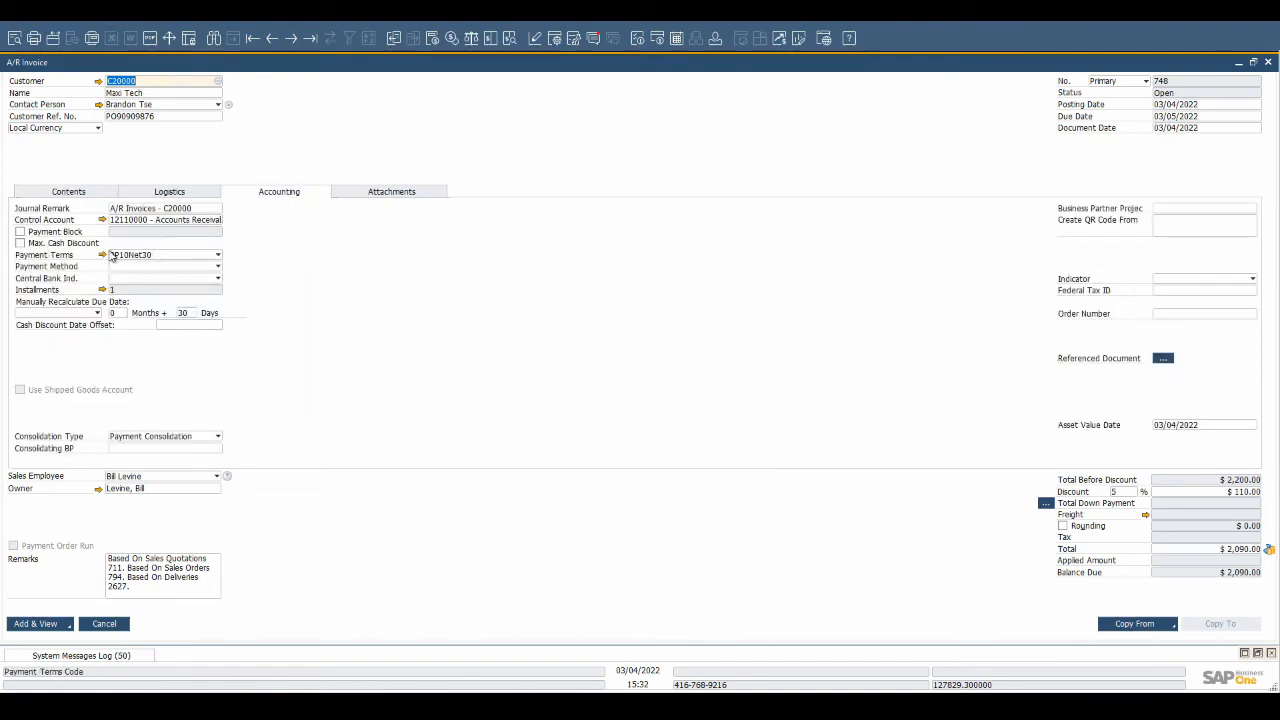
{"action": "left_click", "coordinate": [68, 191]}
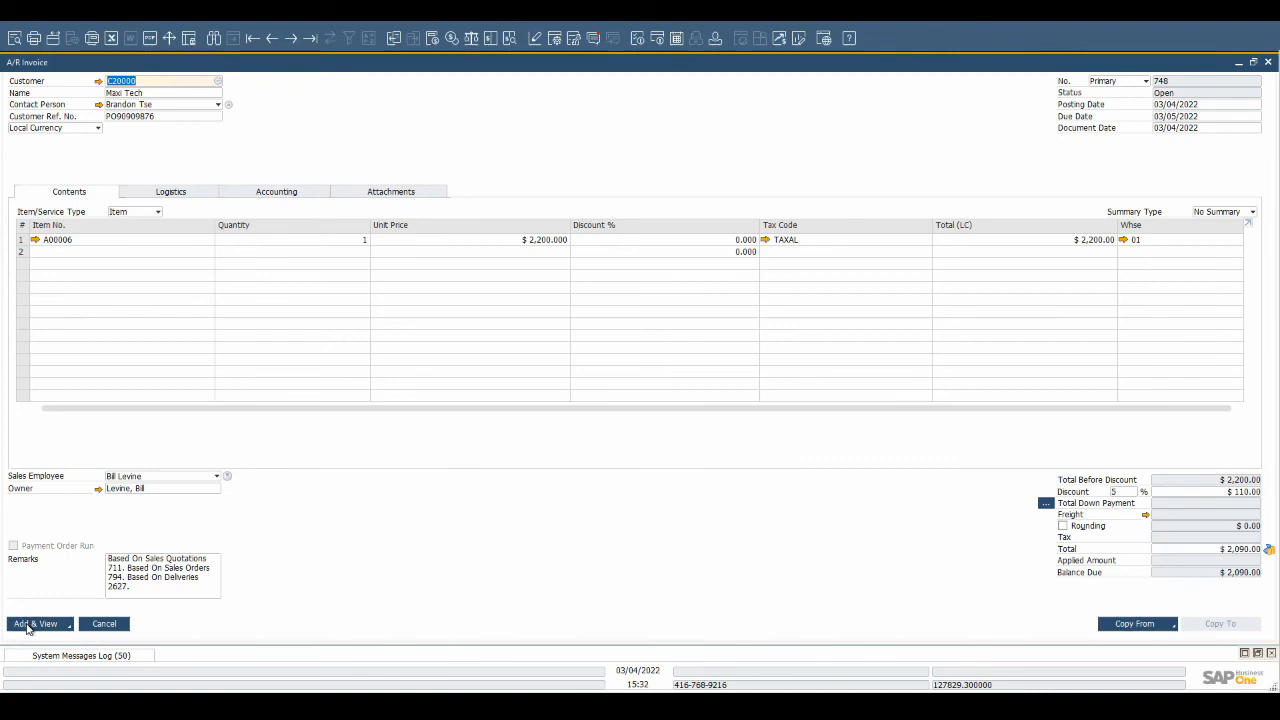
{"action": "left_click", "coordinate": [35, 623]}
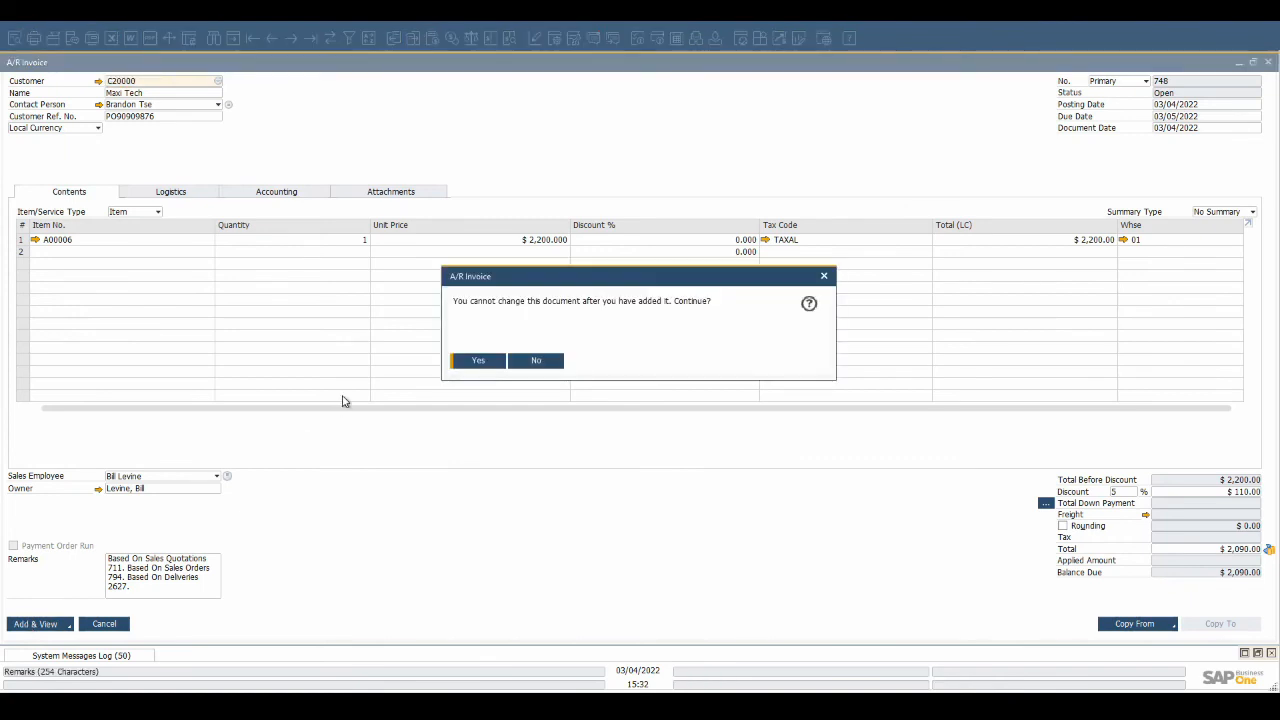
{"action": "left_click", "coordinate": [477, 360]}
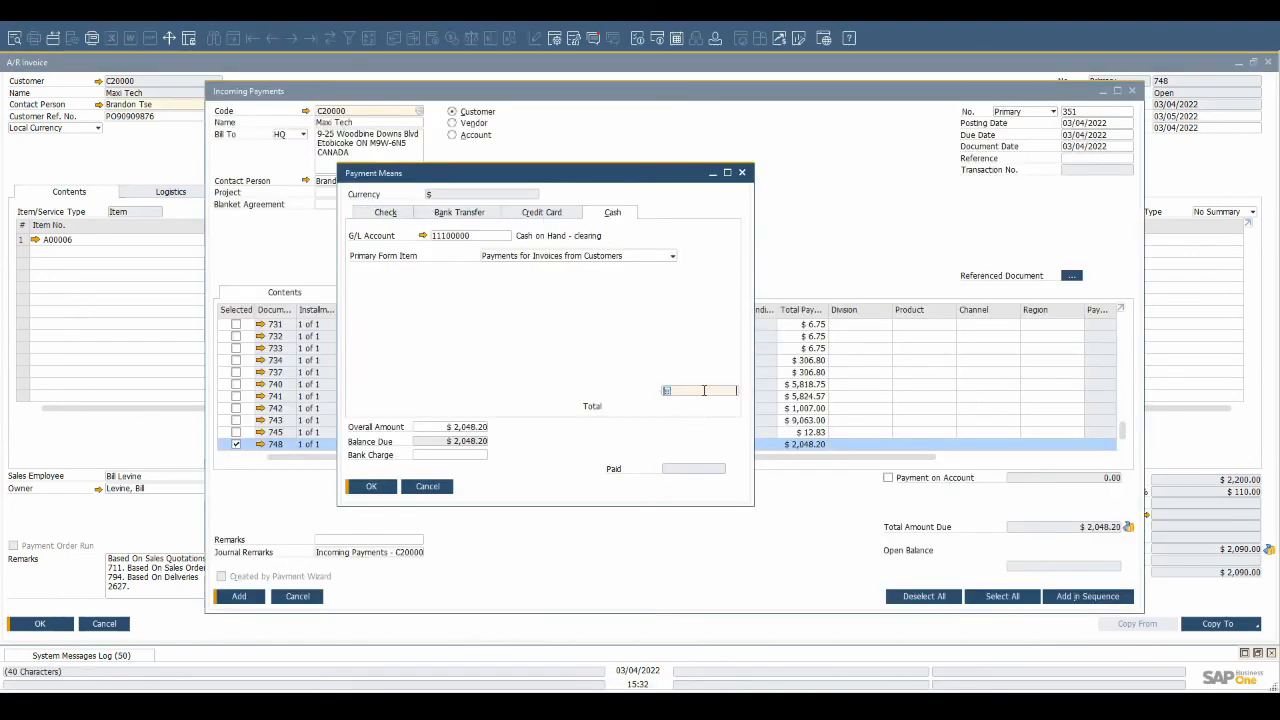
Pay invoice 748 fully in cash ($2,048.20) and add incoming payment 351.
{"action": "left_click", "coordinate": [700, 390]}
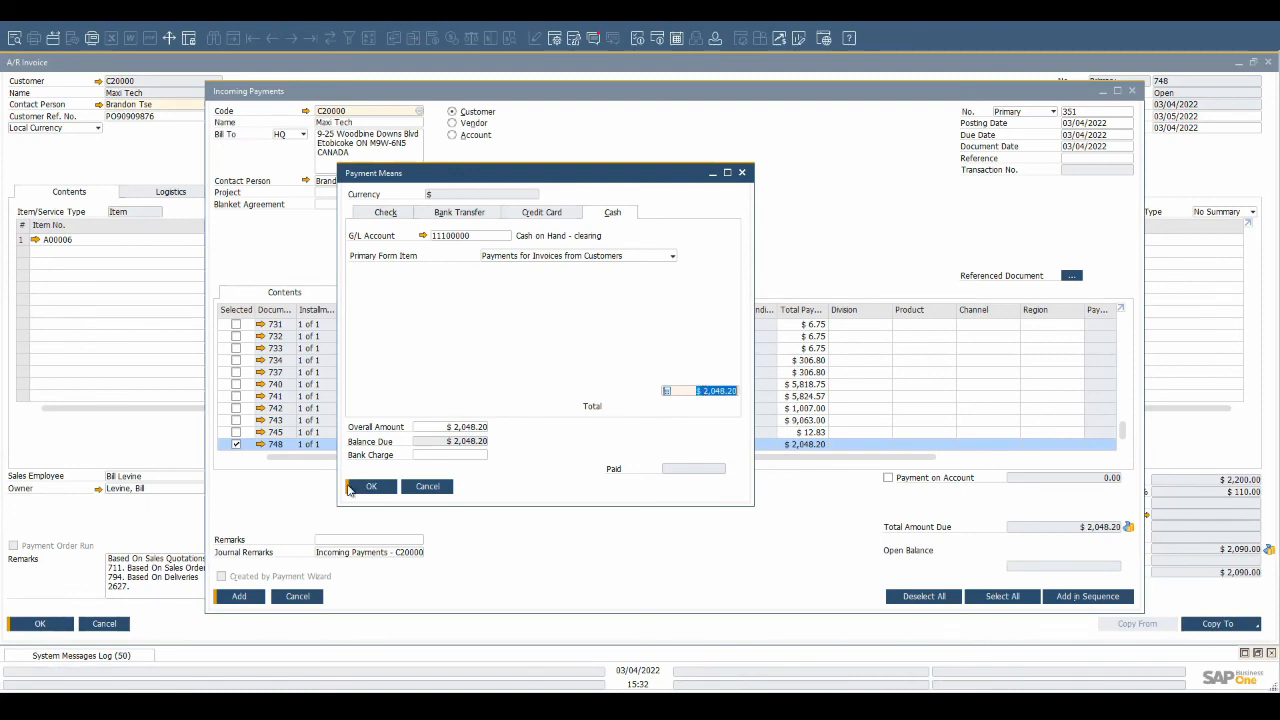
{"action": "left_click", "coordinate": [370, 486]}
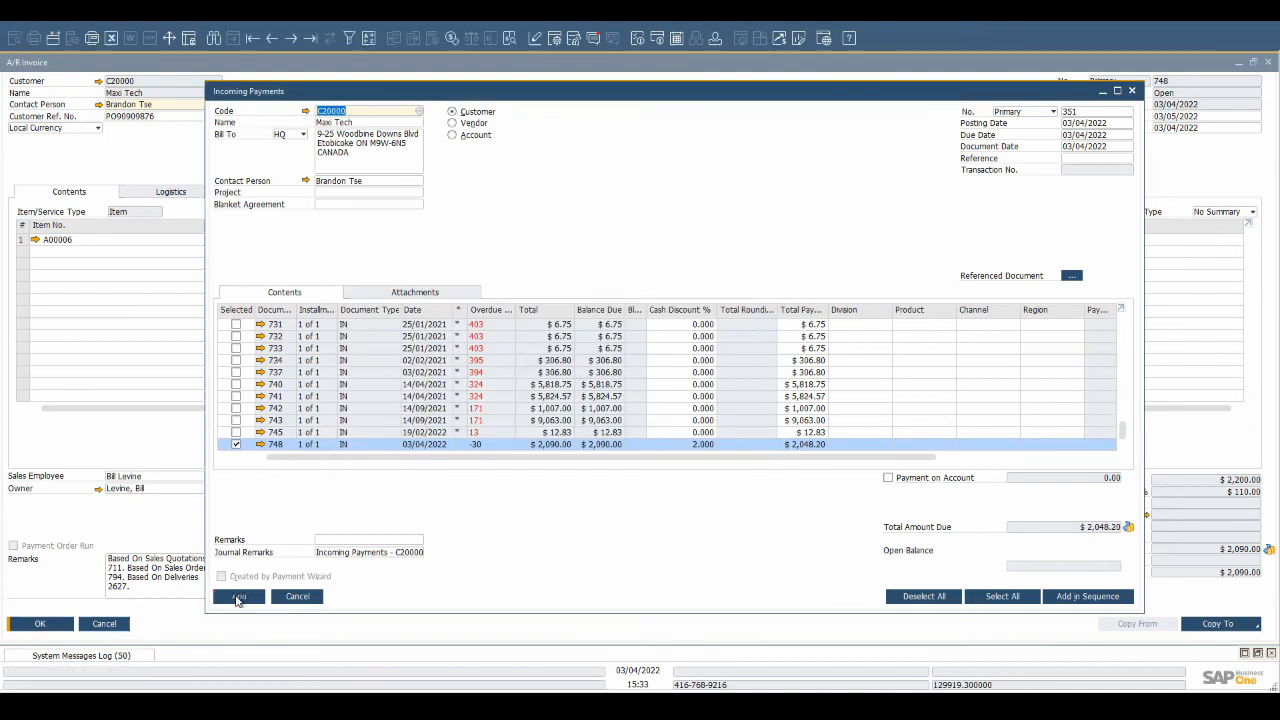
{"action": "left_click", "coordinate": [238, 596]}
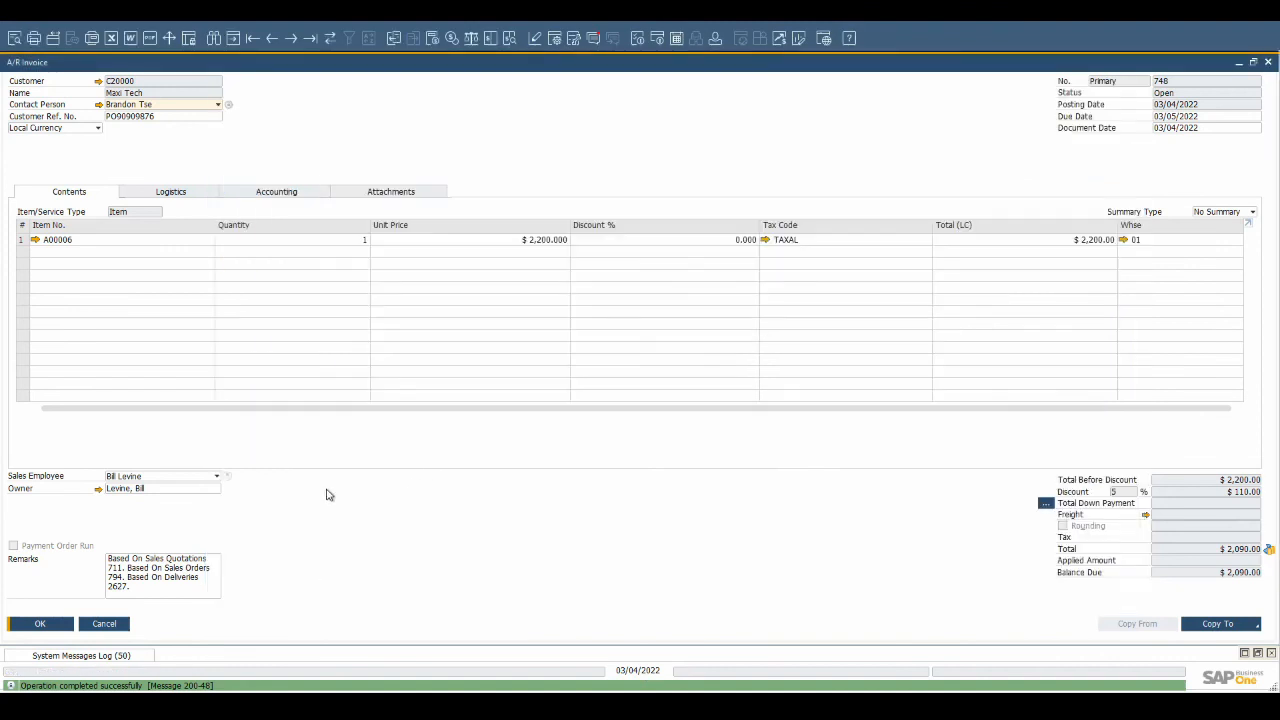
{"action": "mouse_move", "coordinate": [344, 89]}
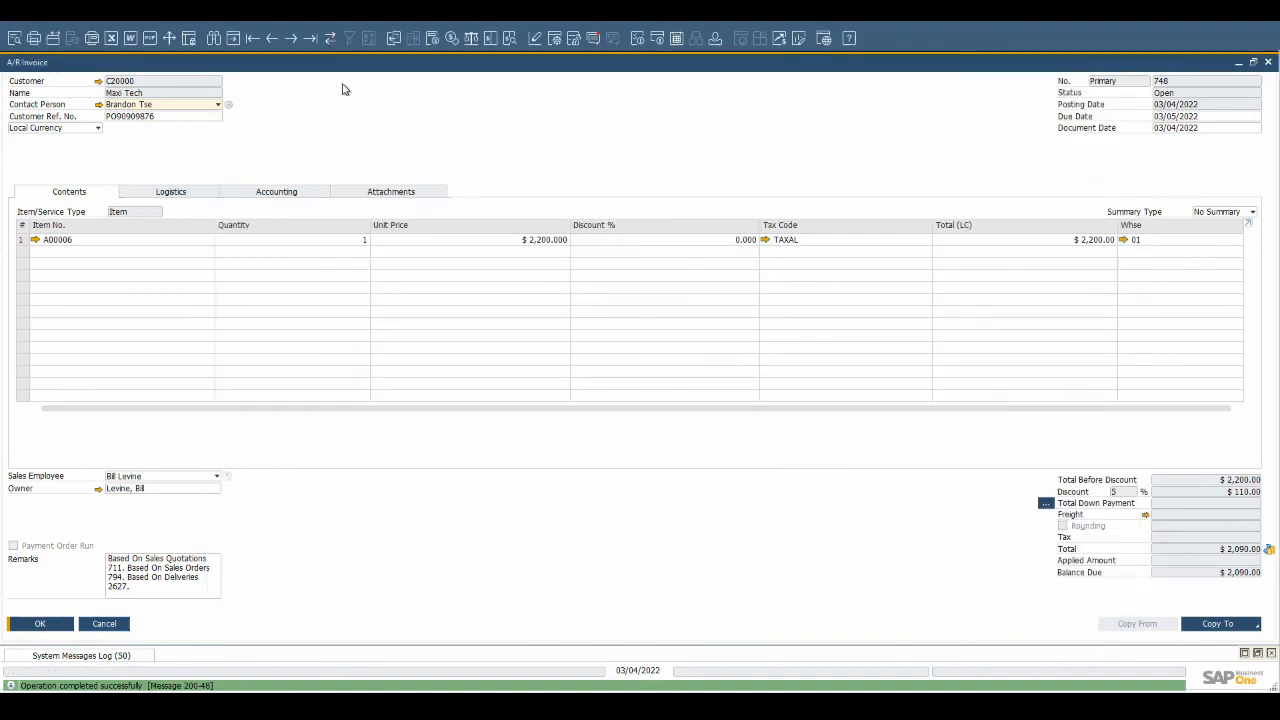
Show invoice 748's relationship map from its context menu, review it, then close it.
{"action": "right_click", "coordinate": [345, 90]}
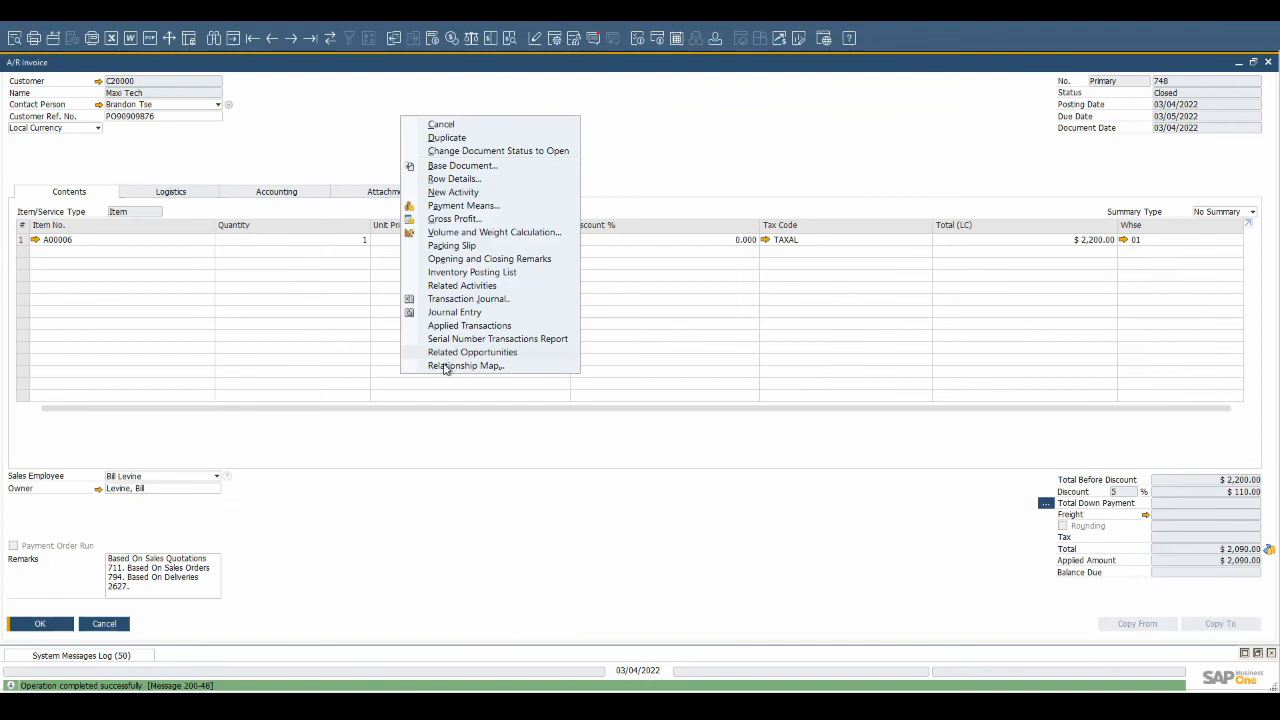
{"action": "left_click", "coordinate": [465, 365]}
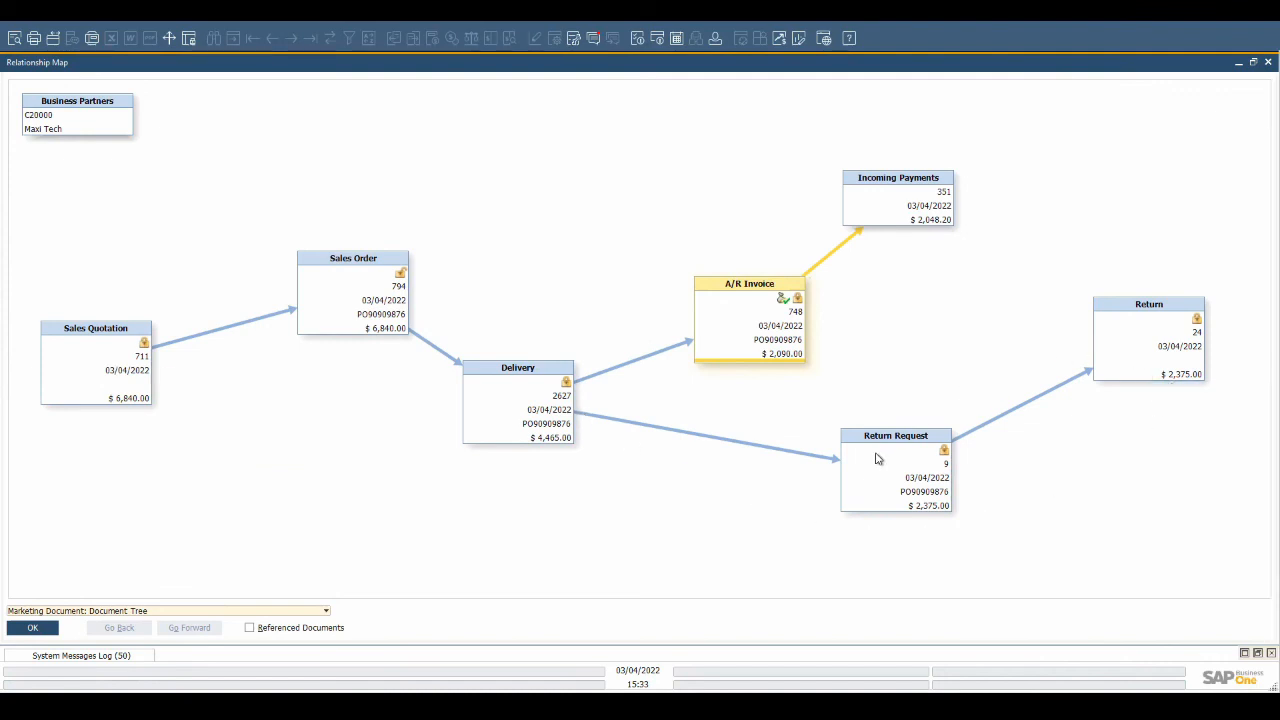
{"action": "mouse_move", "coordinate": [895, 463]}
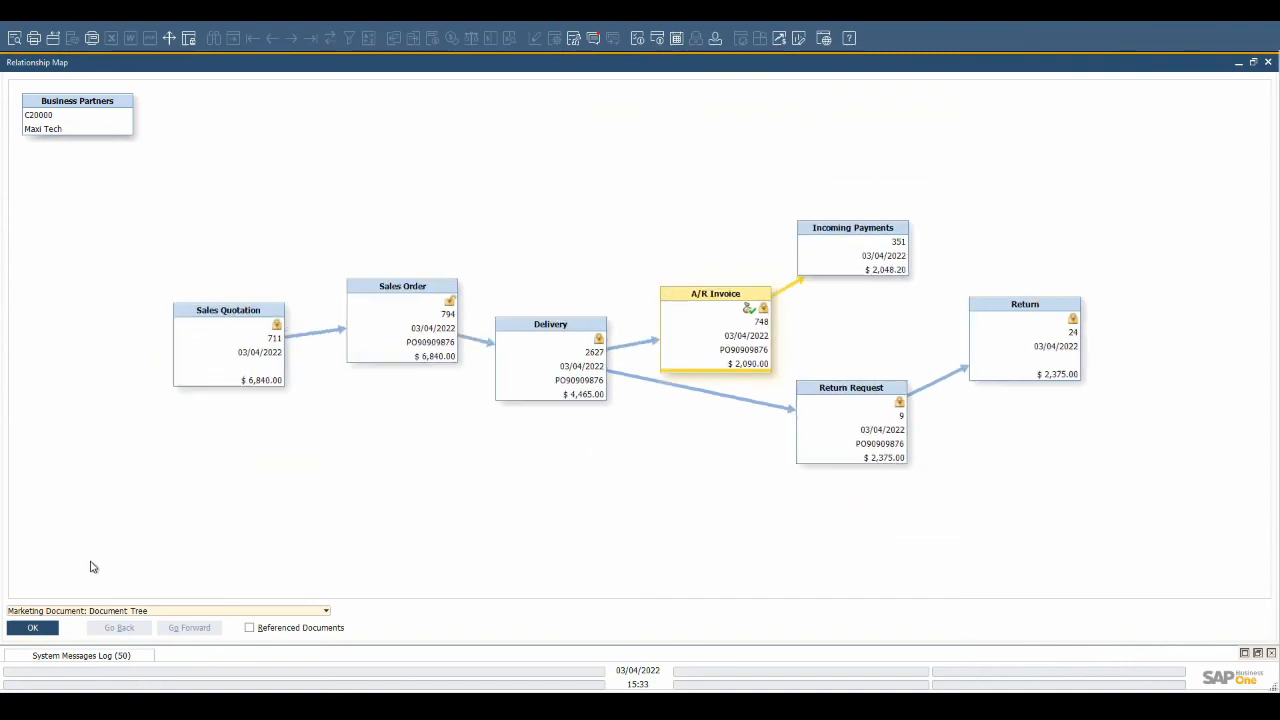
{"action": "left_click", "coordinate": [32, 627]}
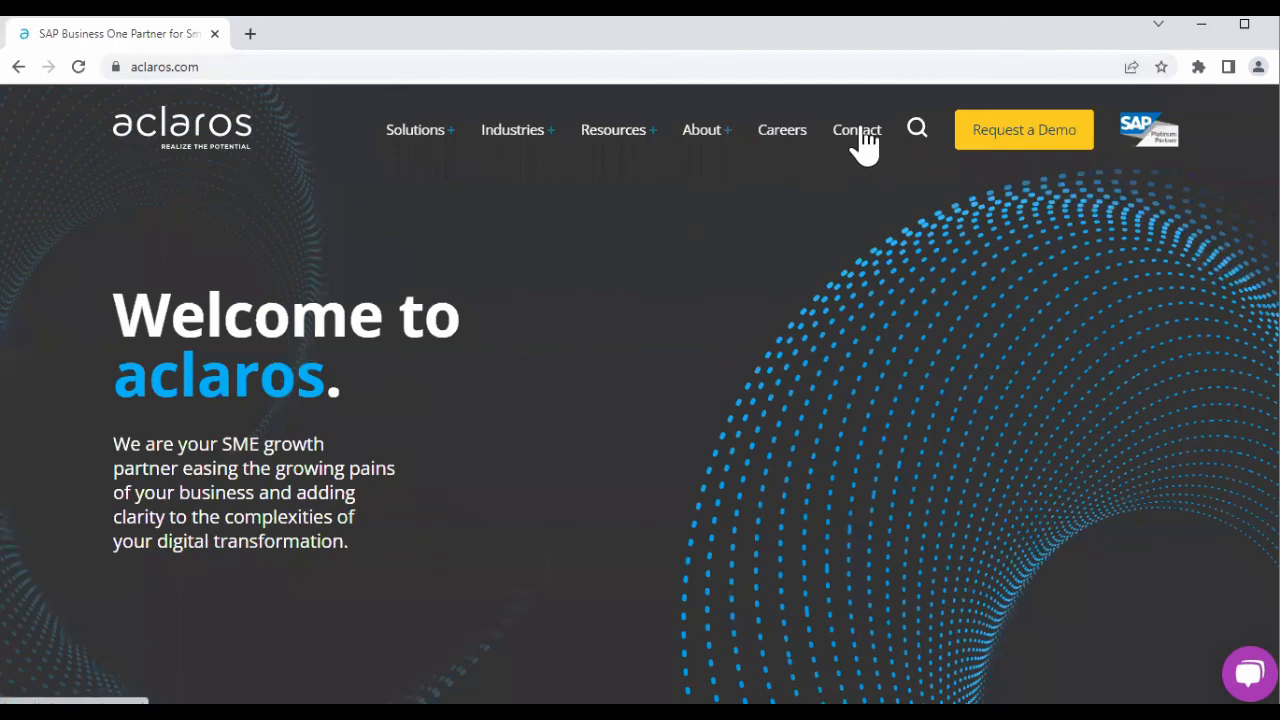
Go to the aclaros Let's Connect contact page via the Contact link.
{"action": "left_click", "coordinate": [856, 129]}
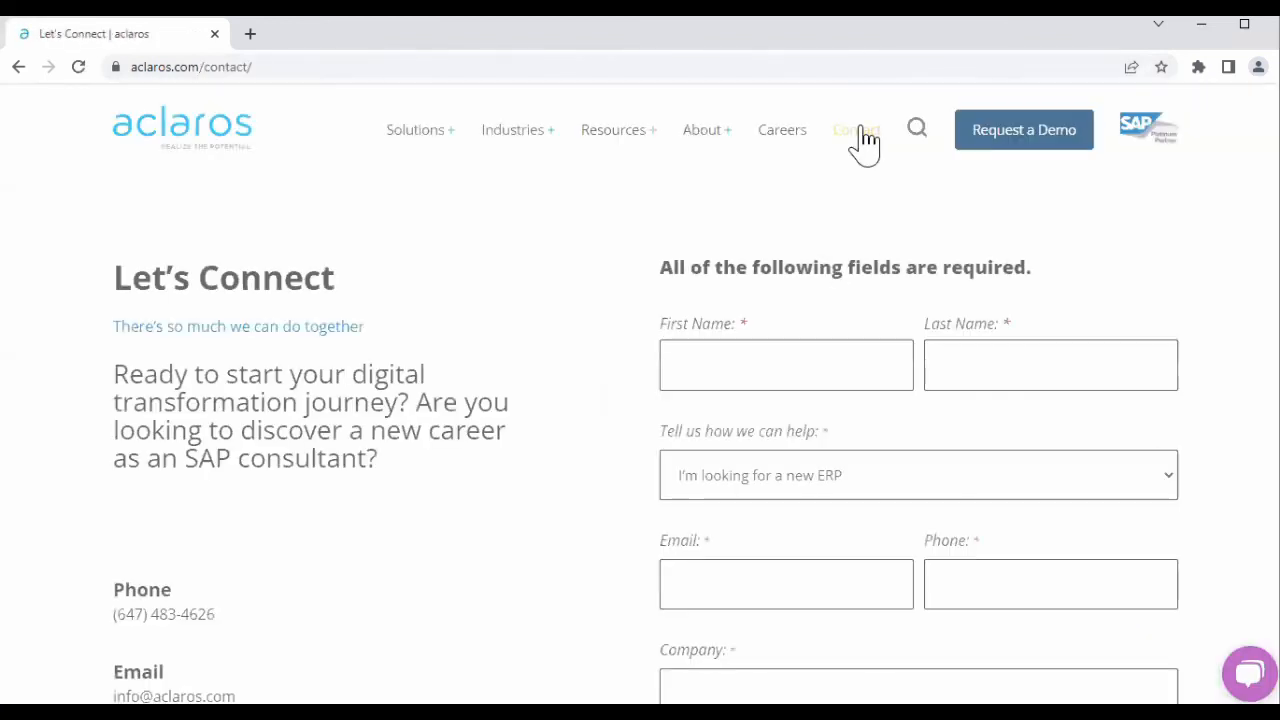